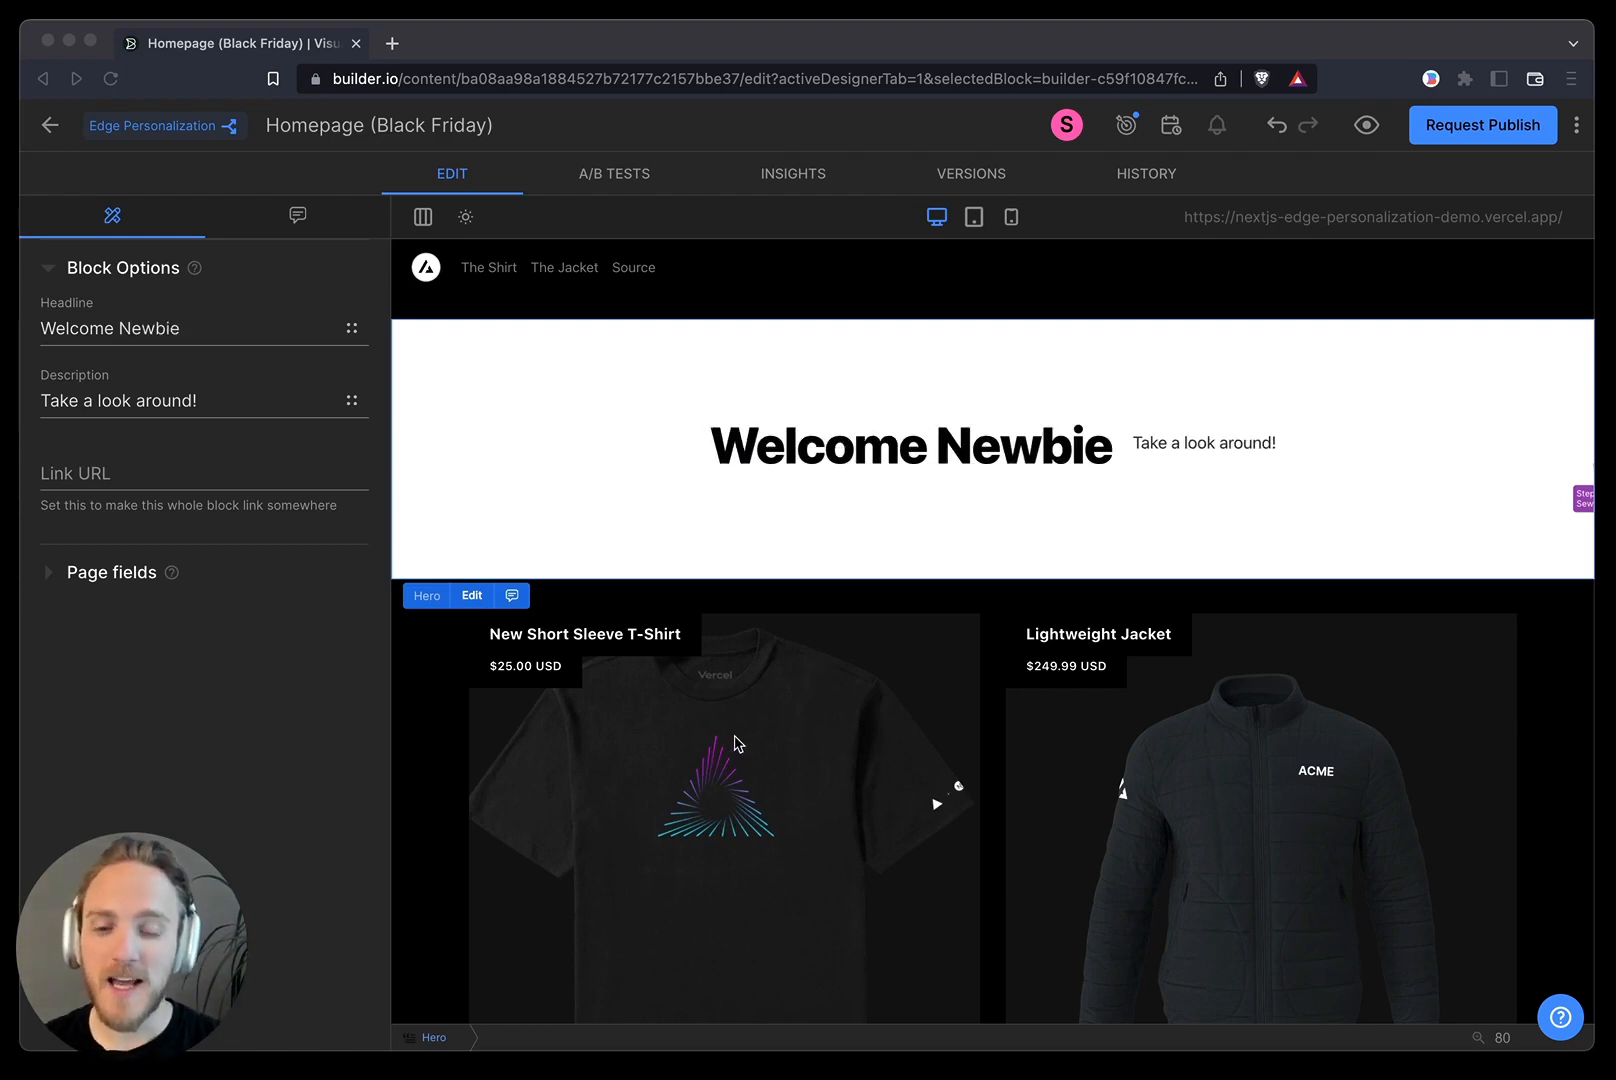
mouse_move(726, 792)
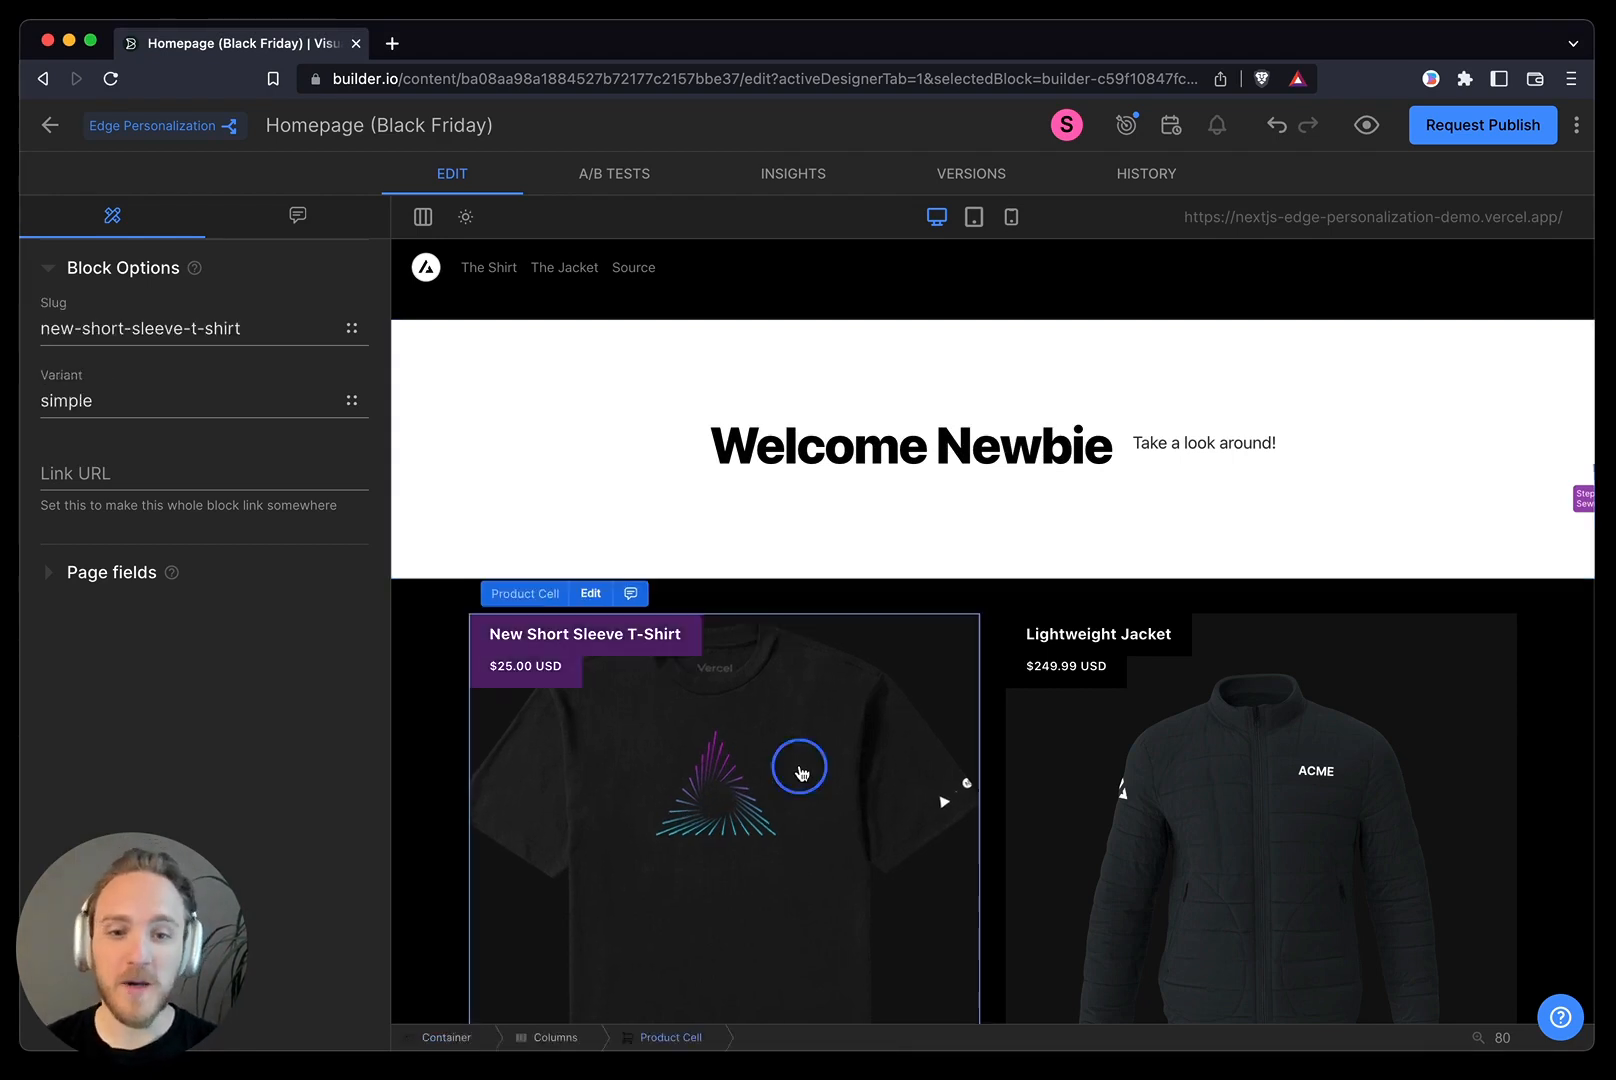
Step: Select the Welcome Newbie hero block and clear its 'Take a look around!' description
click(688, 463)
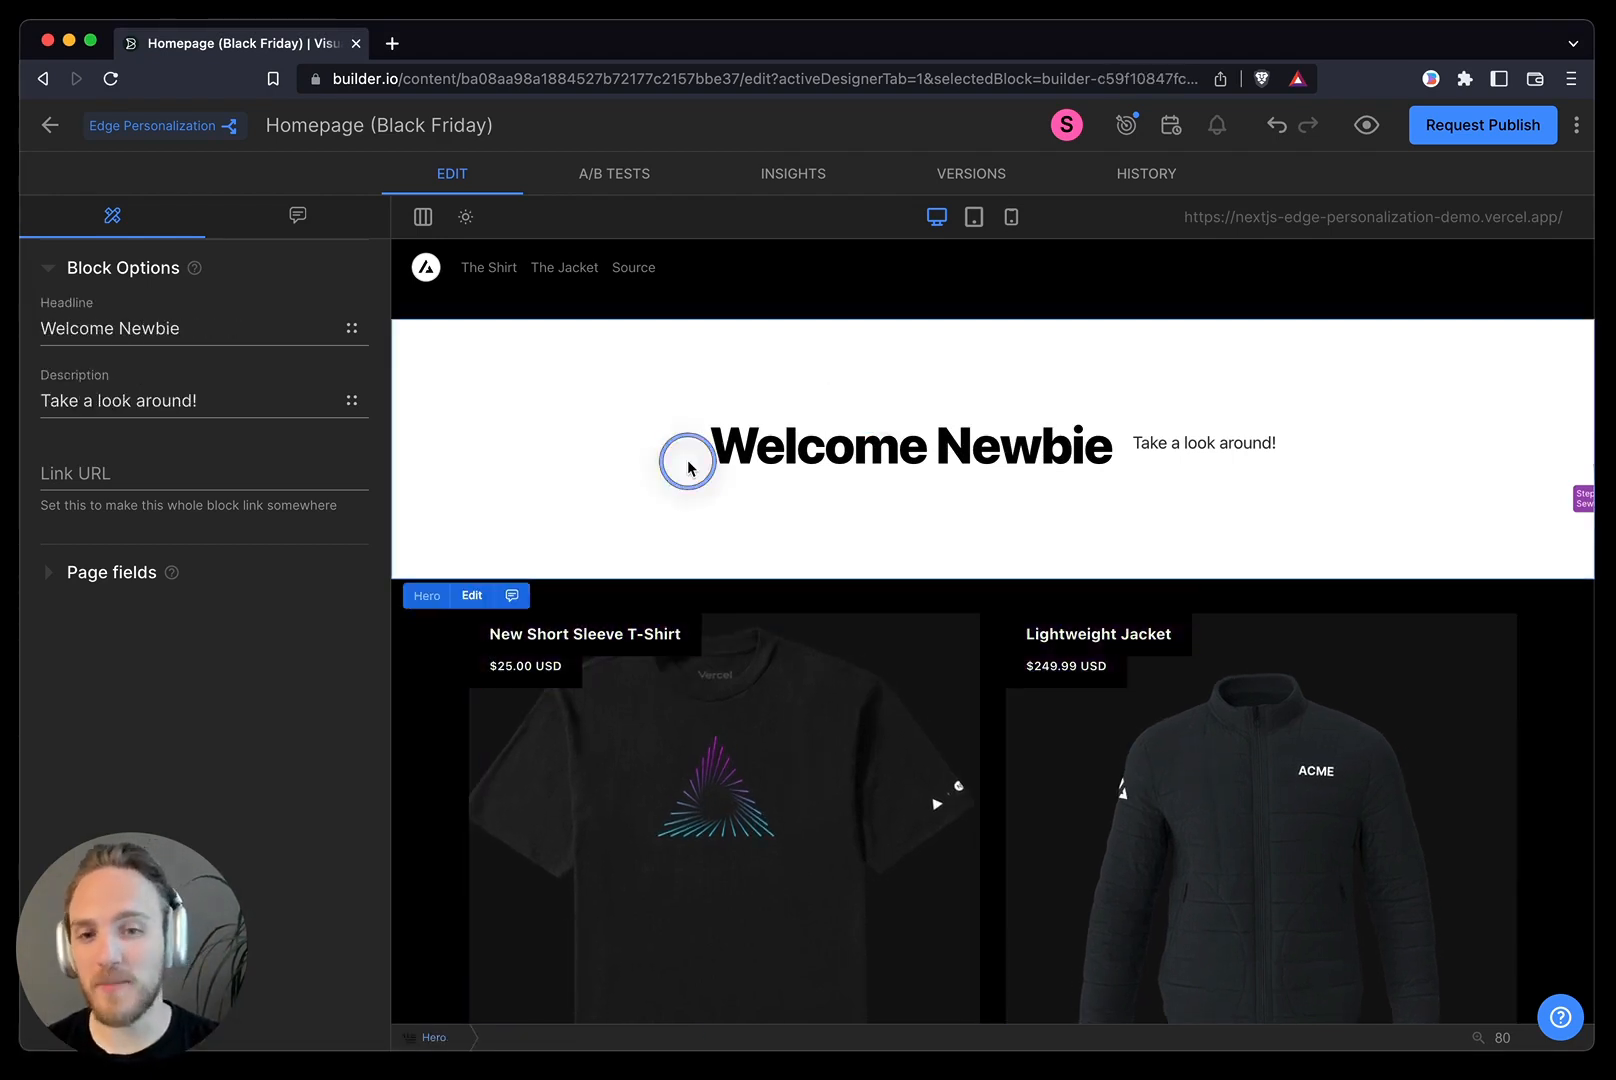
click(740, 733)
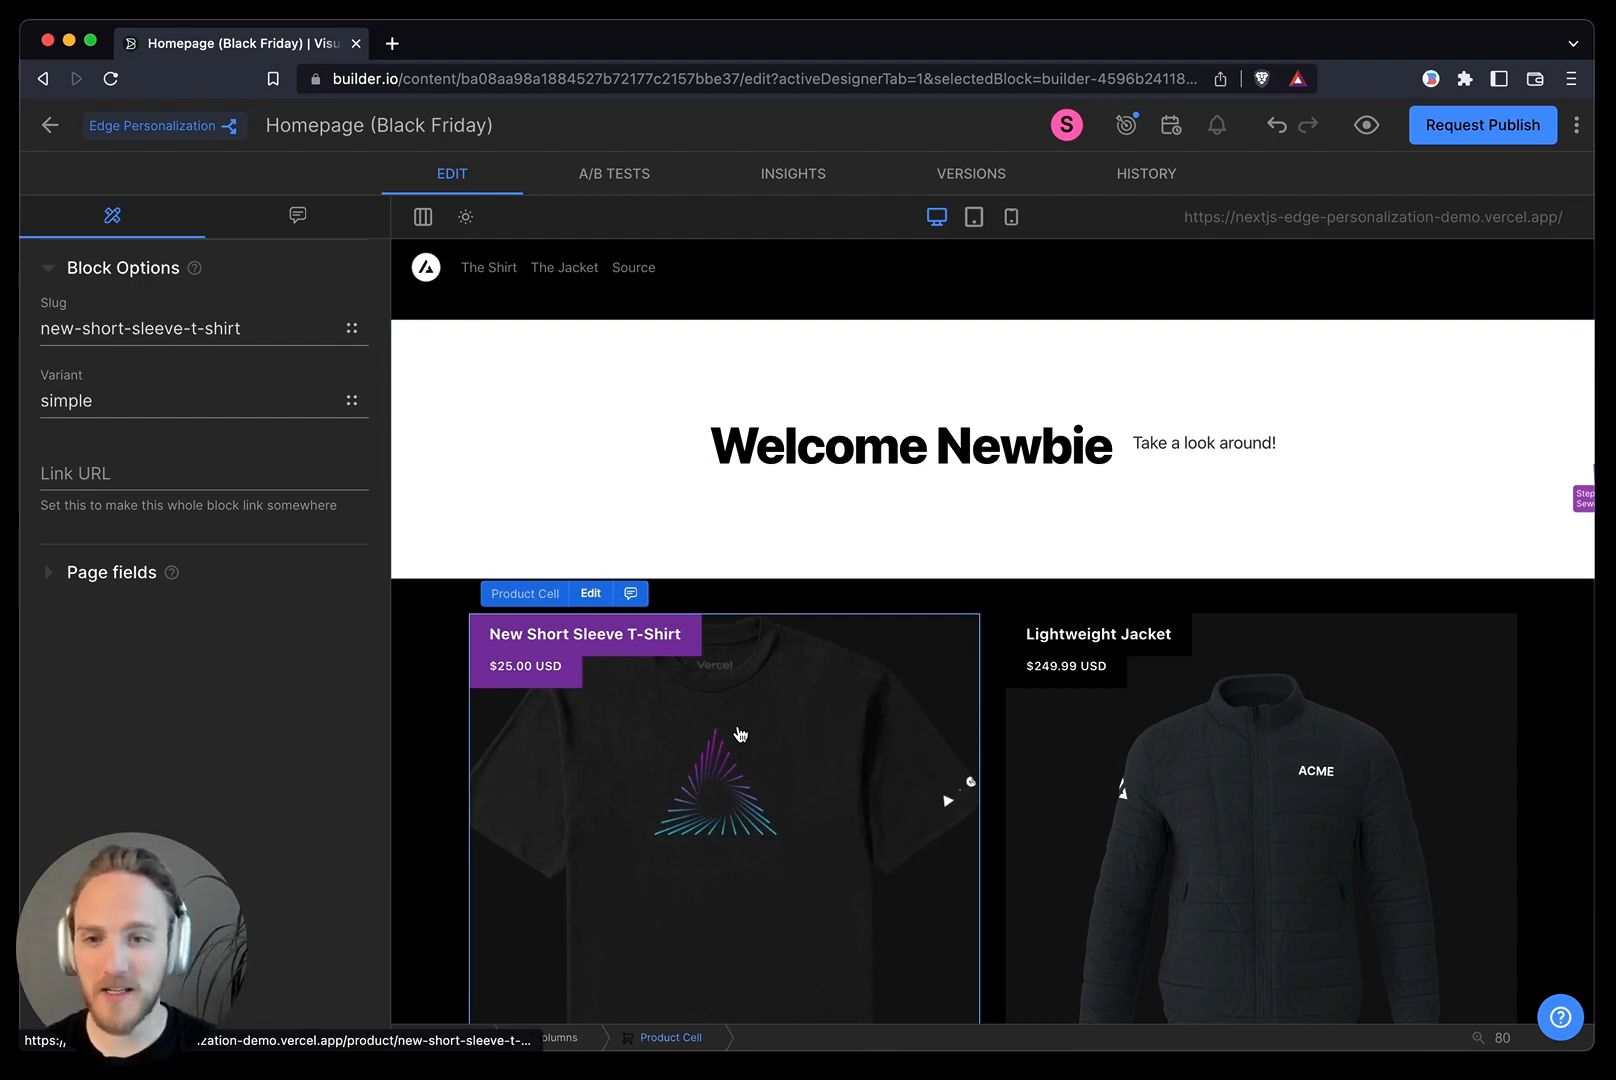
click(911, 446)
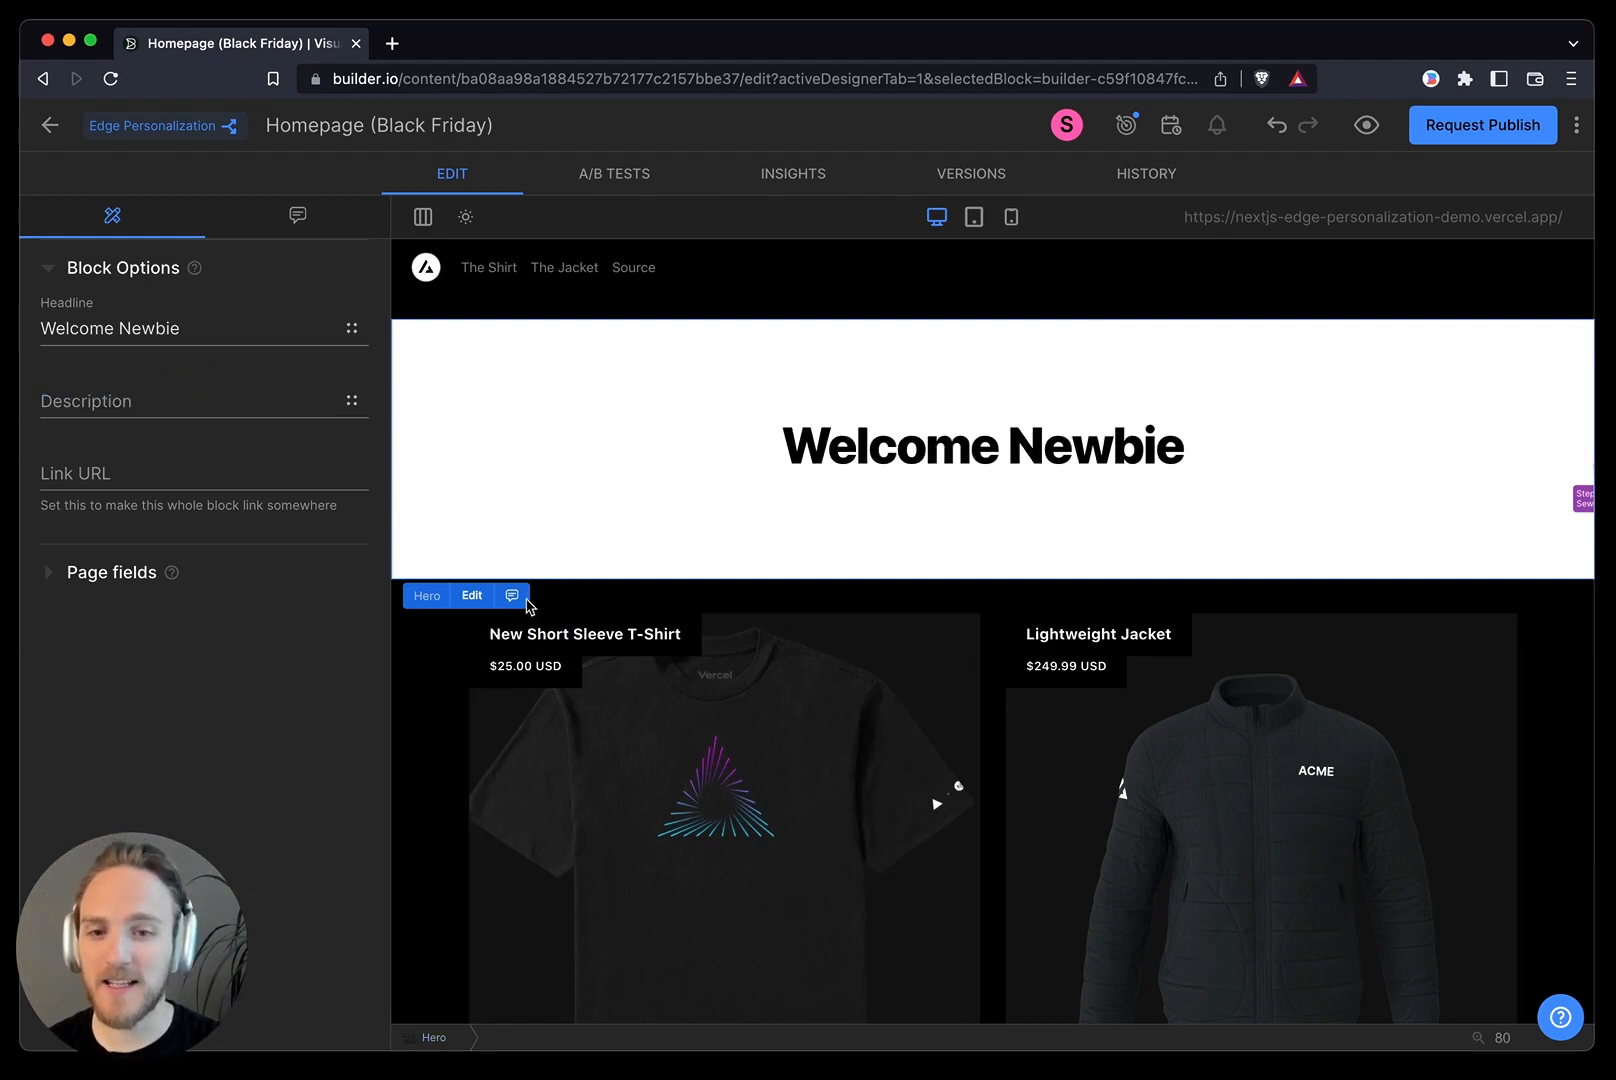
click(297, 216)
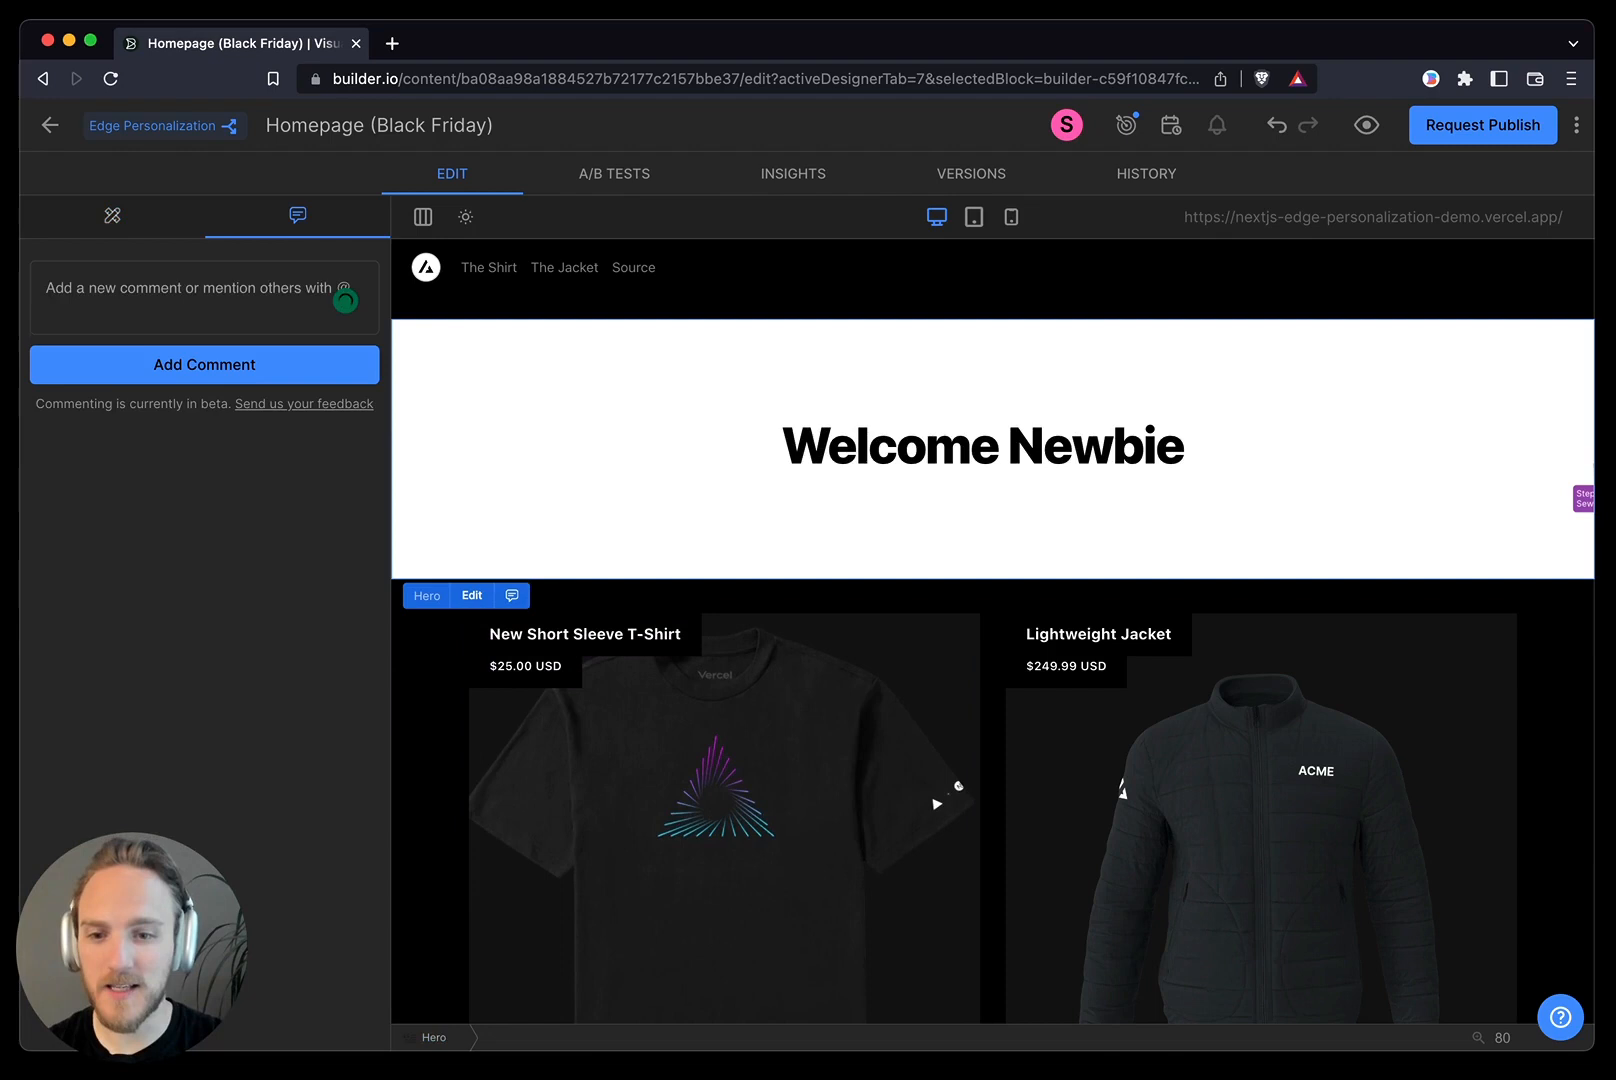
text(Hey @Stephen Sewell, what do you think of removing)
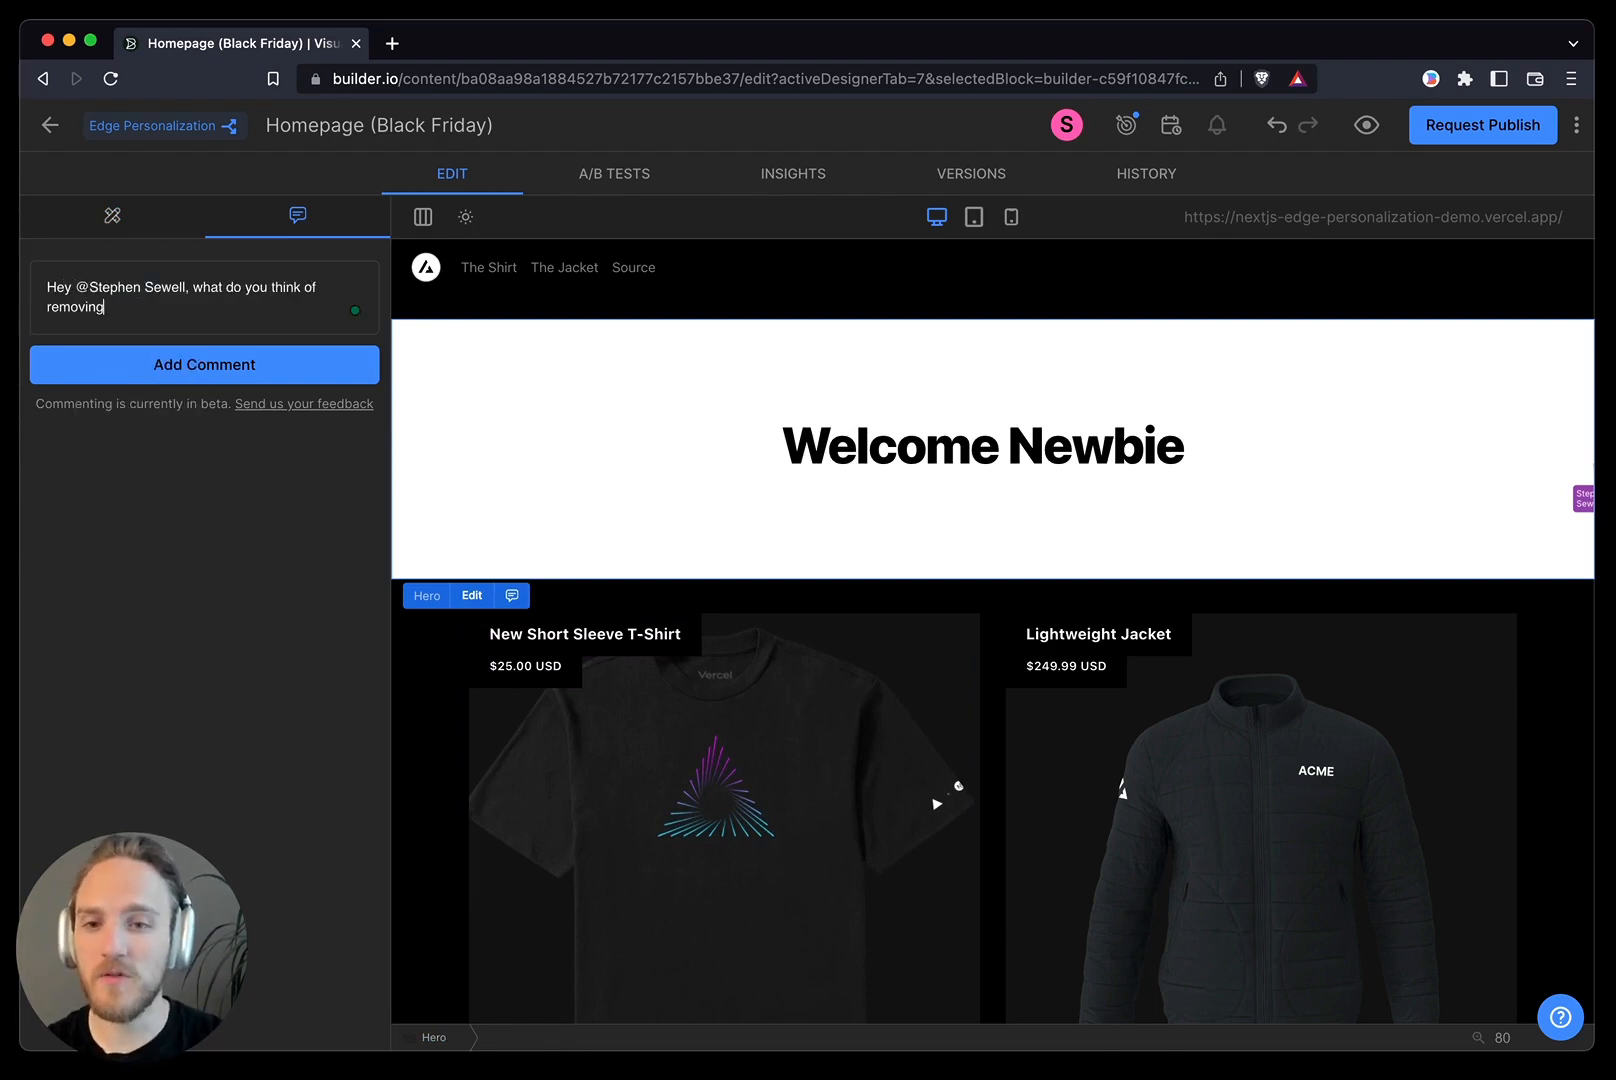
text(the secondary)
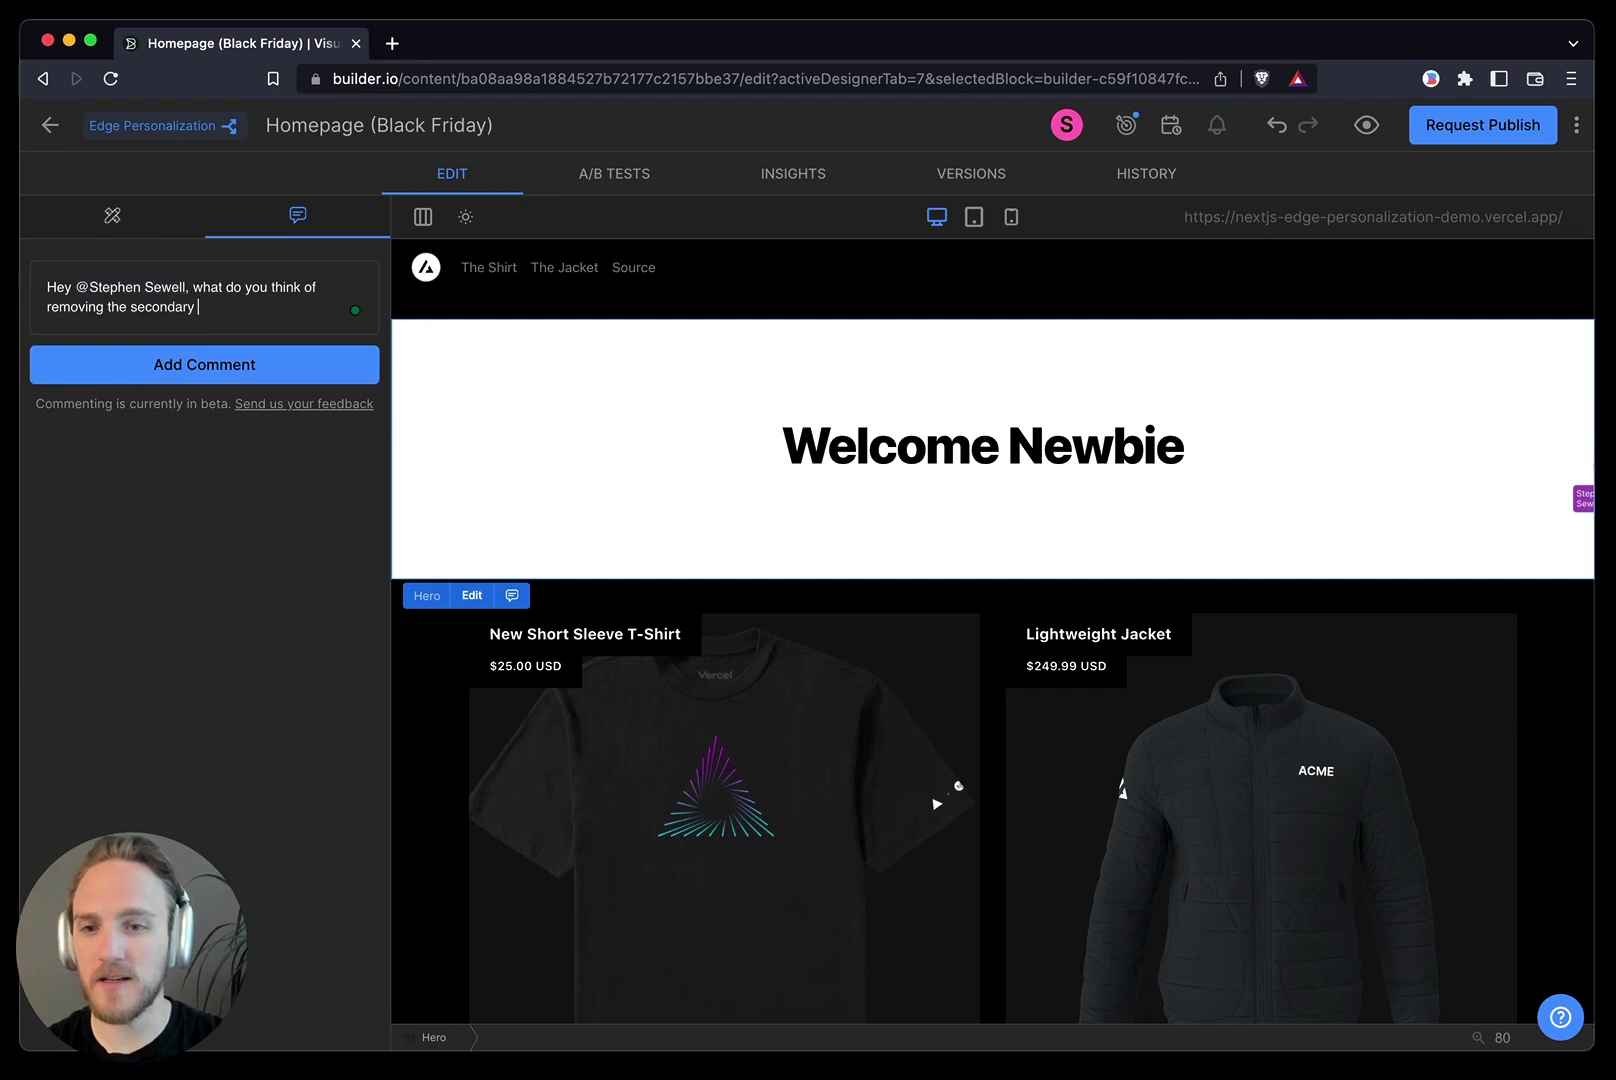
click(204, 365)
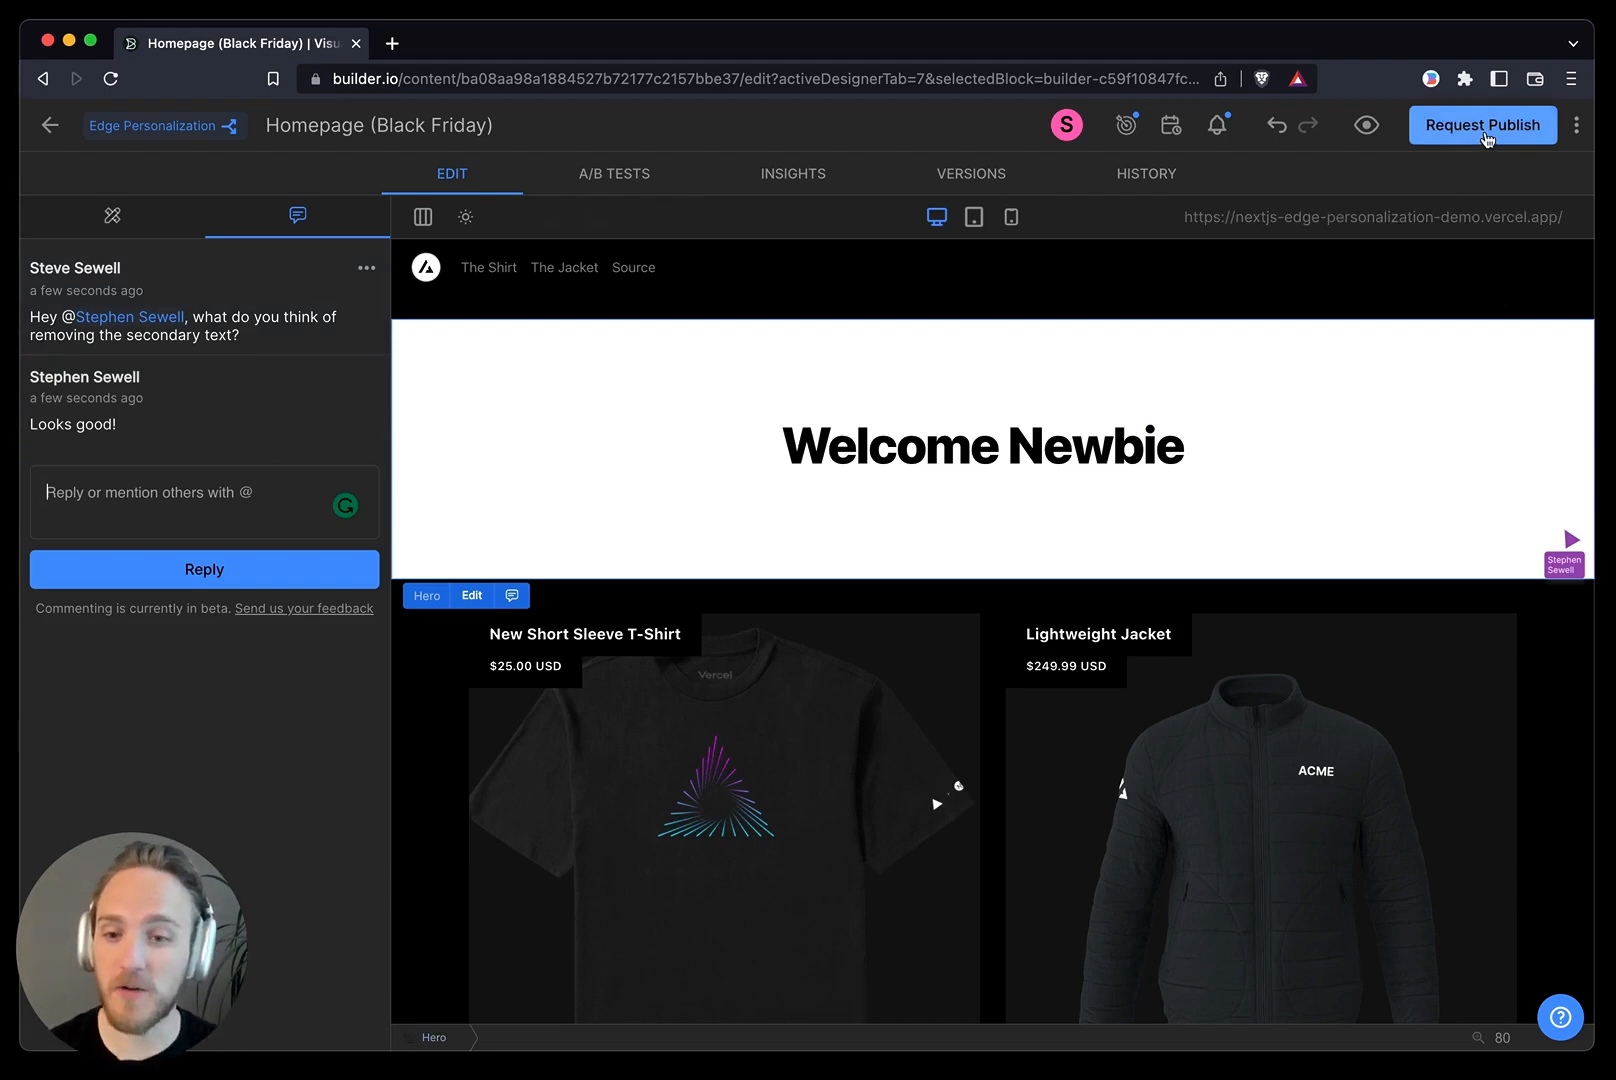
click(1483, 124)
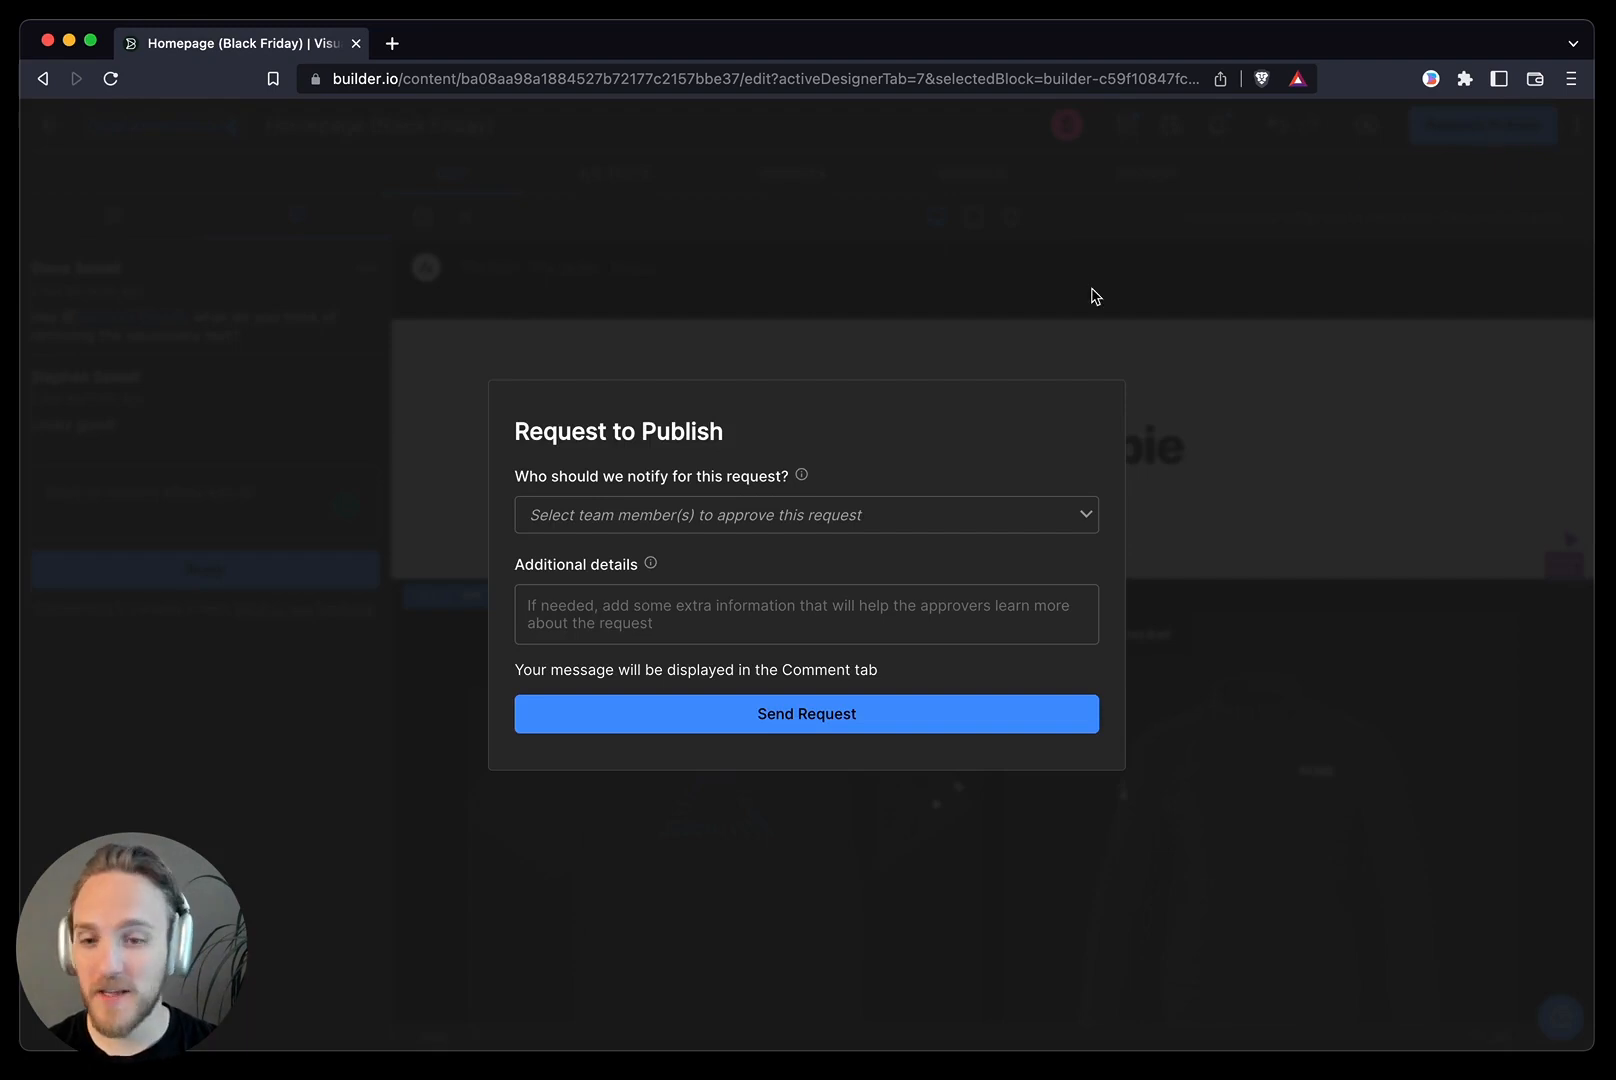
click(806, 515)
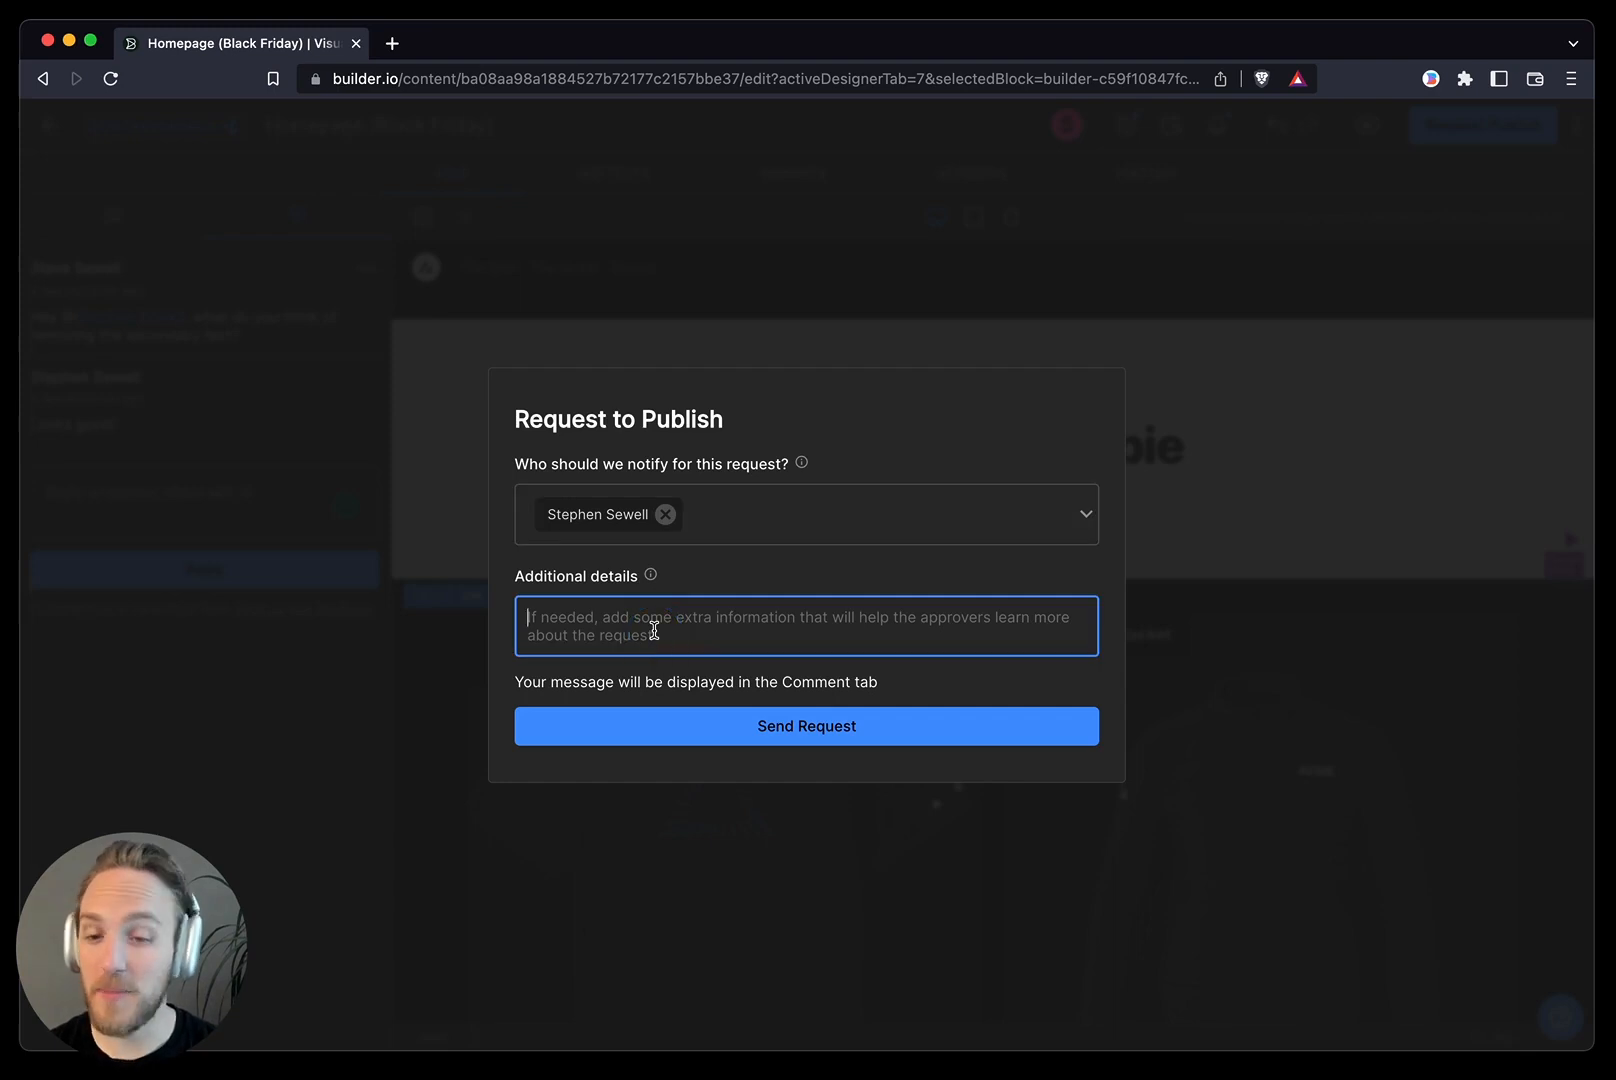
text(Looks go)
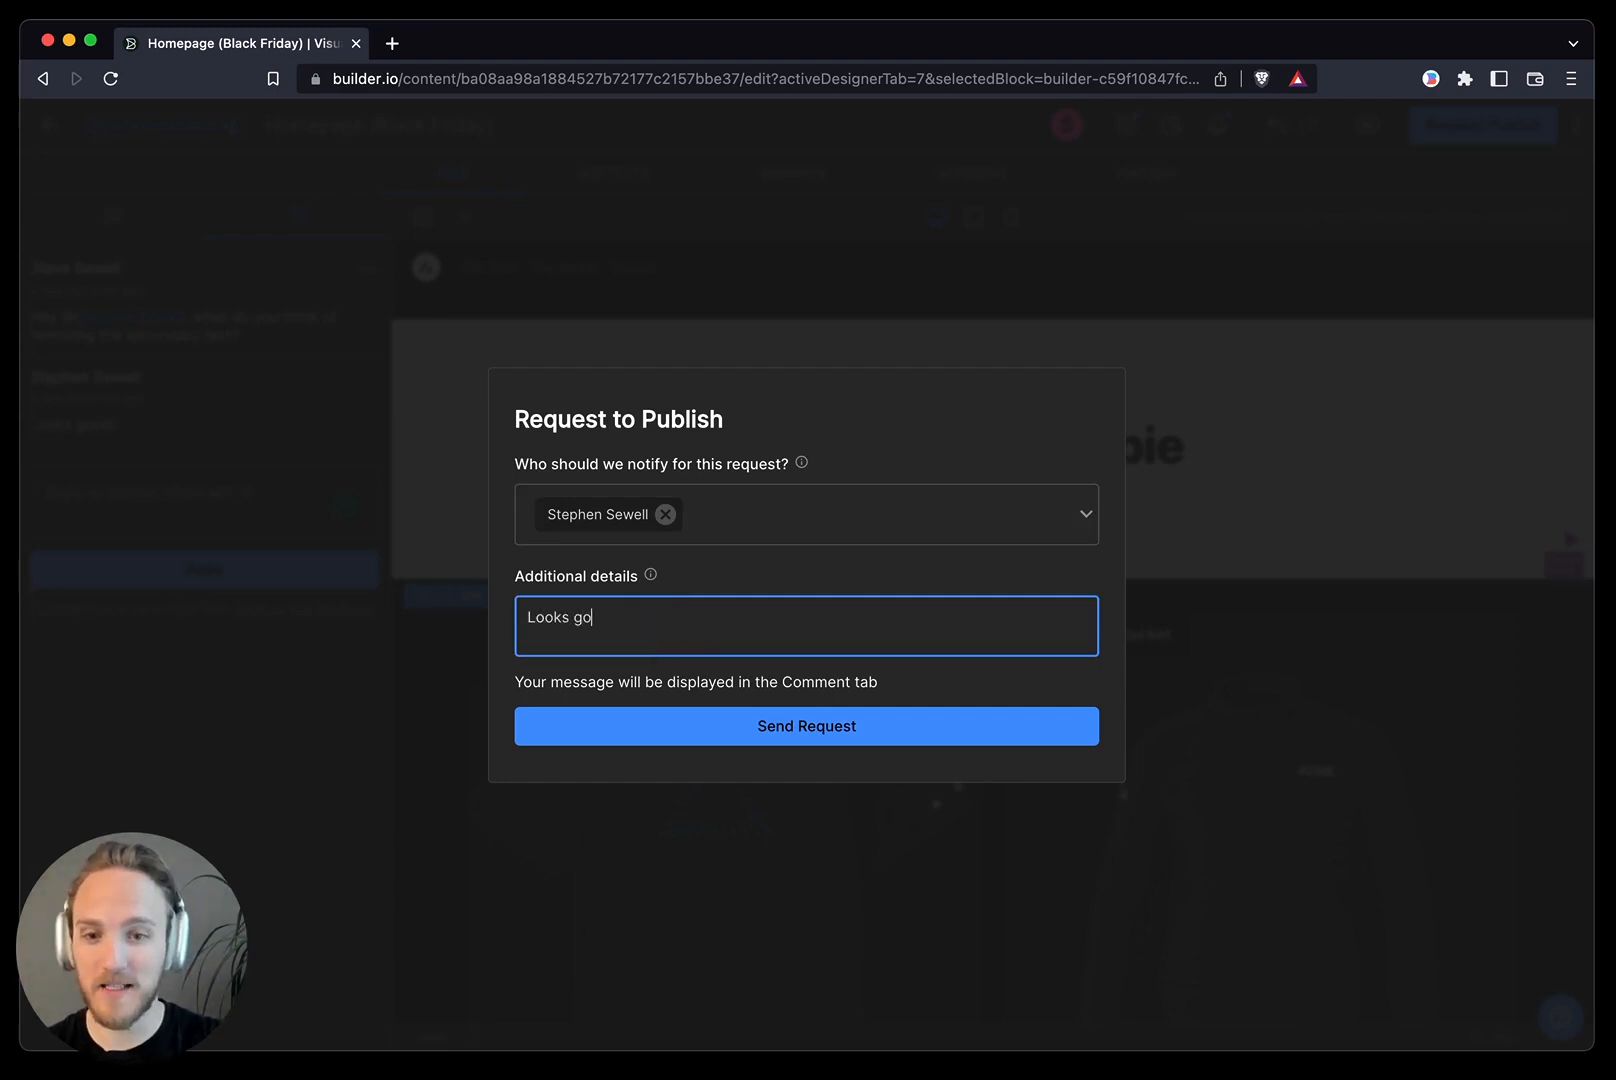
click(807, 726)
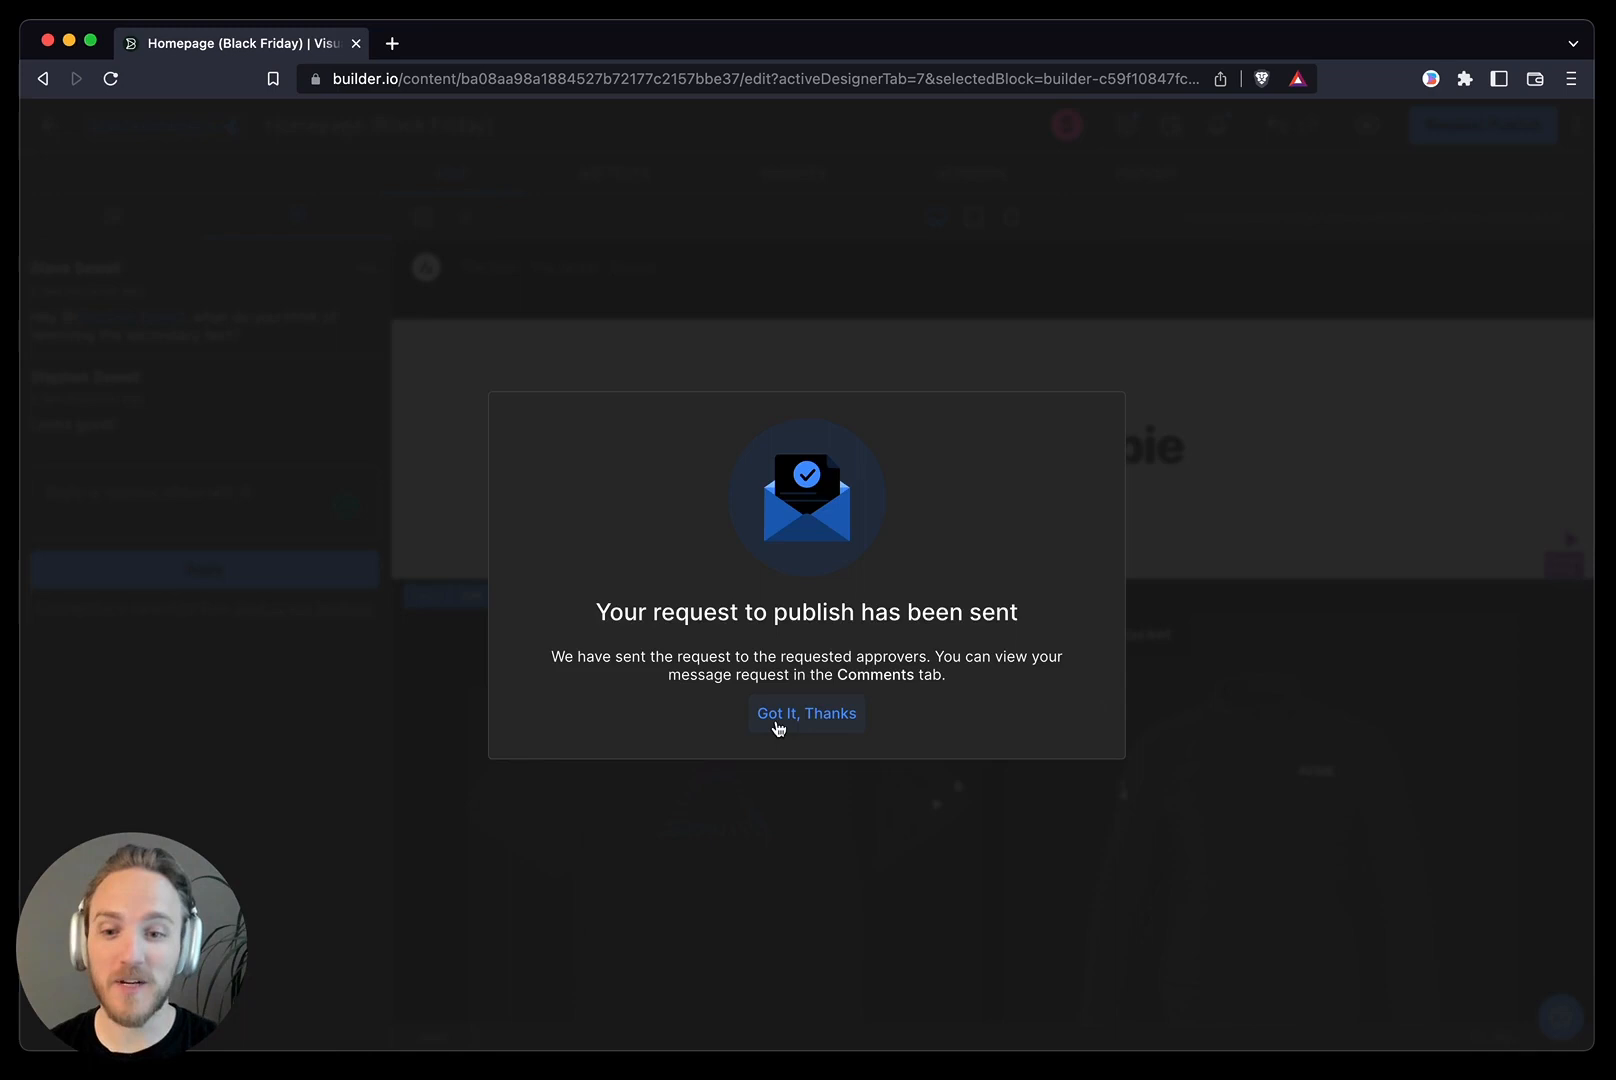
click(806, 713)
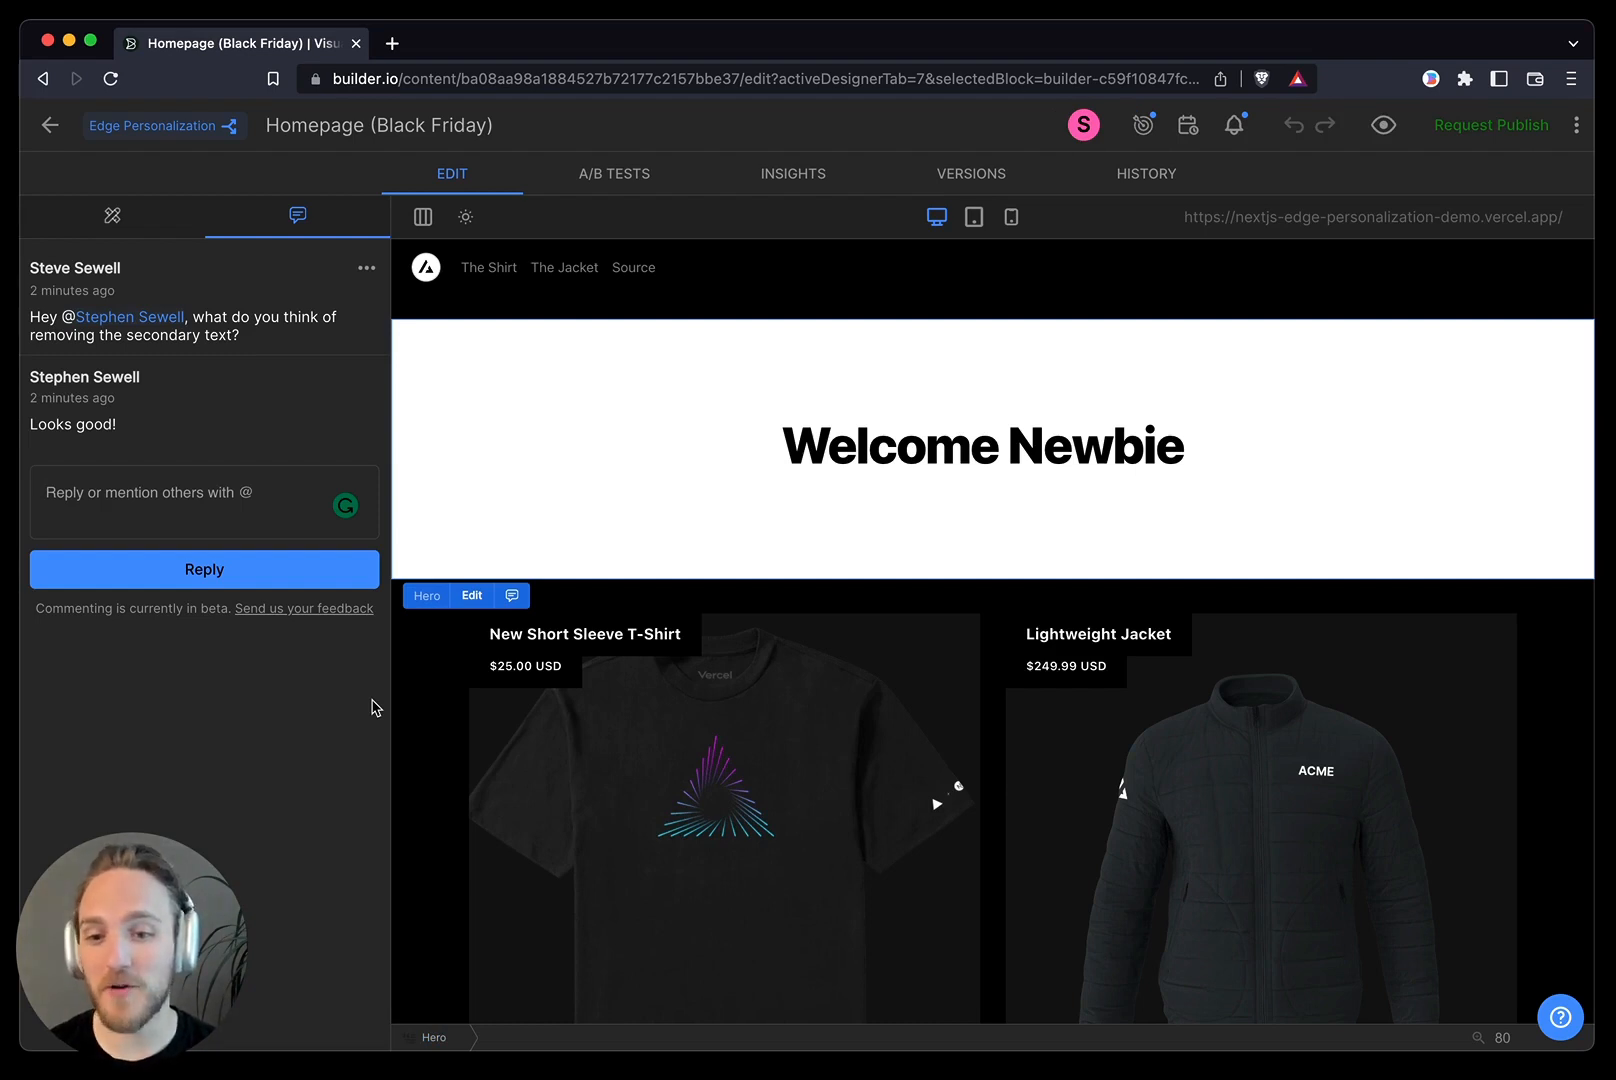
Step: Retitle the hero 'Shop our black friday deals!' and publish it scheduled 11/15–11/24
click(1492, 125)
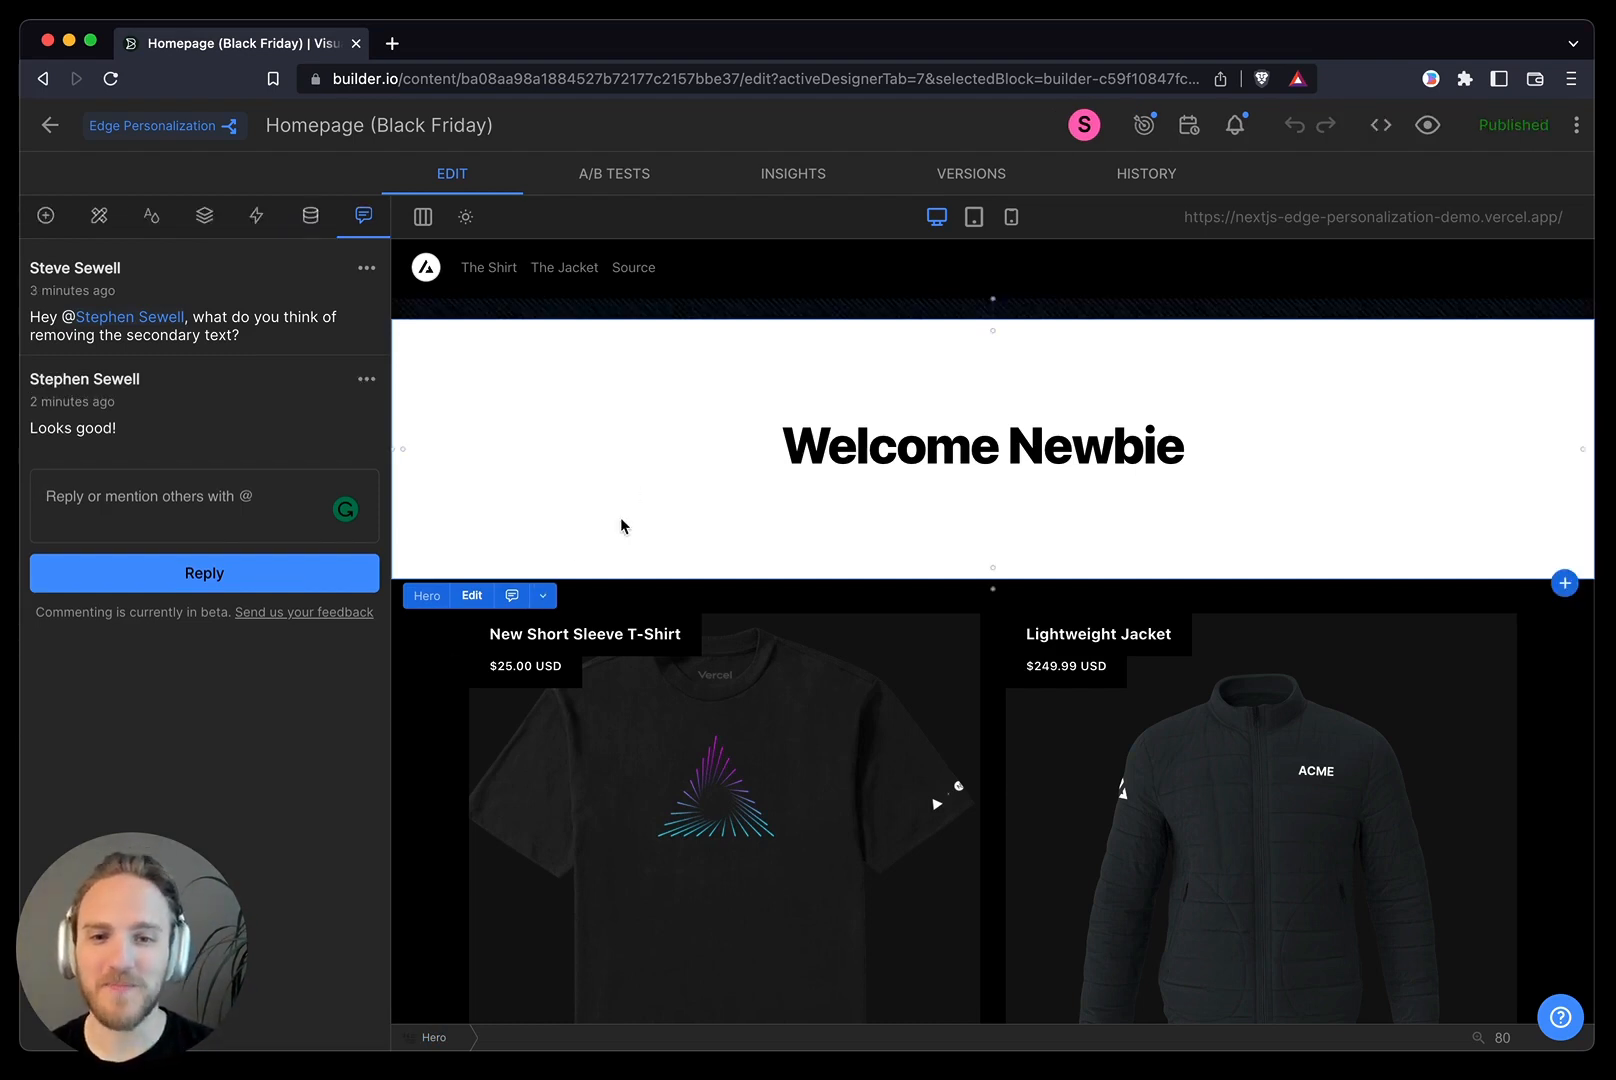
click(150, 216)
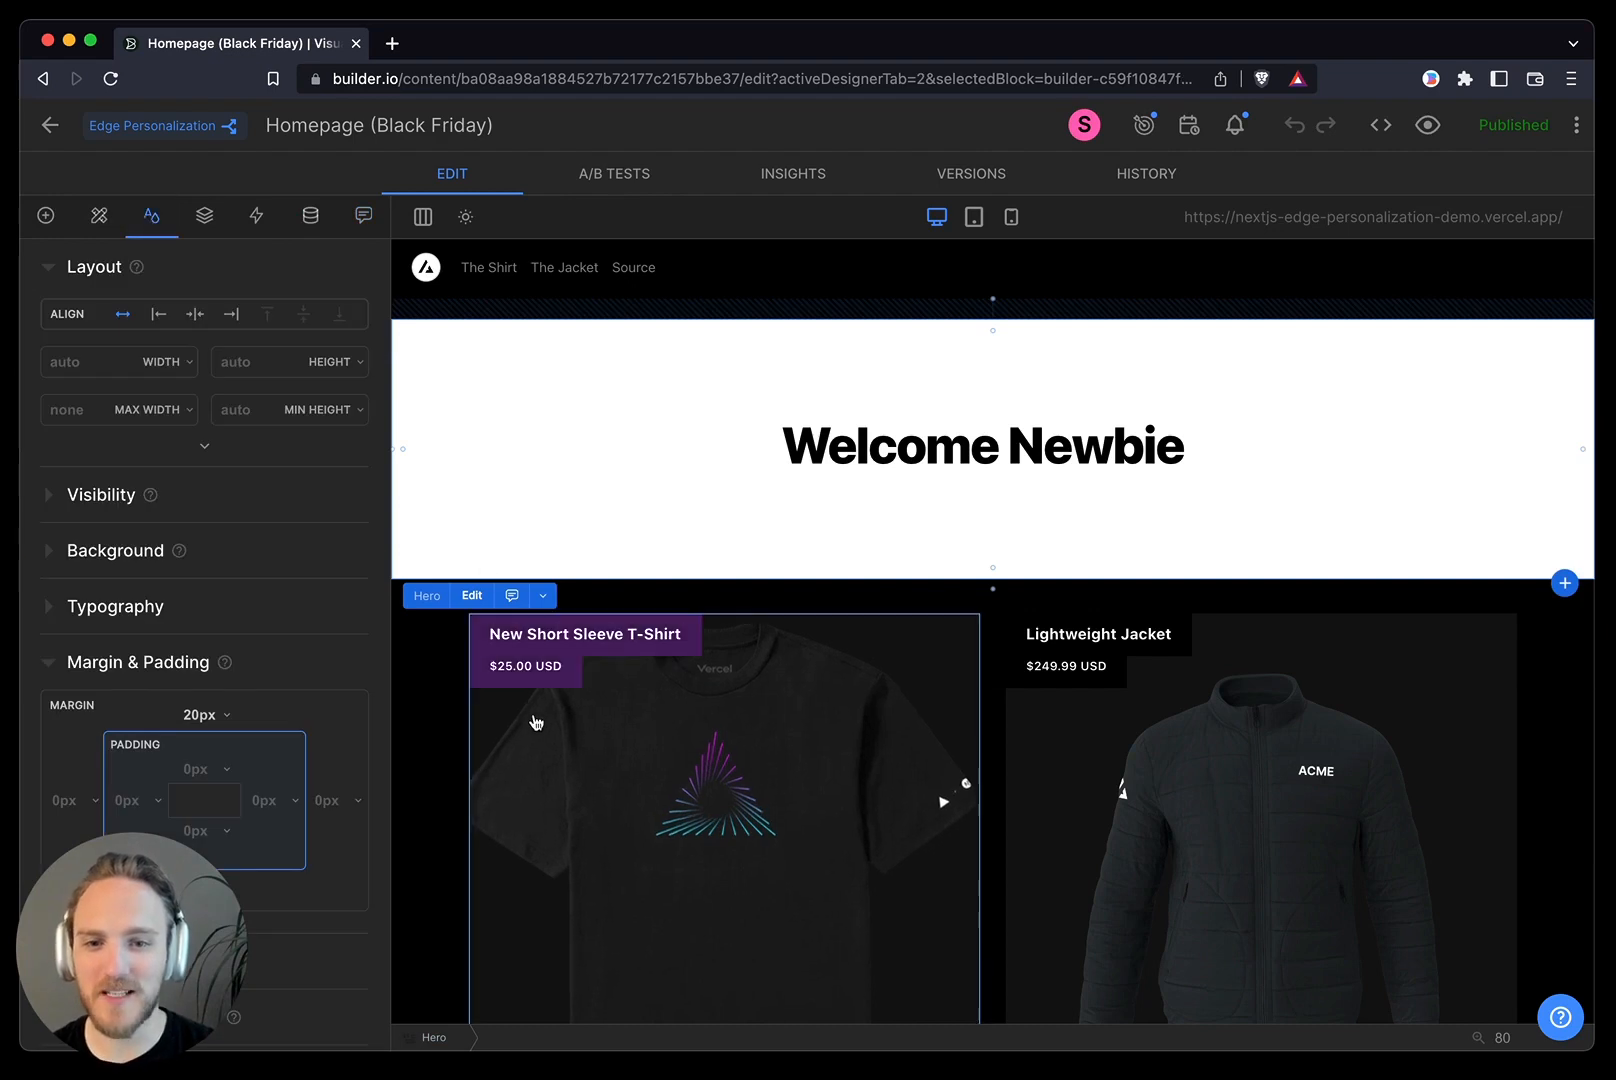
click(45, 216)
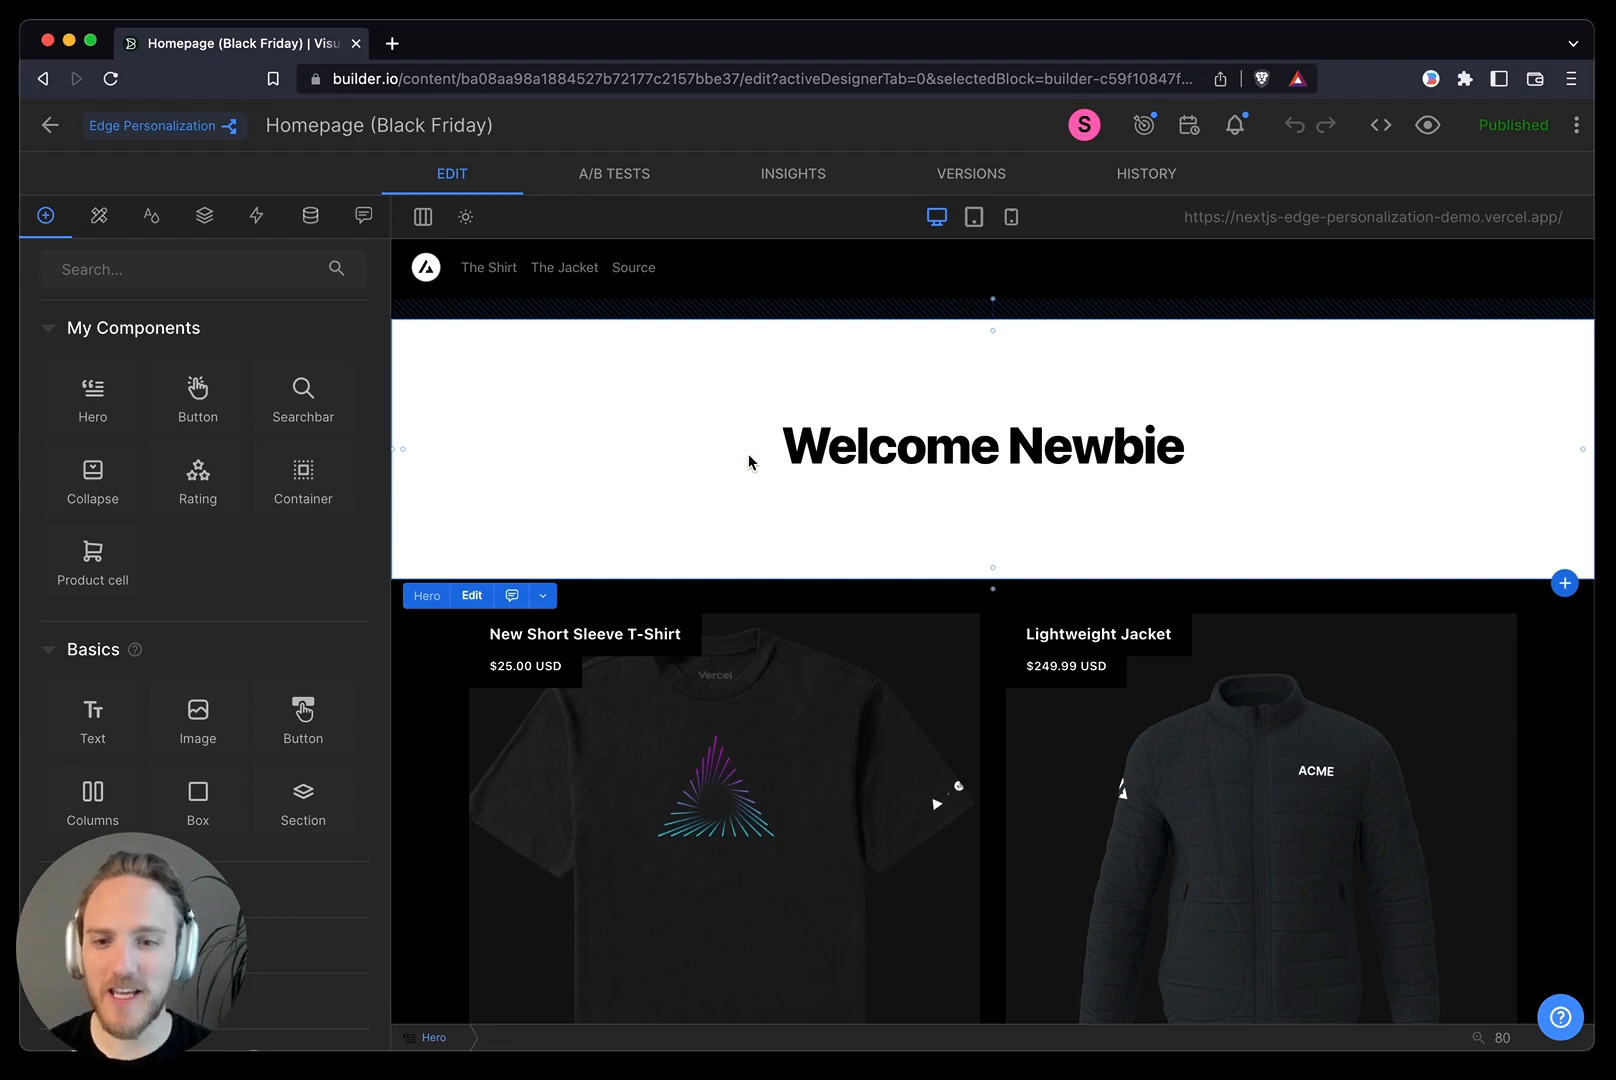
text(Shop our black friday deals!)
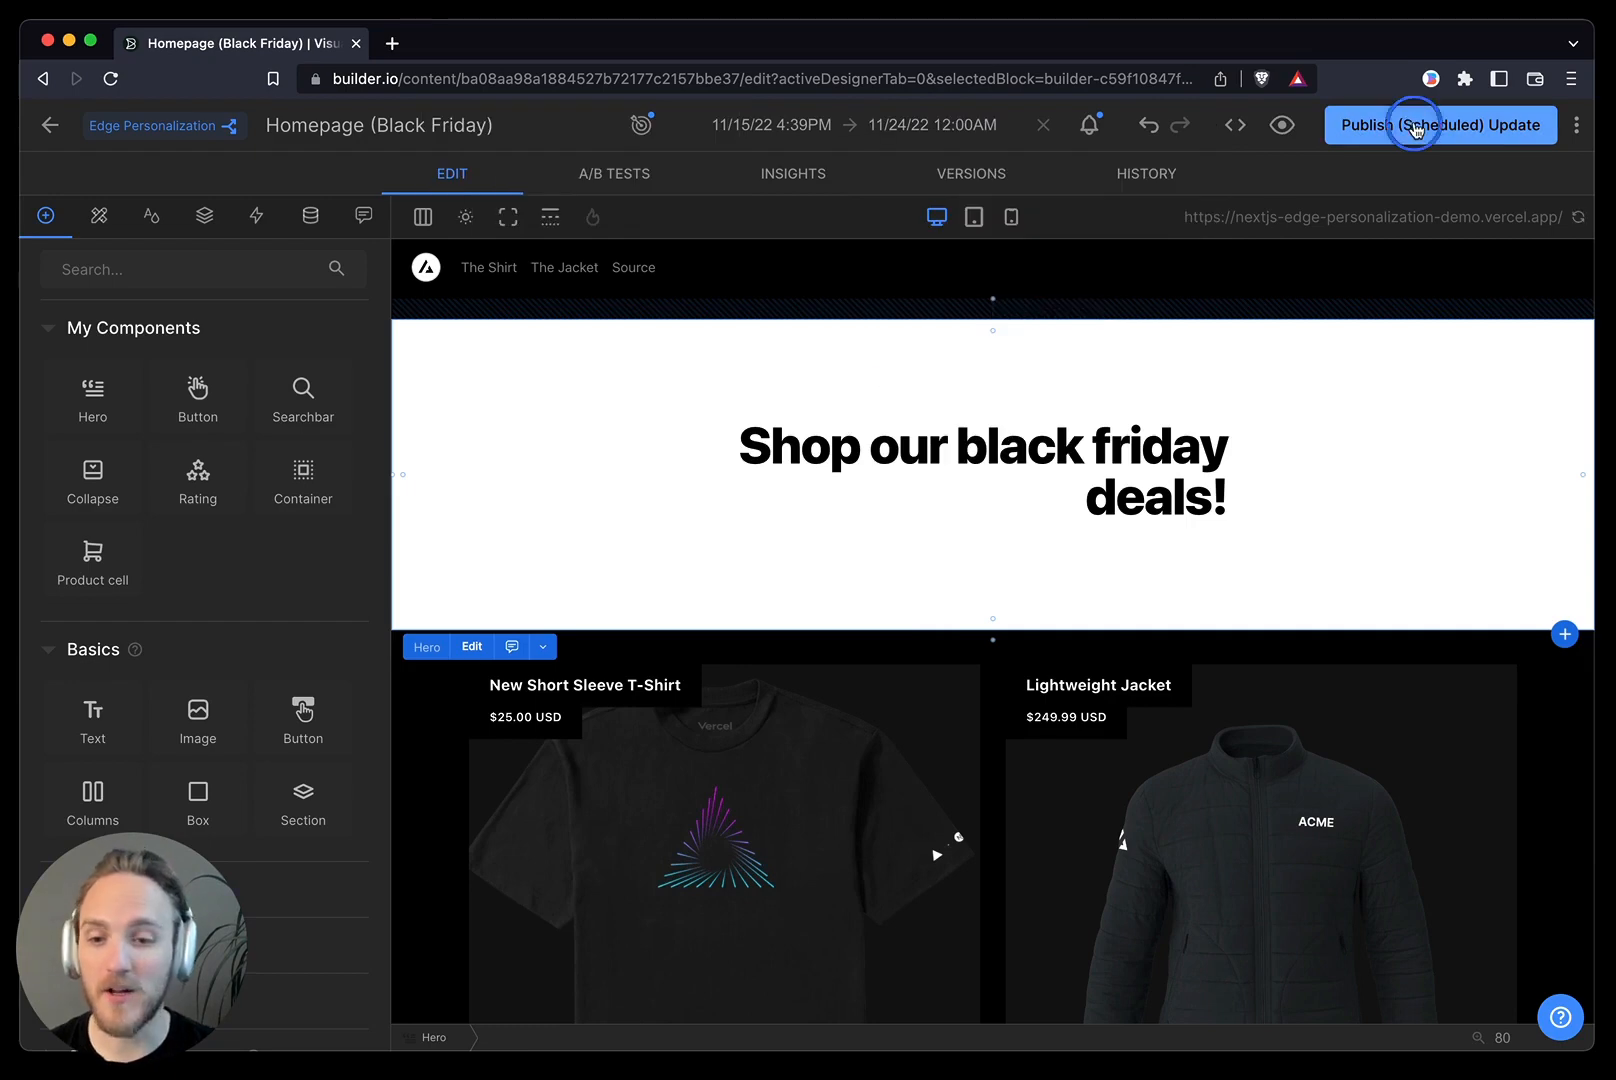
click(1440, 124)
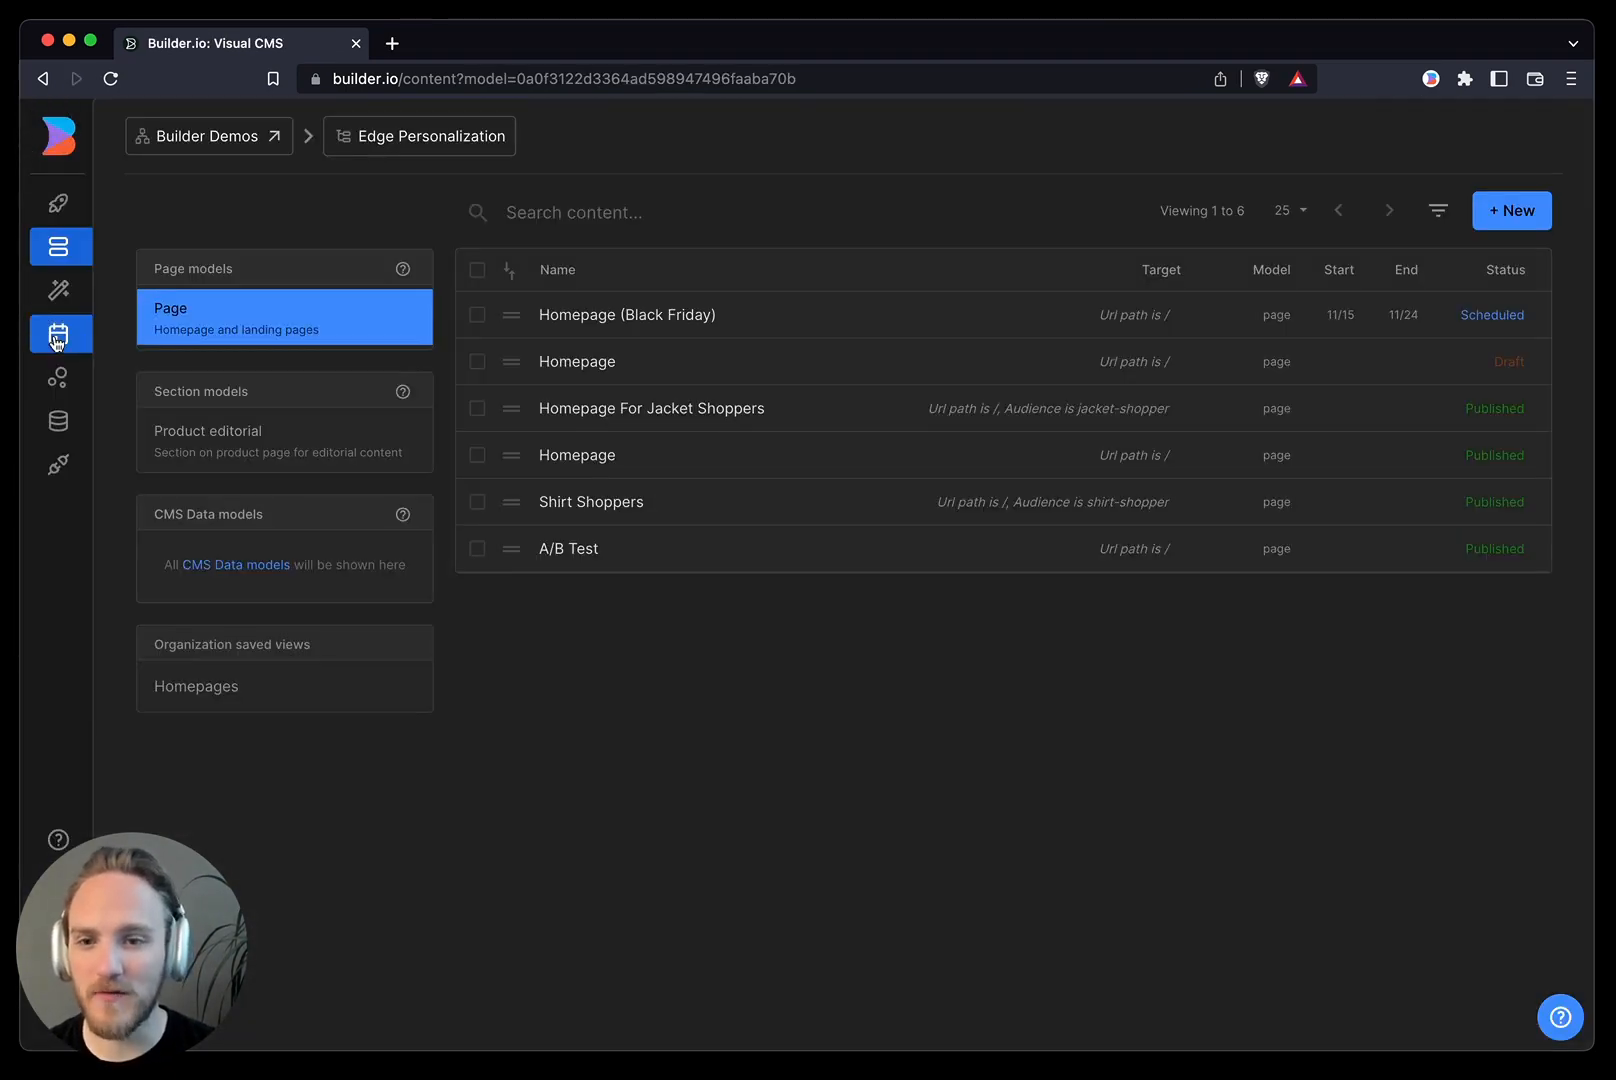
Step: Reschedule the Homepage (Black Friday) calendar entry to run 11/21–11/30
click(58, 334)
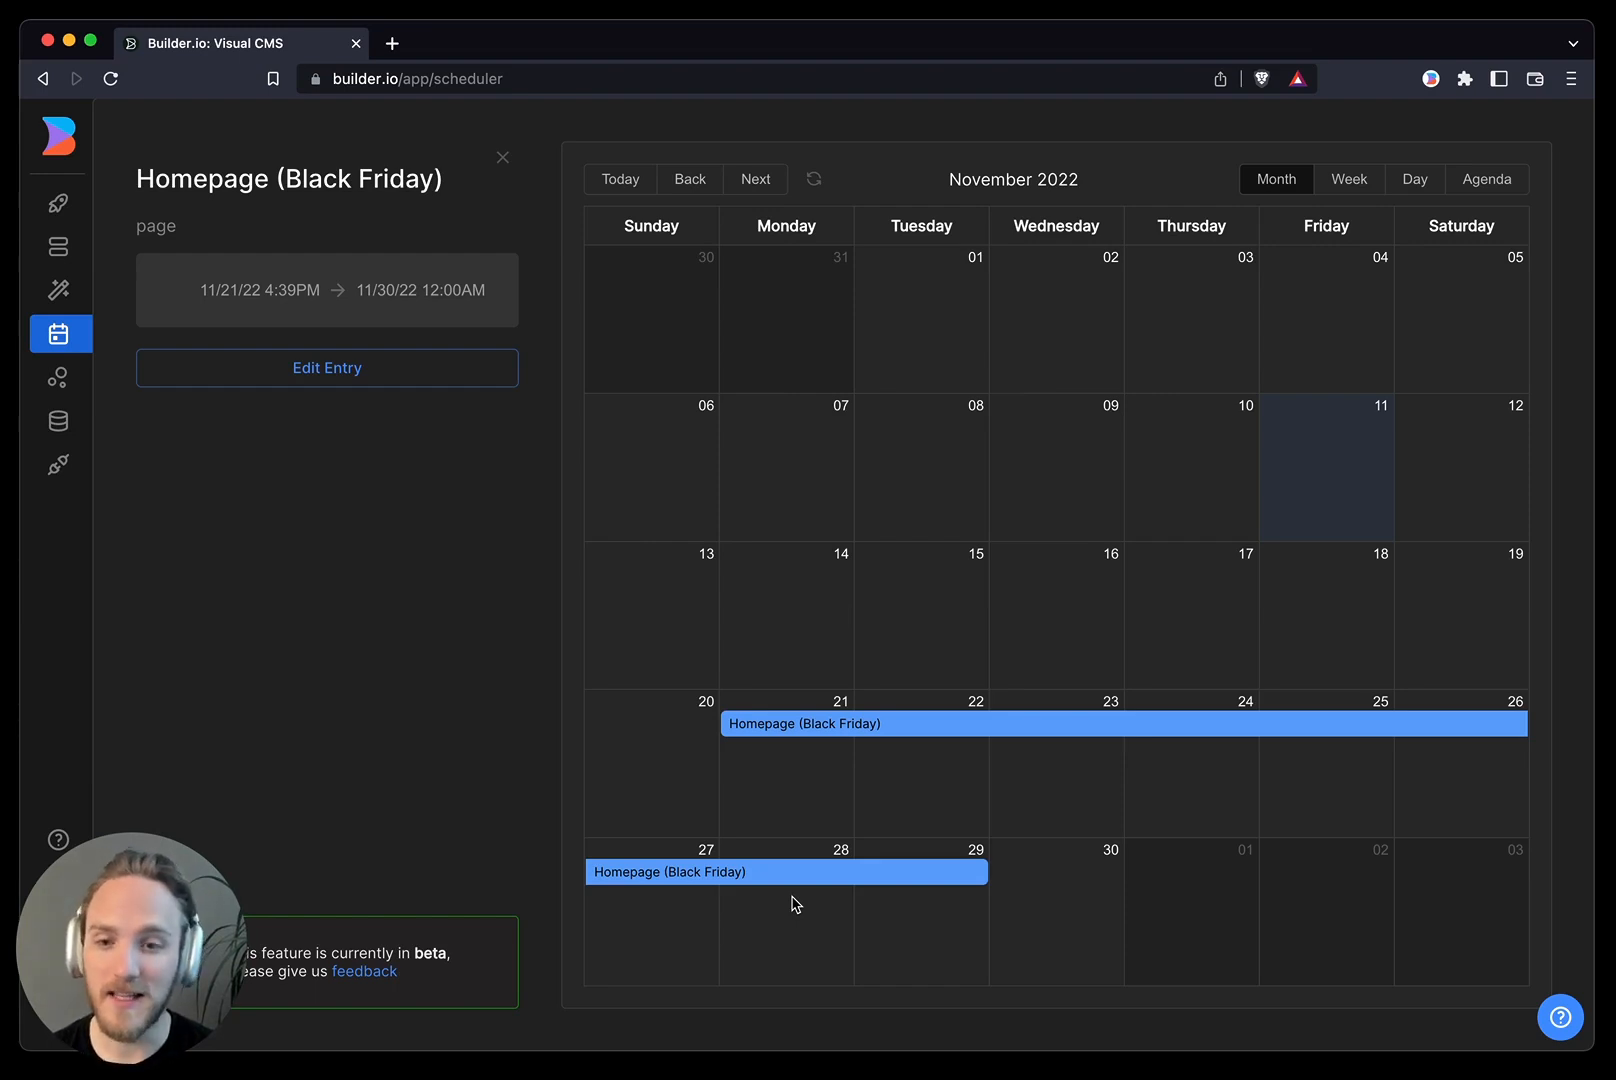
click(502, 157)
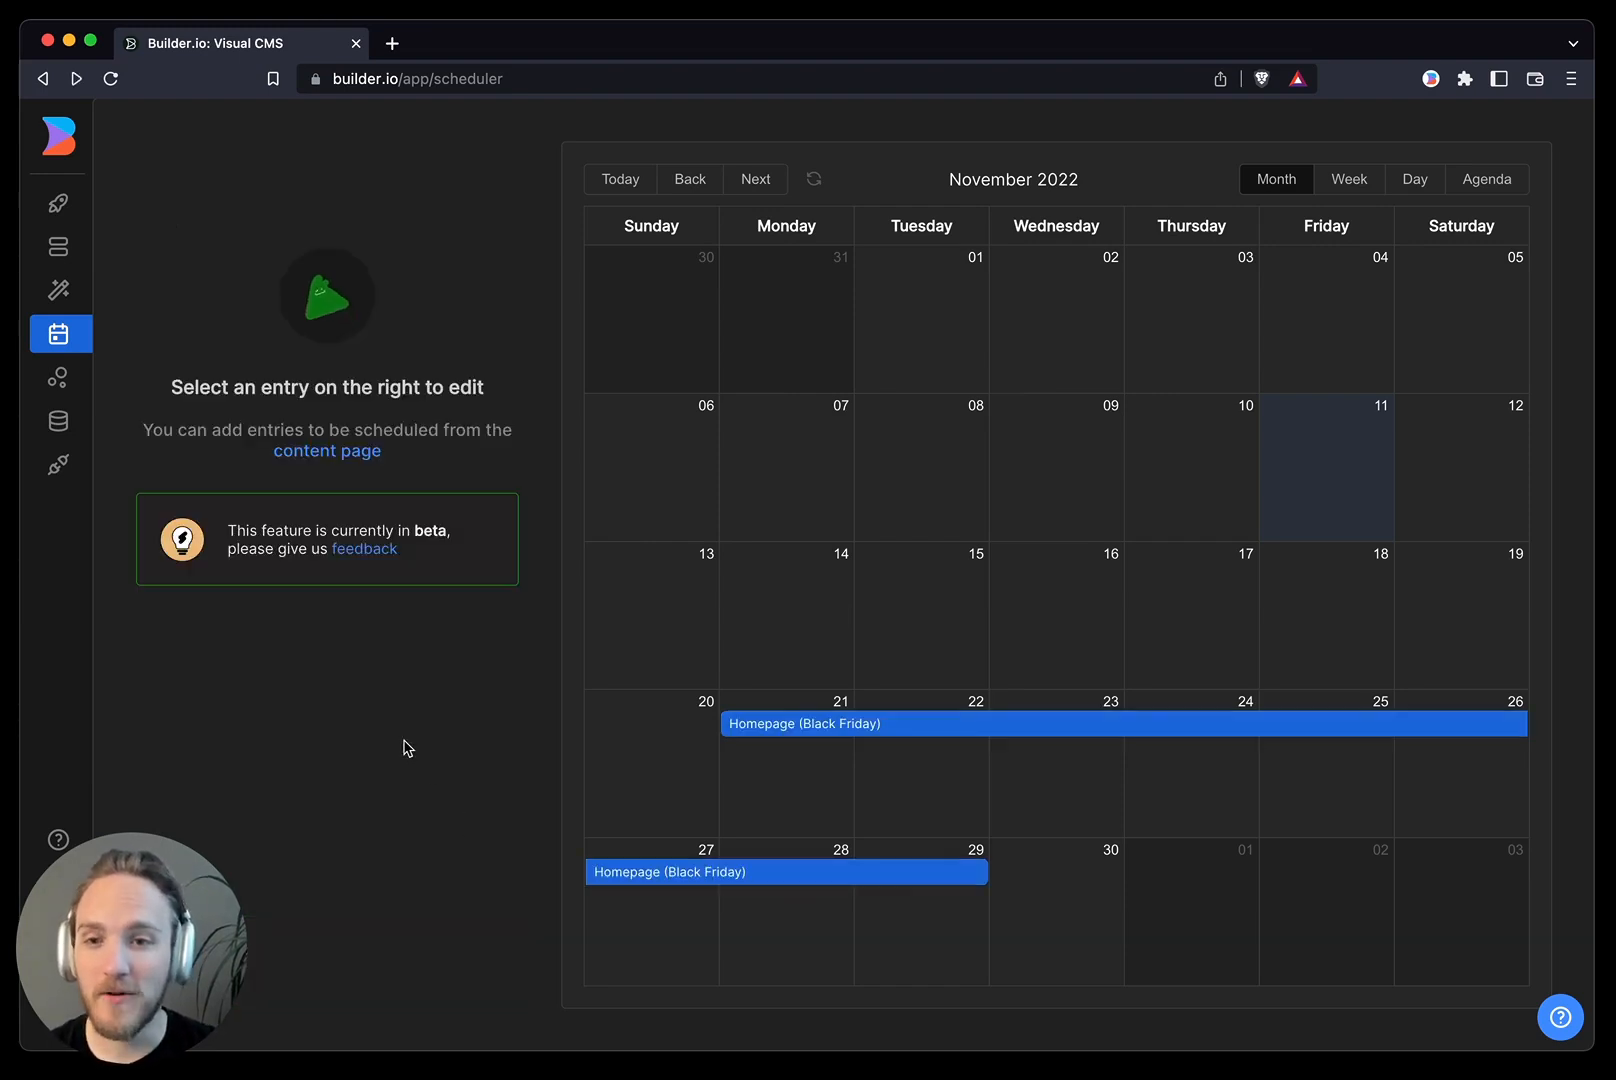
Step: In the content list, select Shirt Shoppers and dismiss the unpublish warning
click(59, 247)
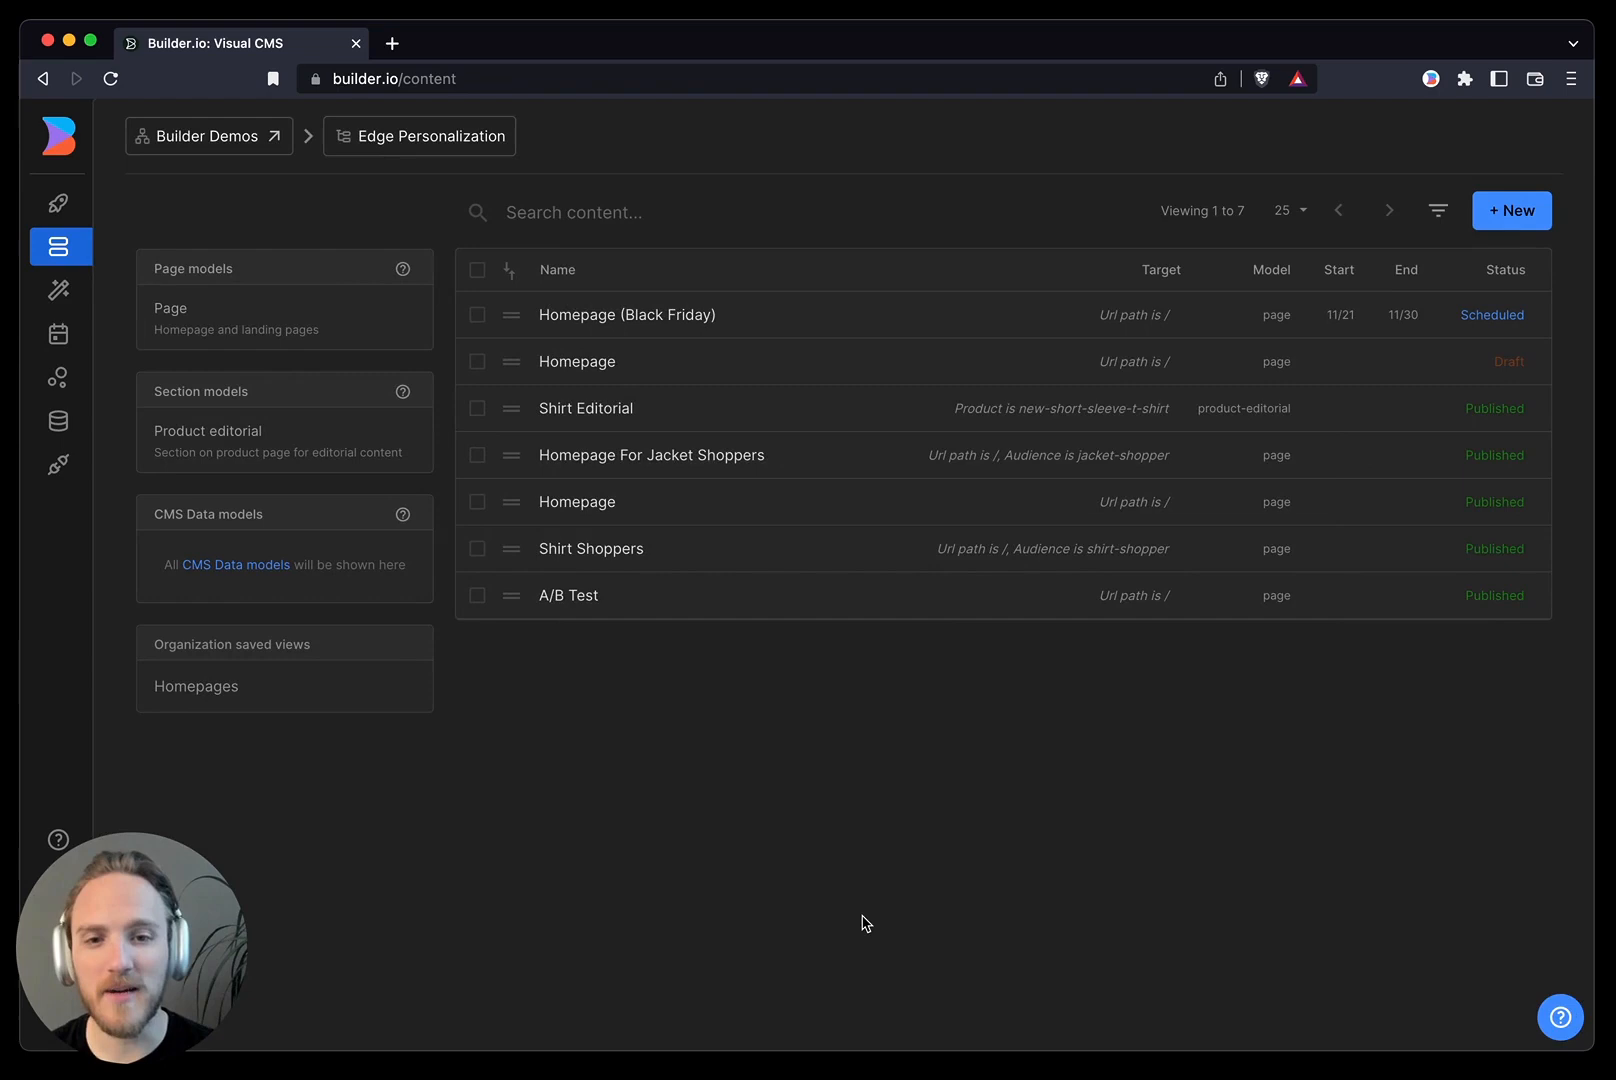
mouse_move(612, 1022)
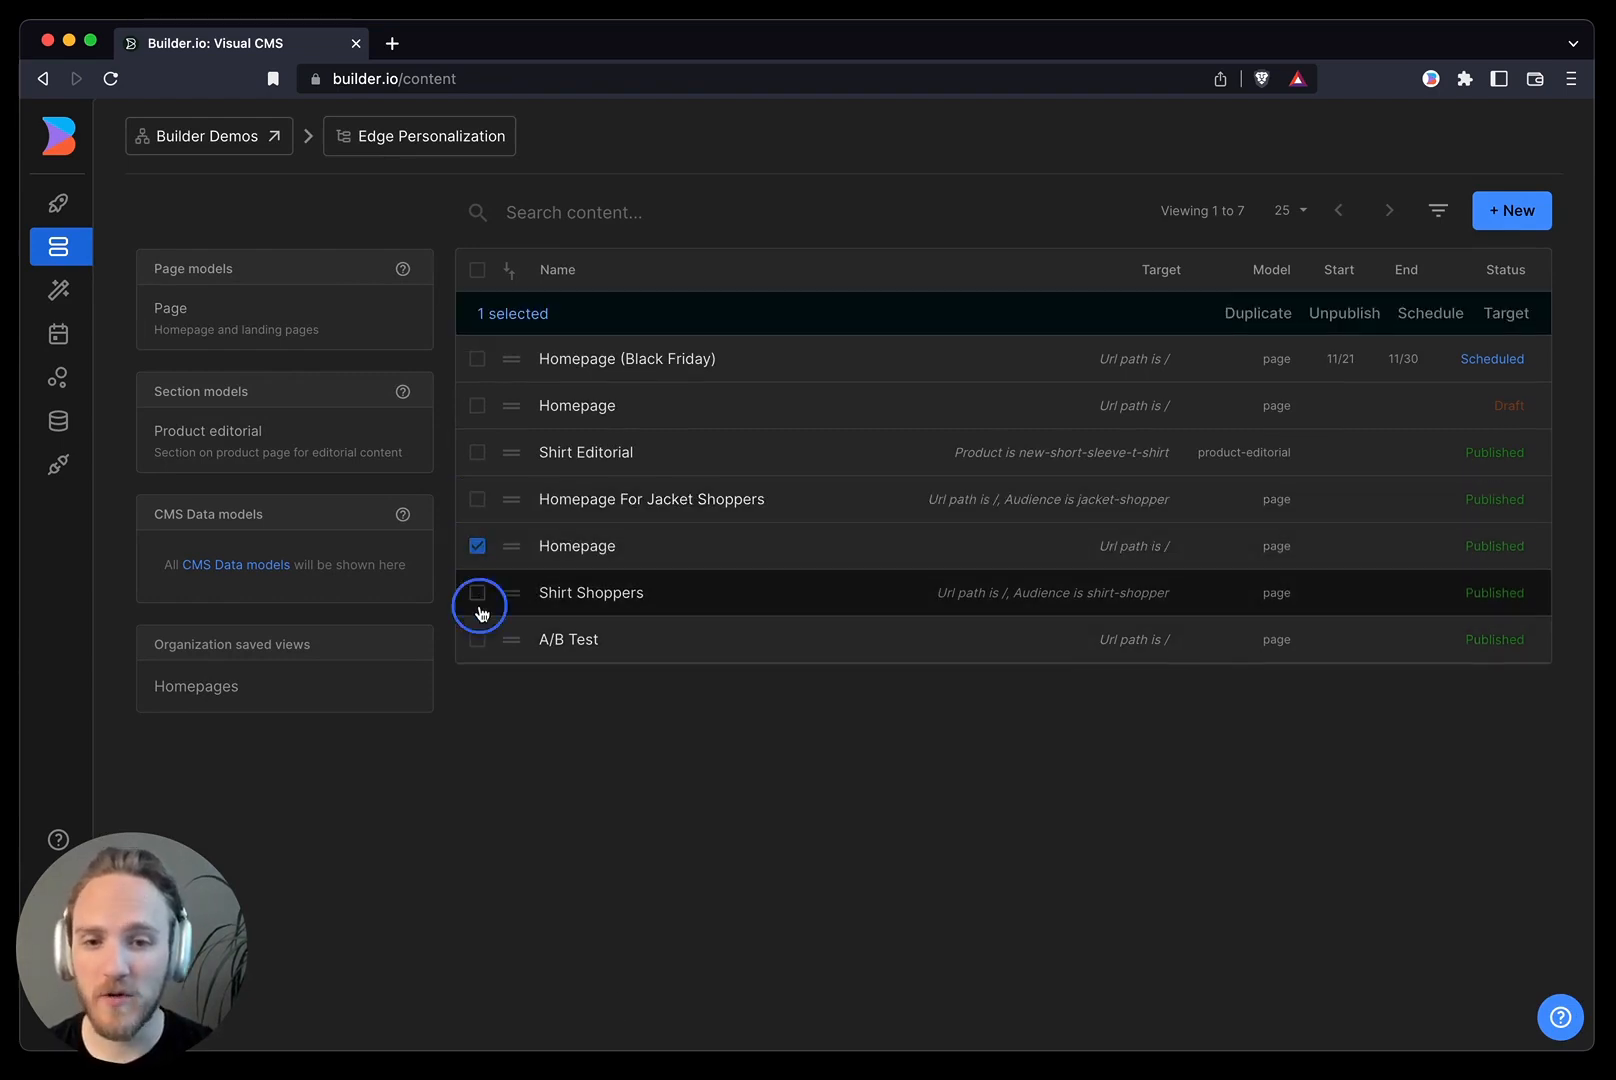
click(1344, 313)
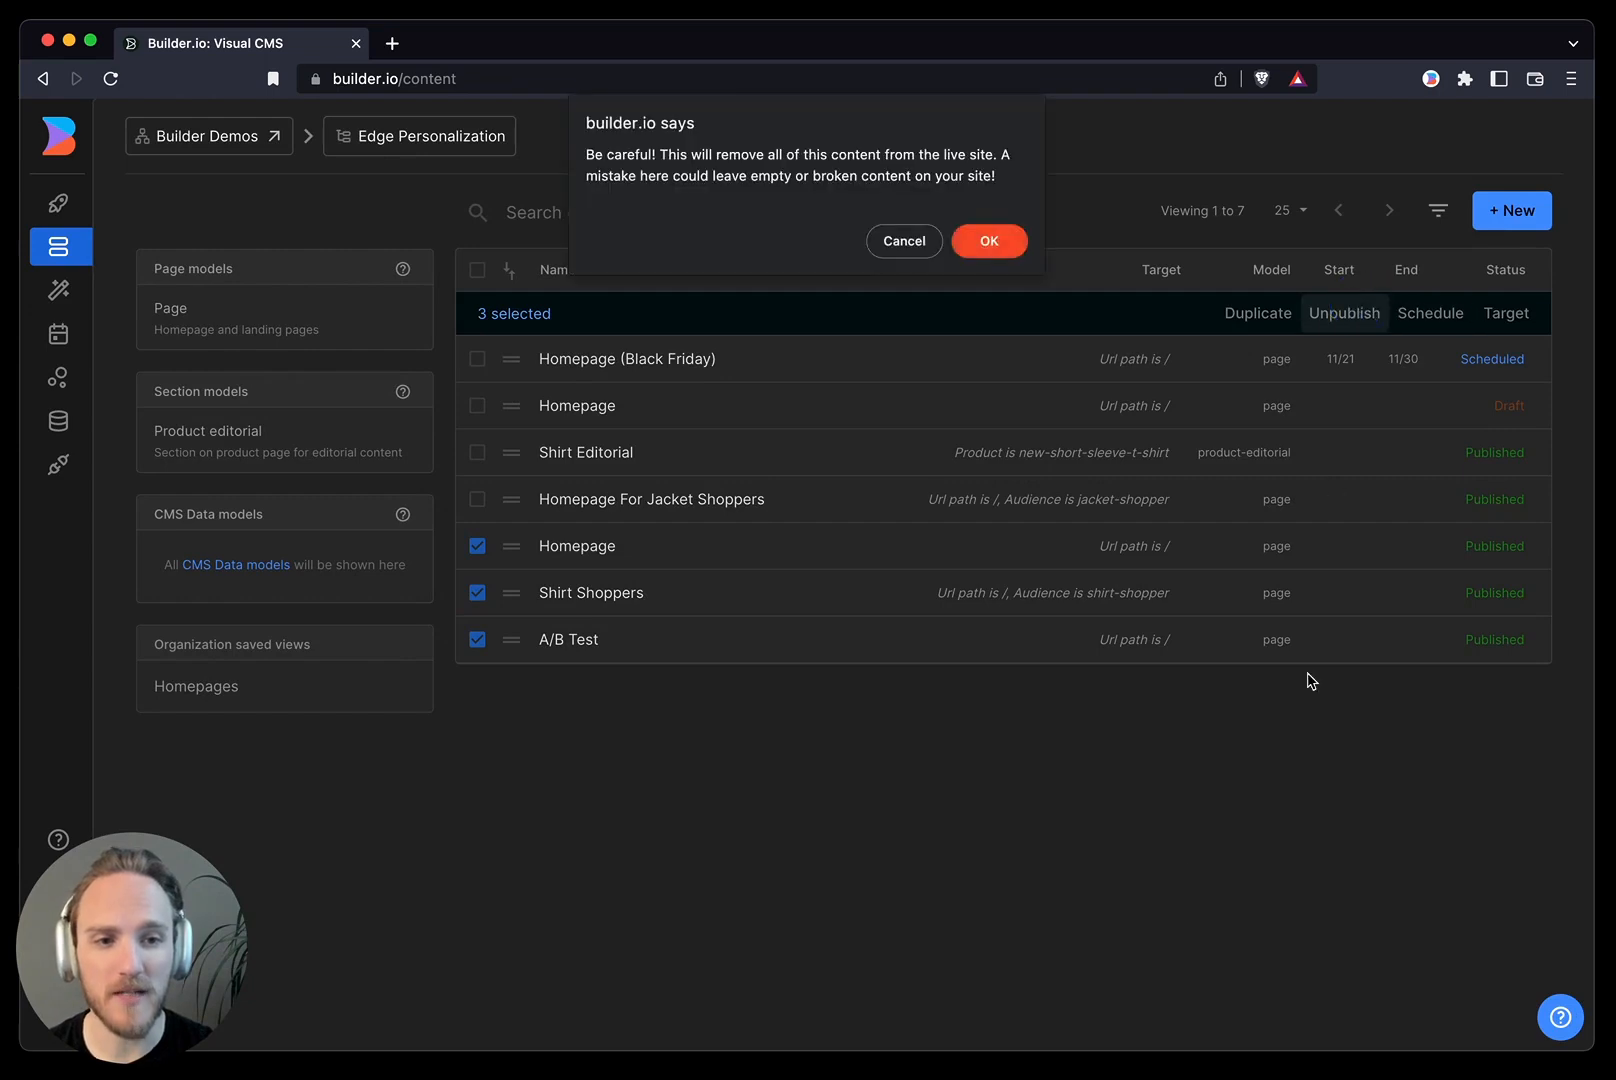
click(988, 241)
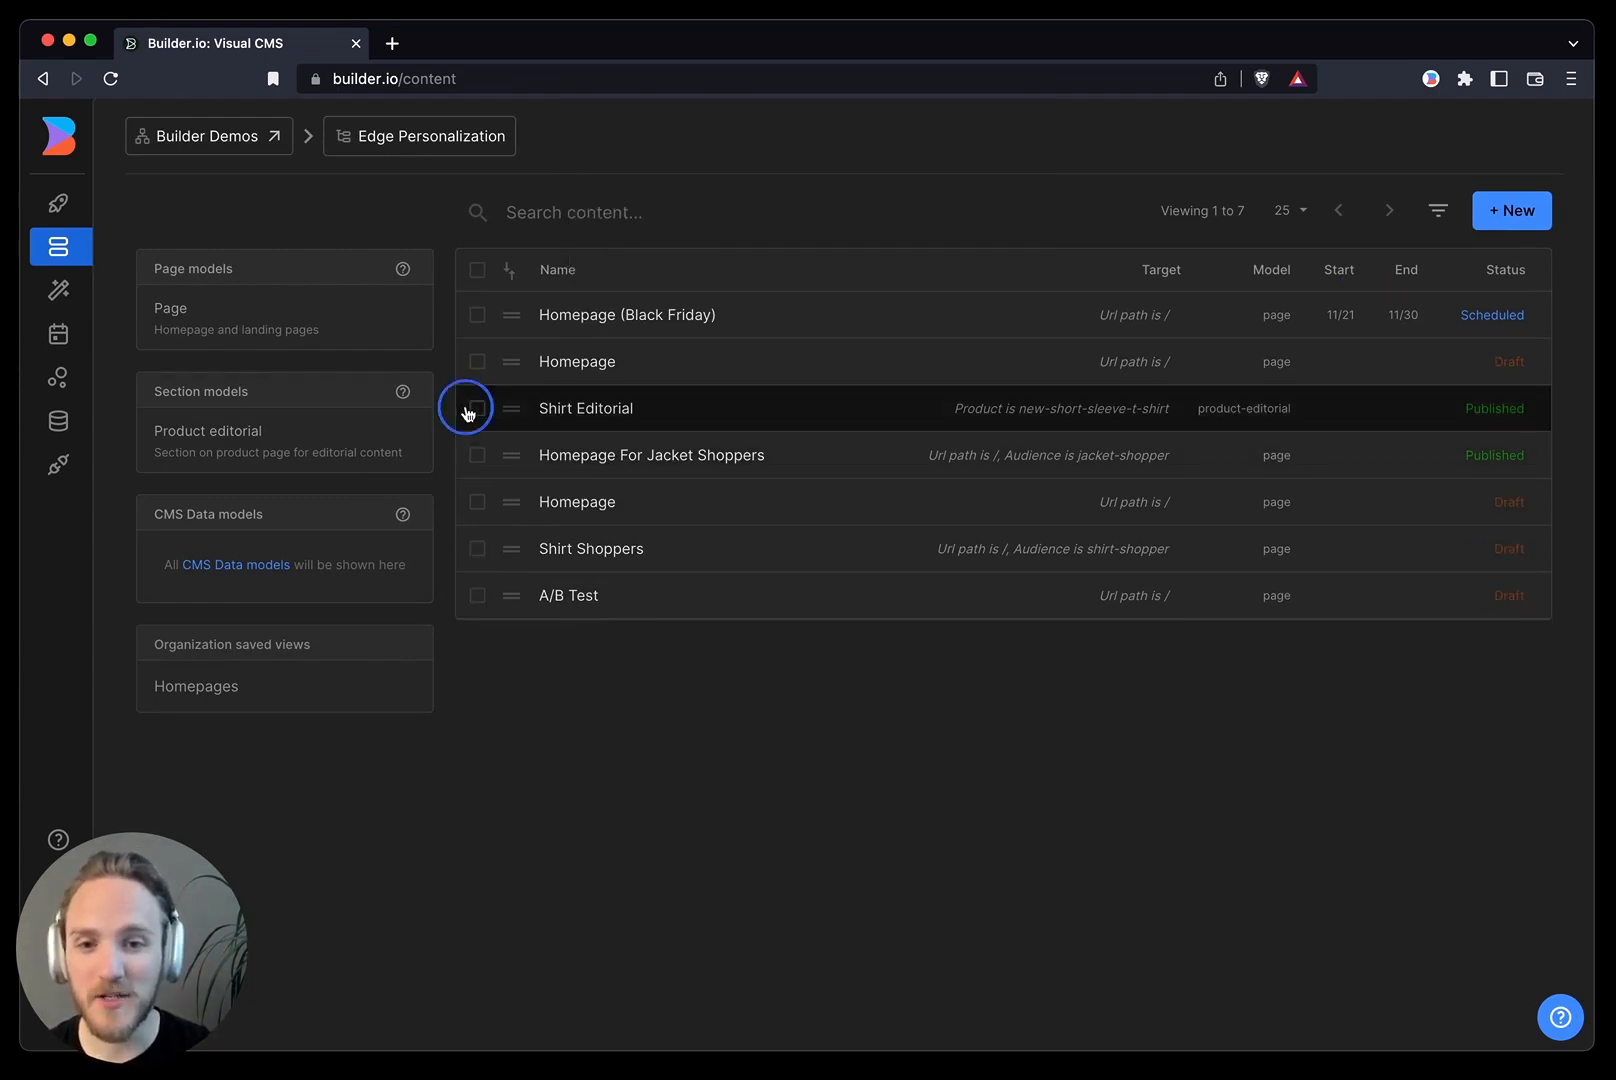
Step: Bulk-schedule Shirt Editorial and Homepage For Jacket Shoppers from 11/16 to 11/23
click(477, 408)
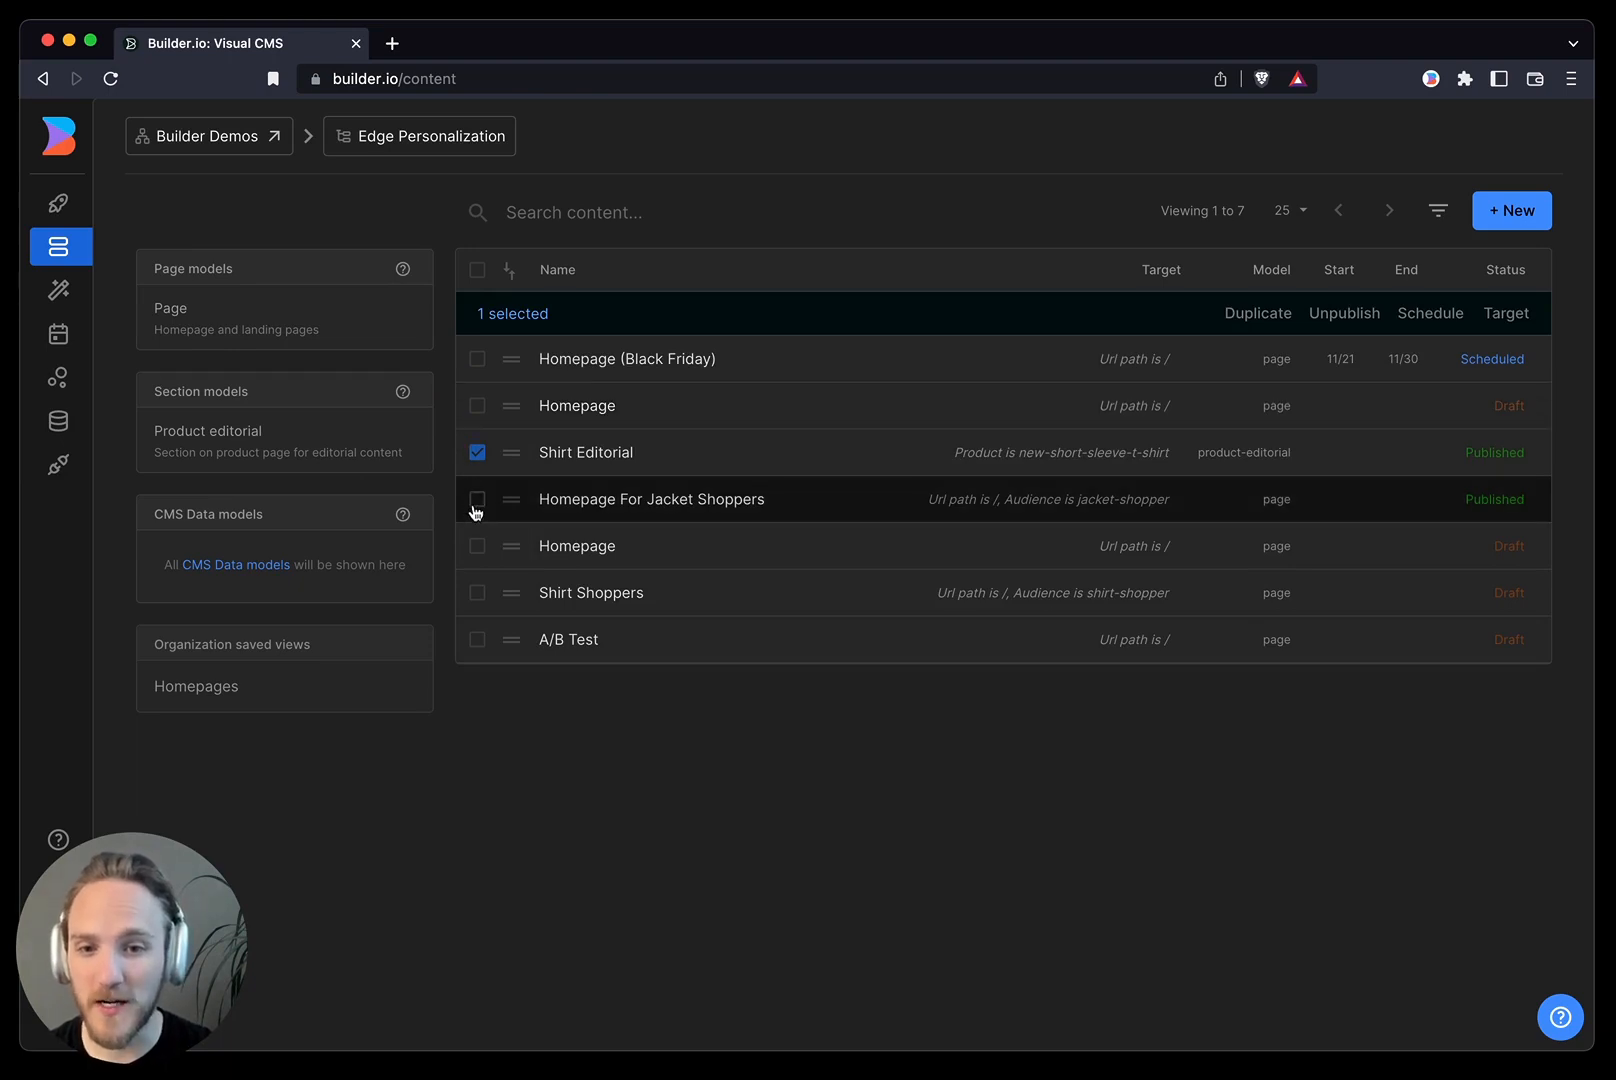
click(477, 499)
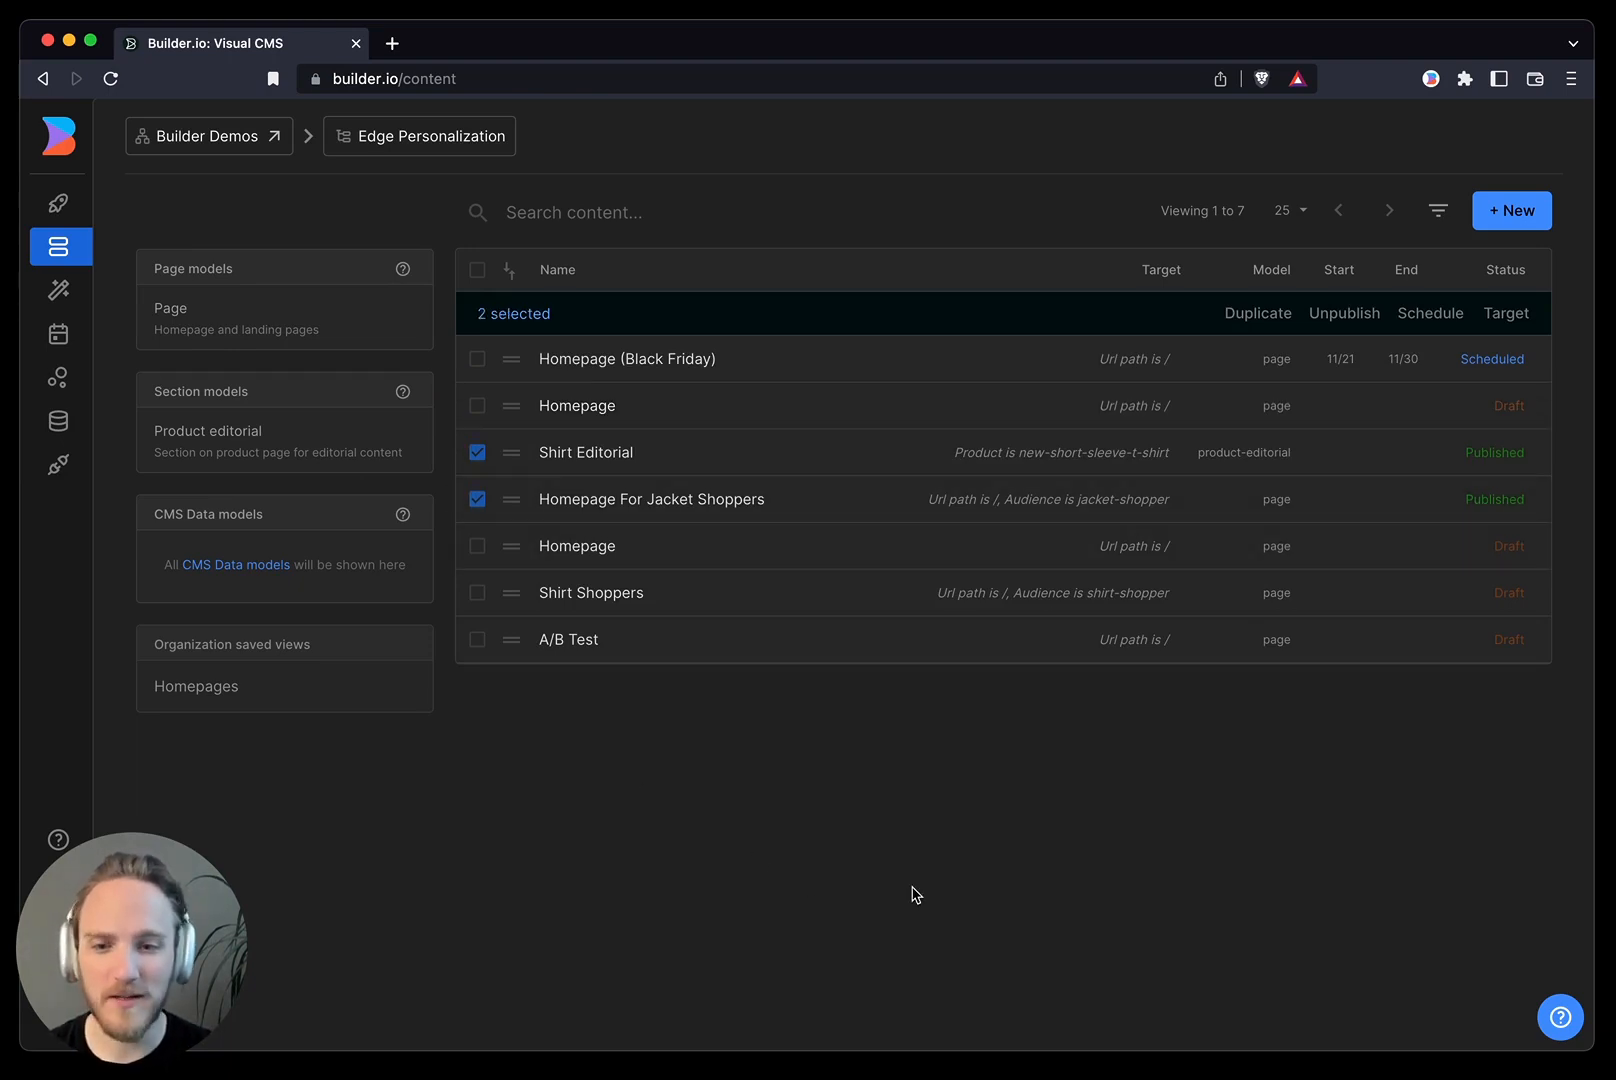
mouse_move(1016, 913)
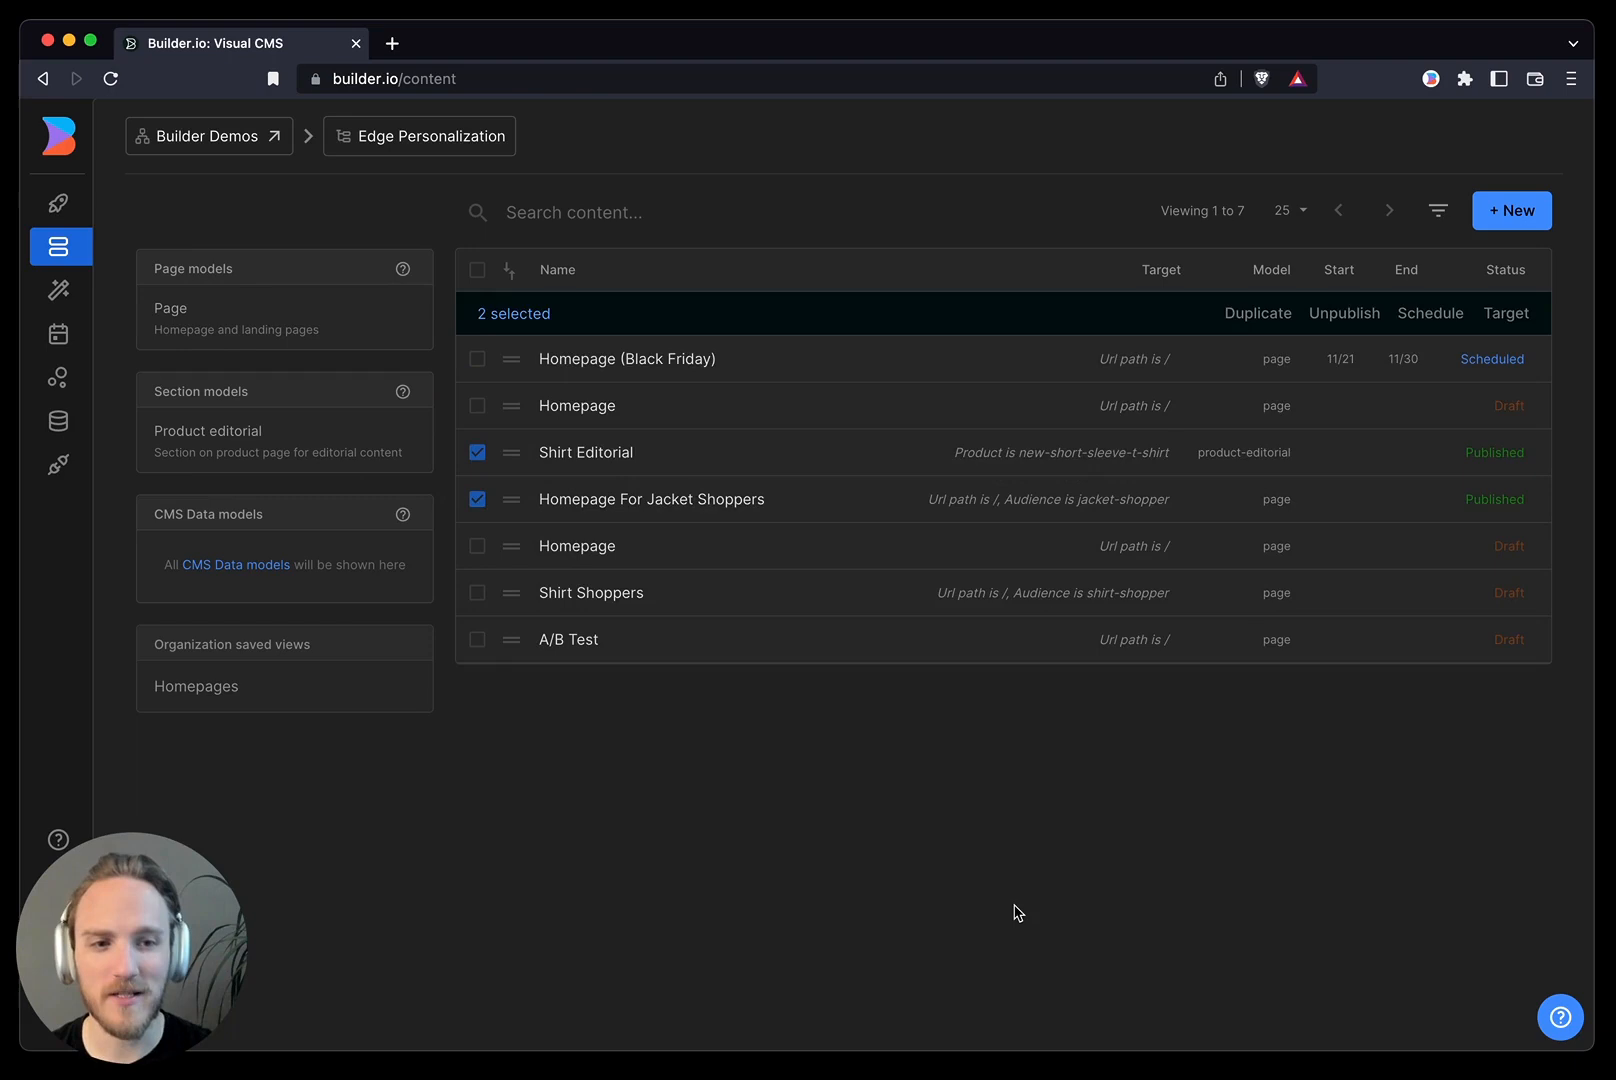
click(1430, 313)
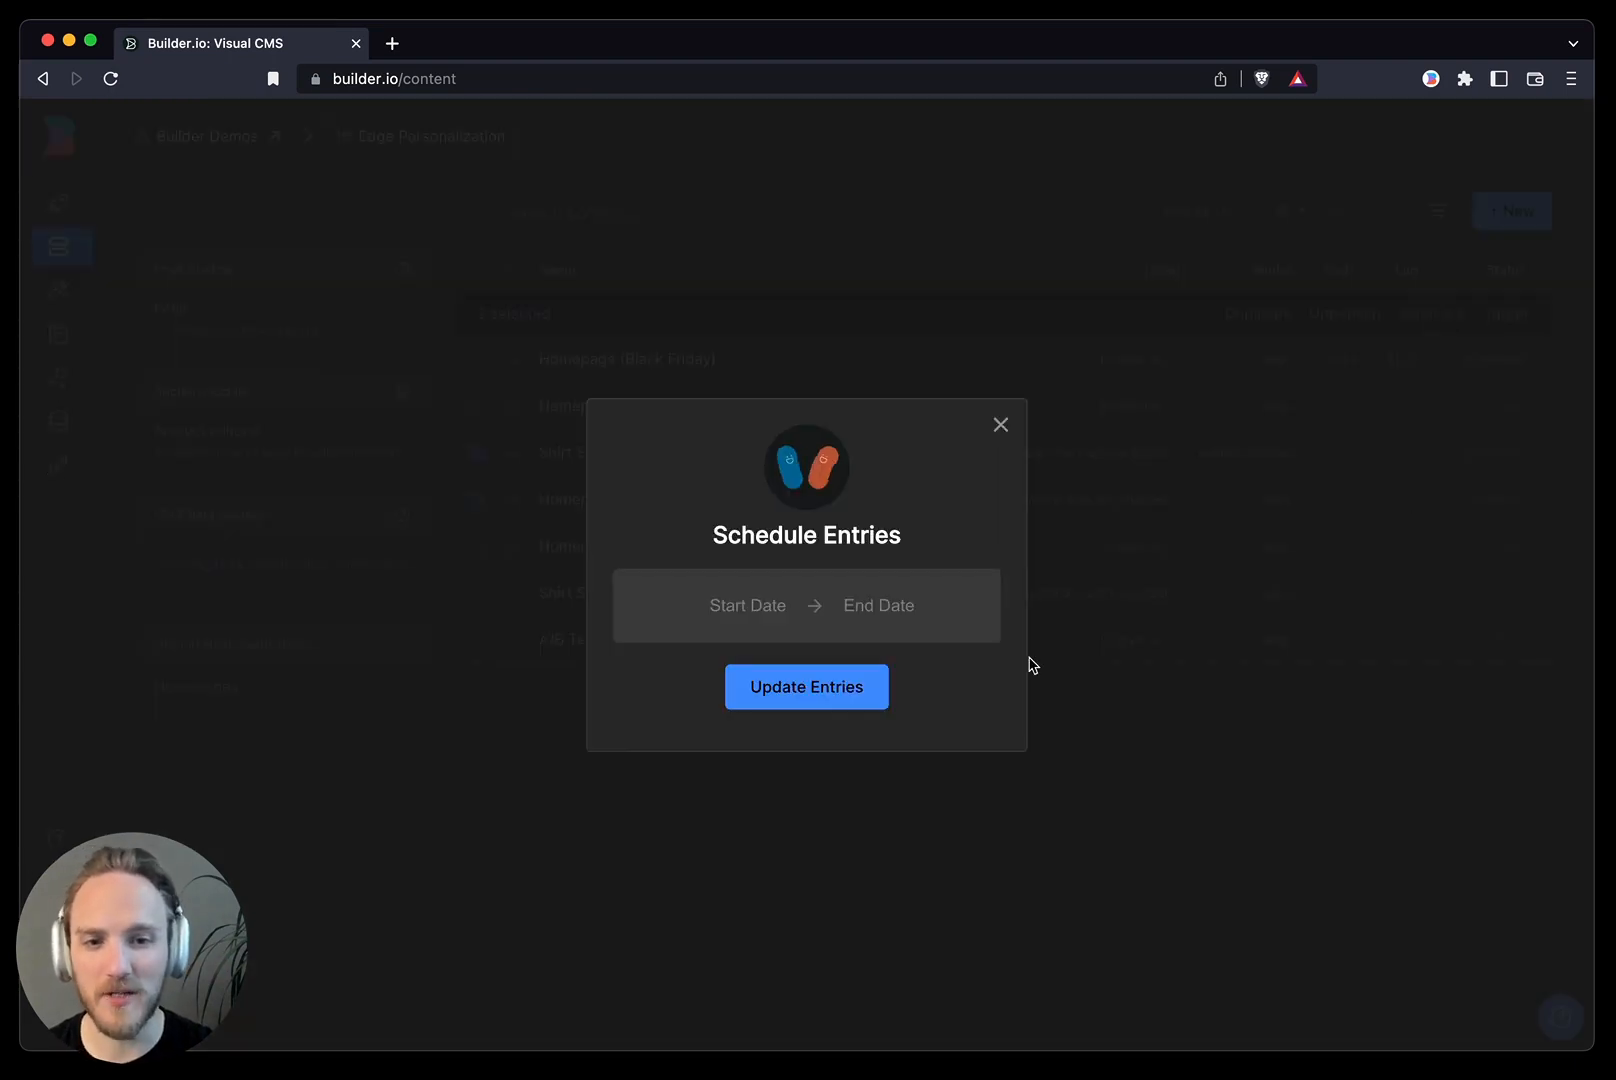
click(747, 605)
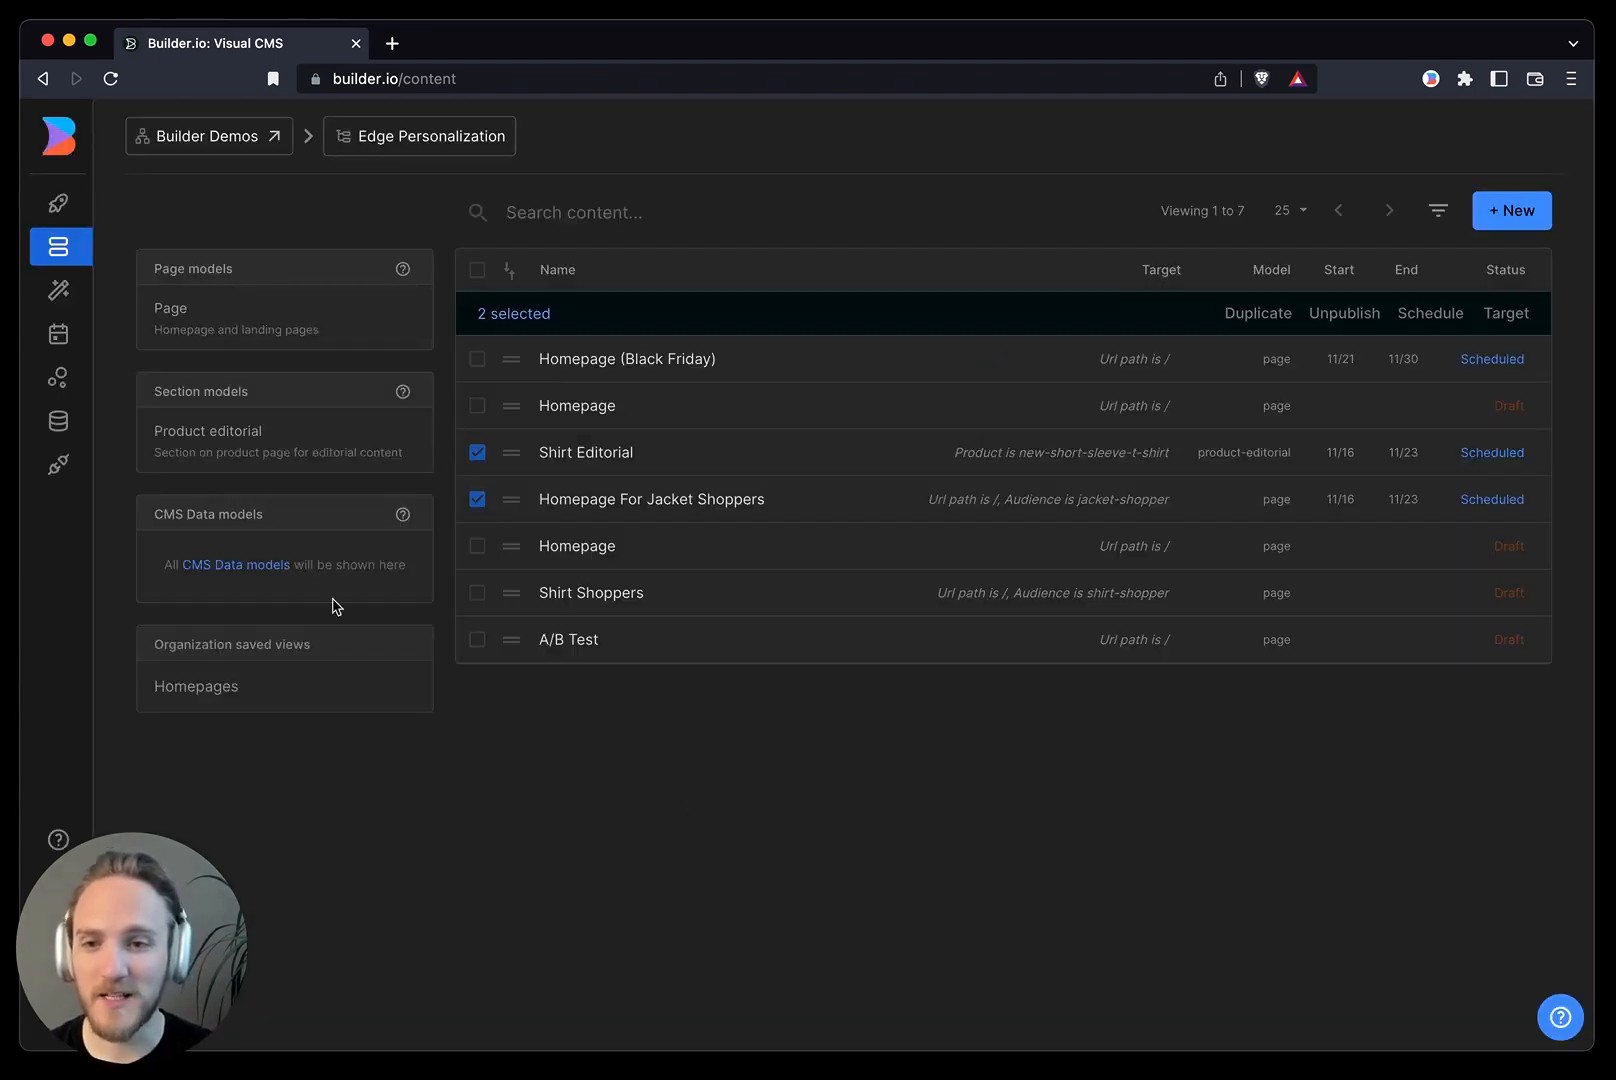
Step: Open the Scheduler's November 2022 month view with the scheduled entries
click(58, 333)
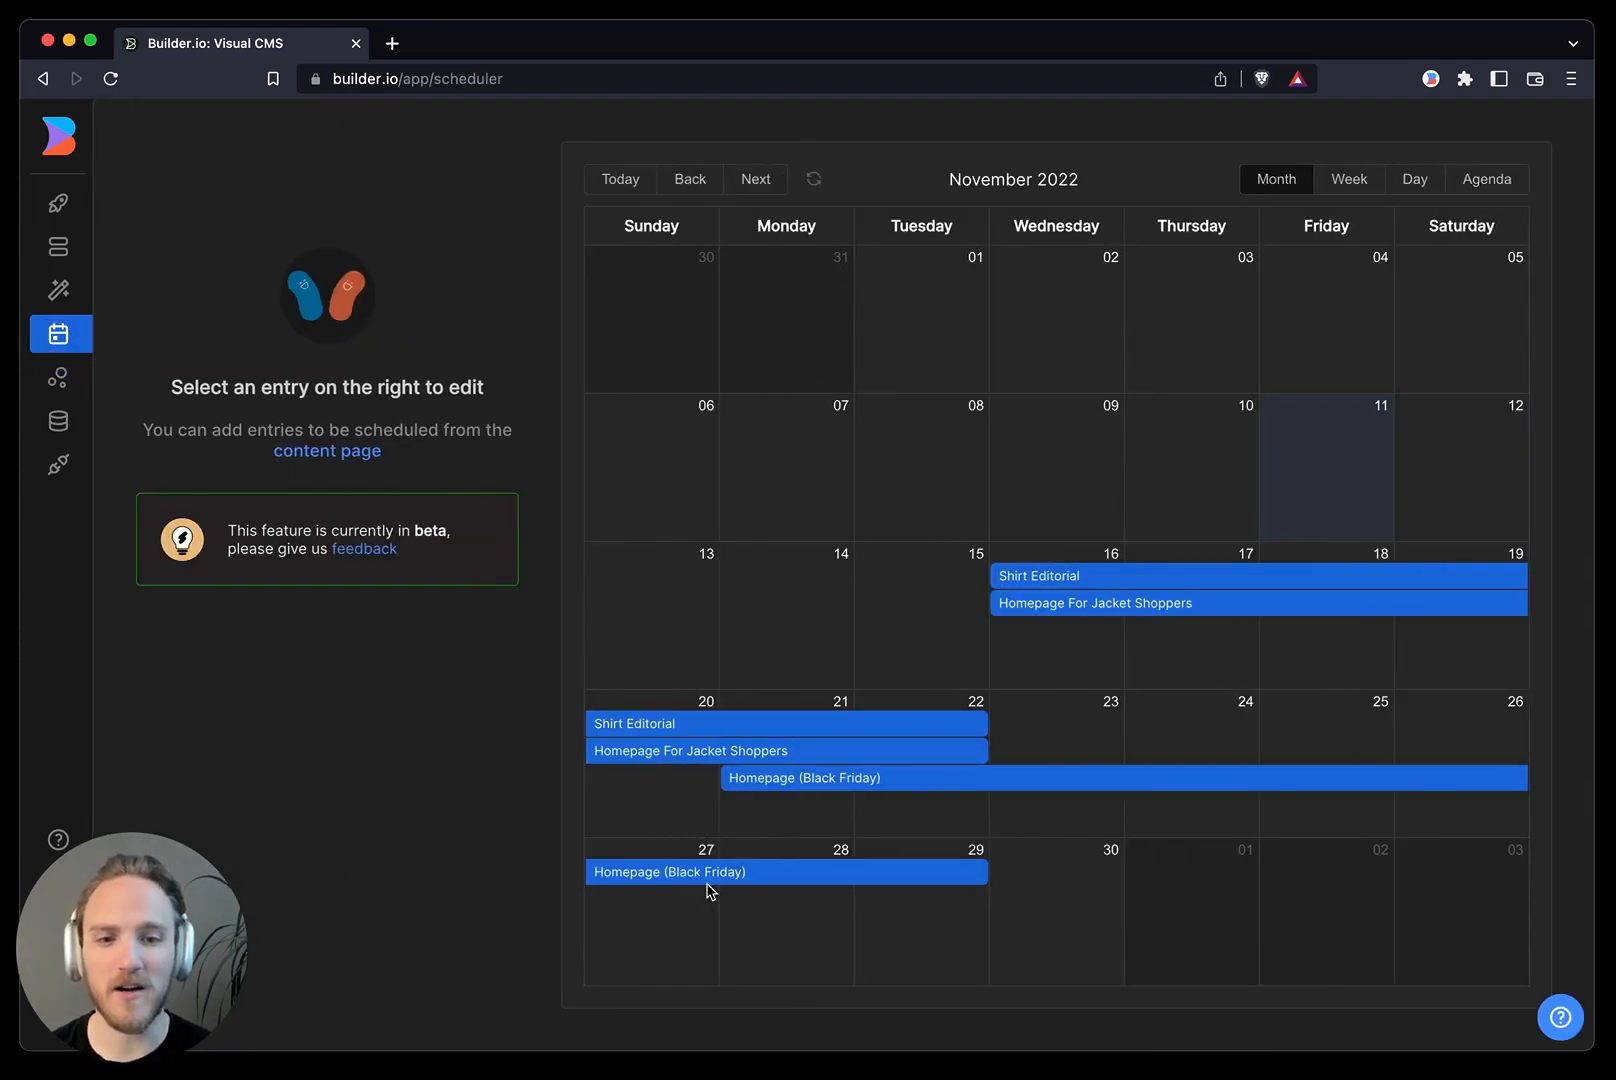
mouse_move(452, 774)
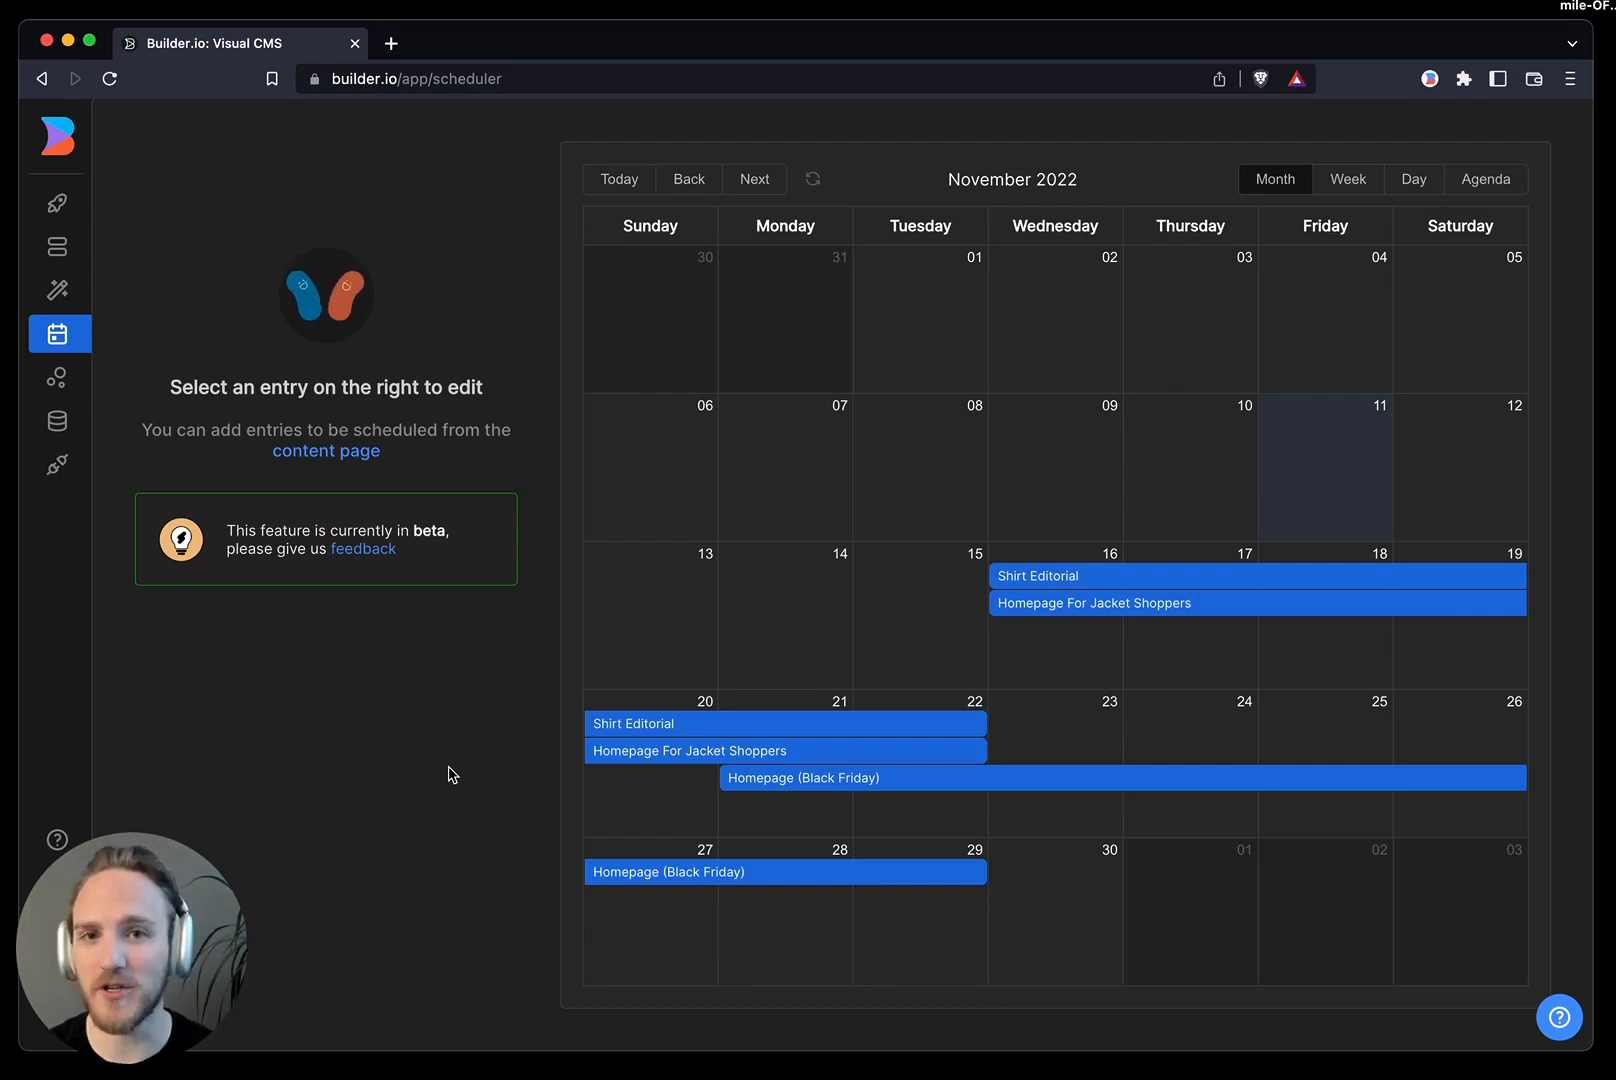
Step: Go to the account page via Cmd+K and bulk upload media files
key(cmd+k)
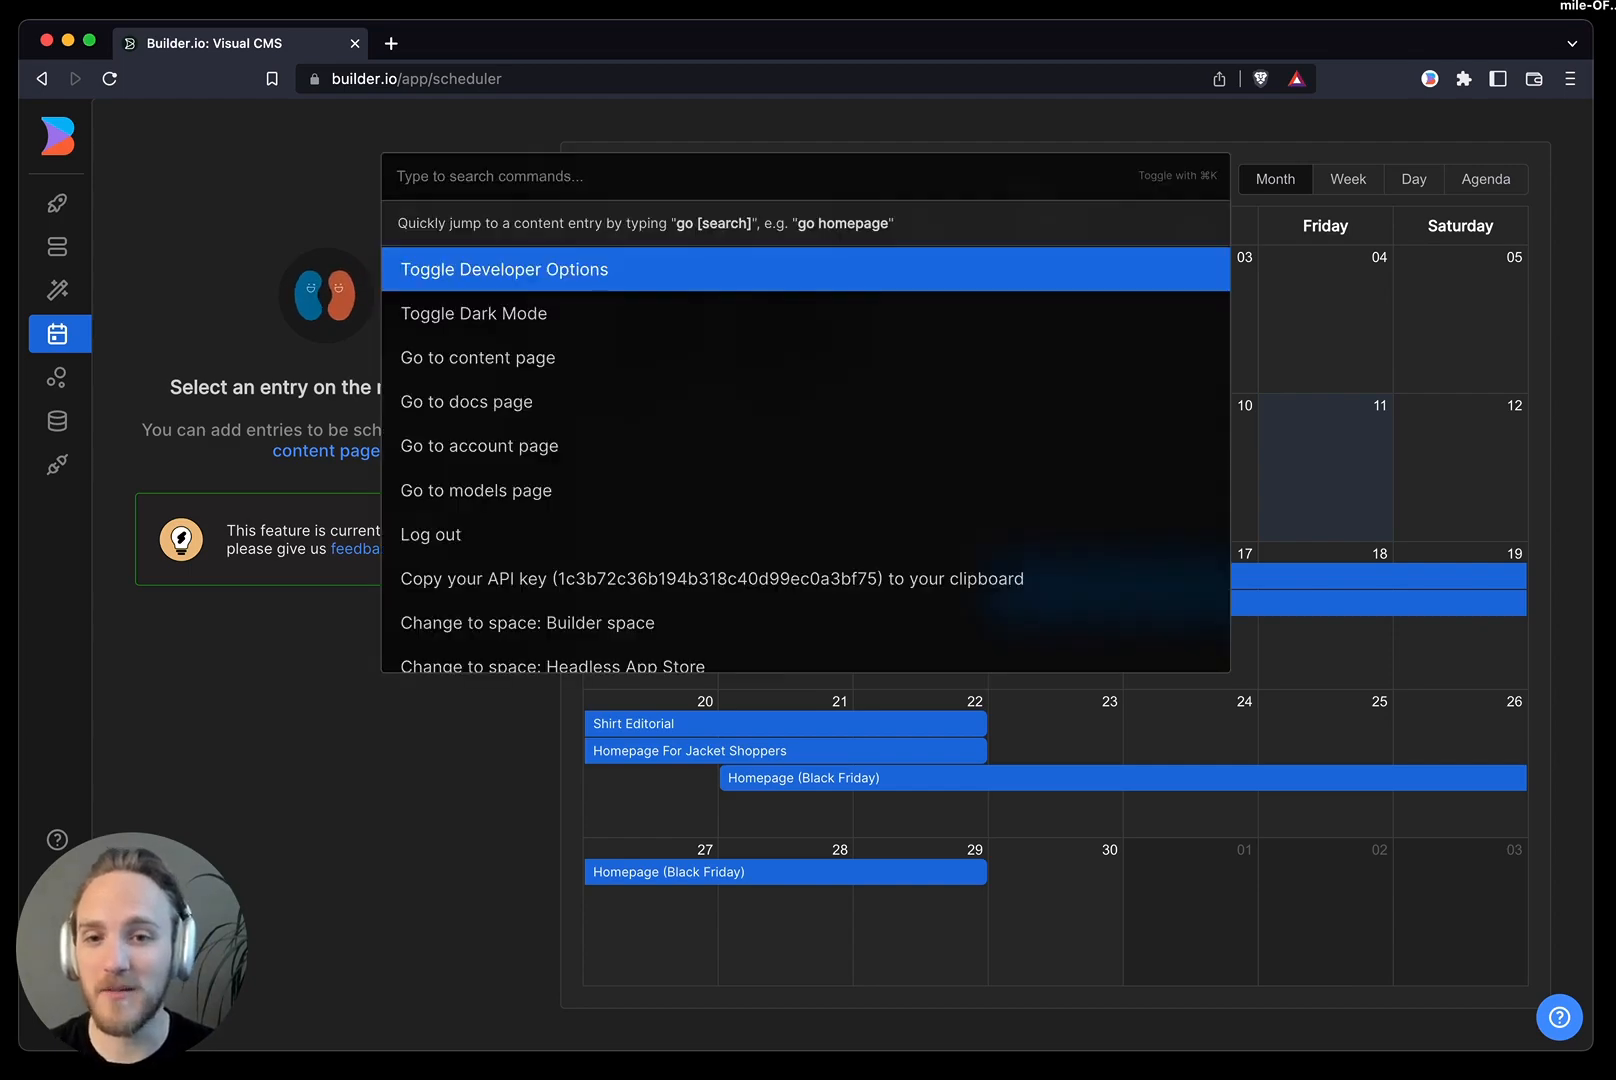
click(479, 446)
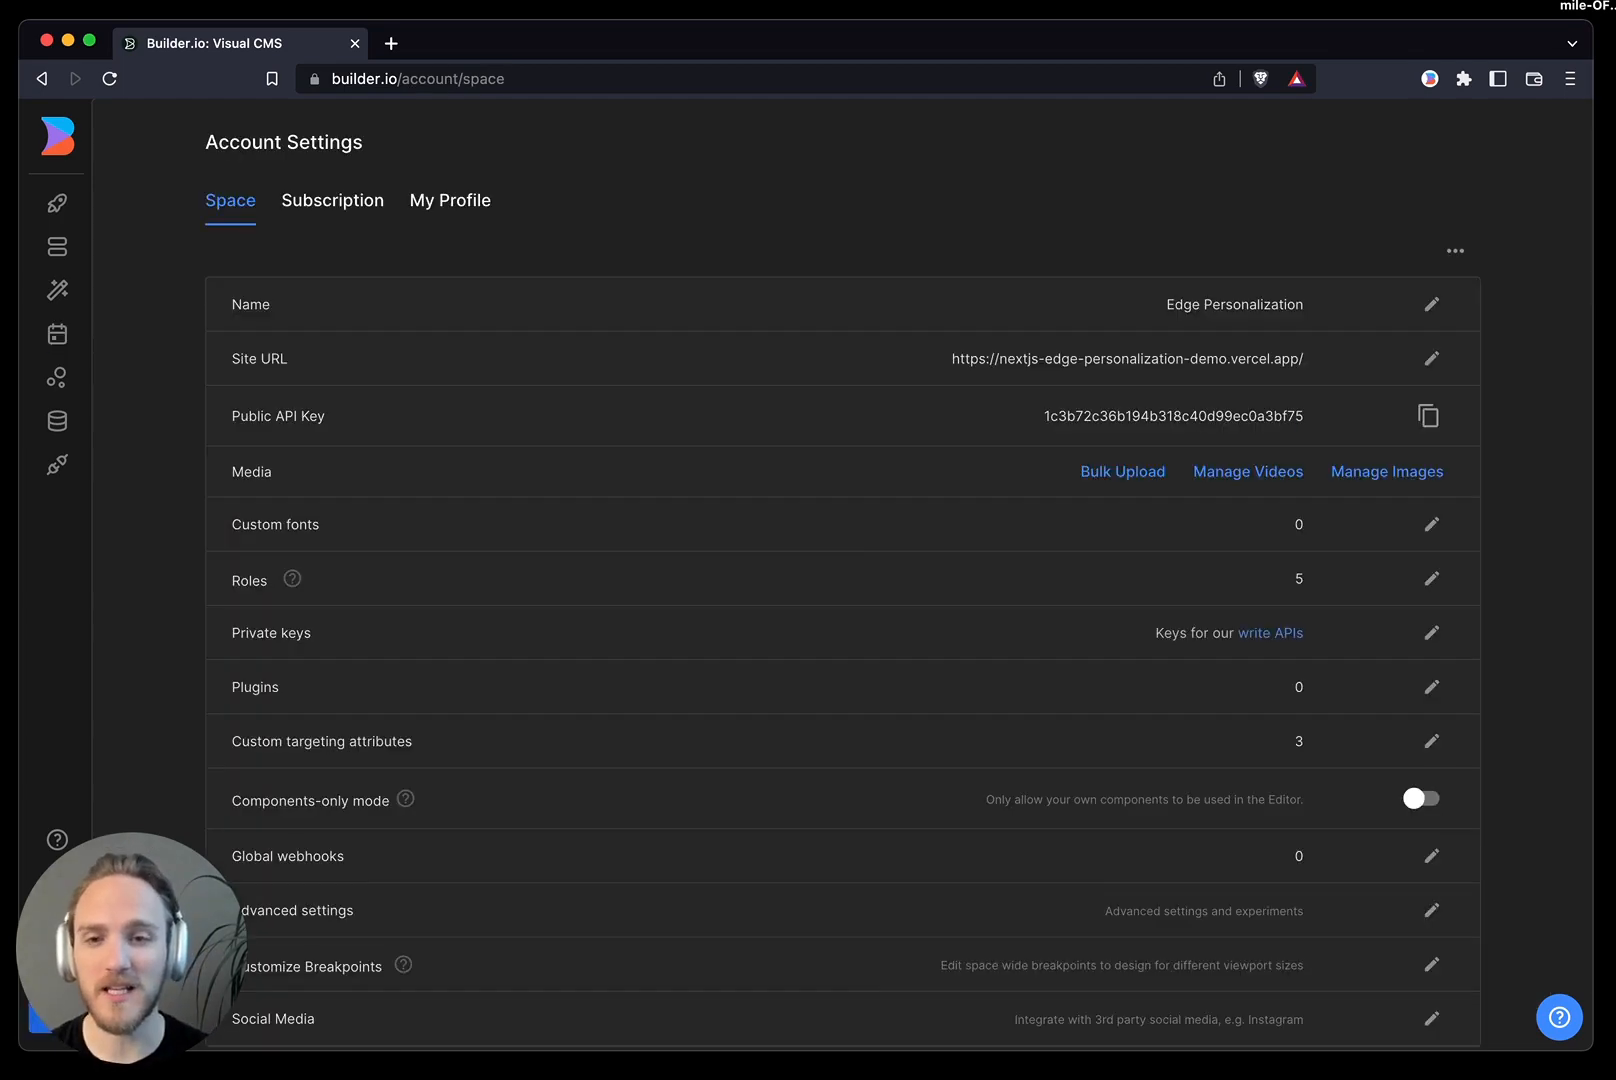
mouse_move(1093, 671)
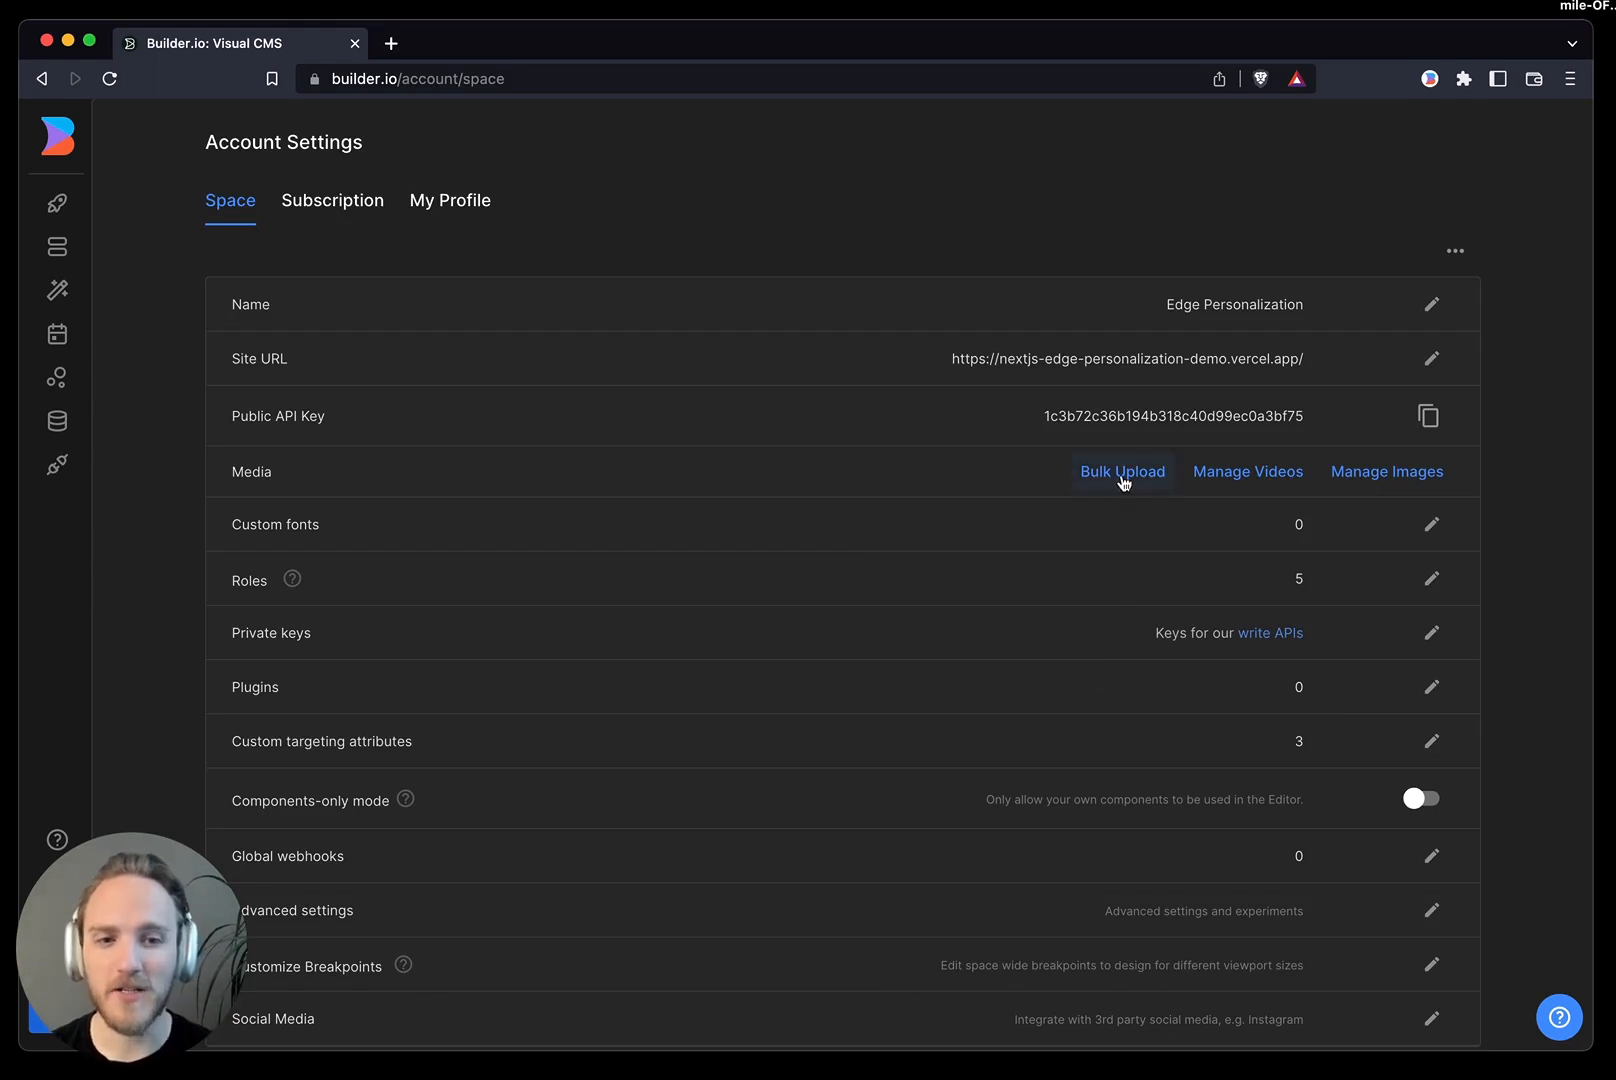
click(1122, 471)
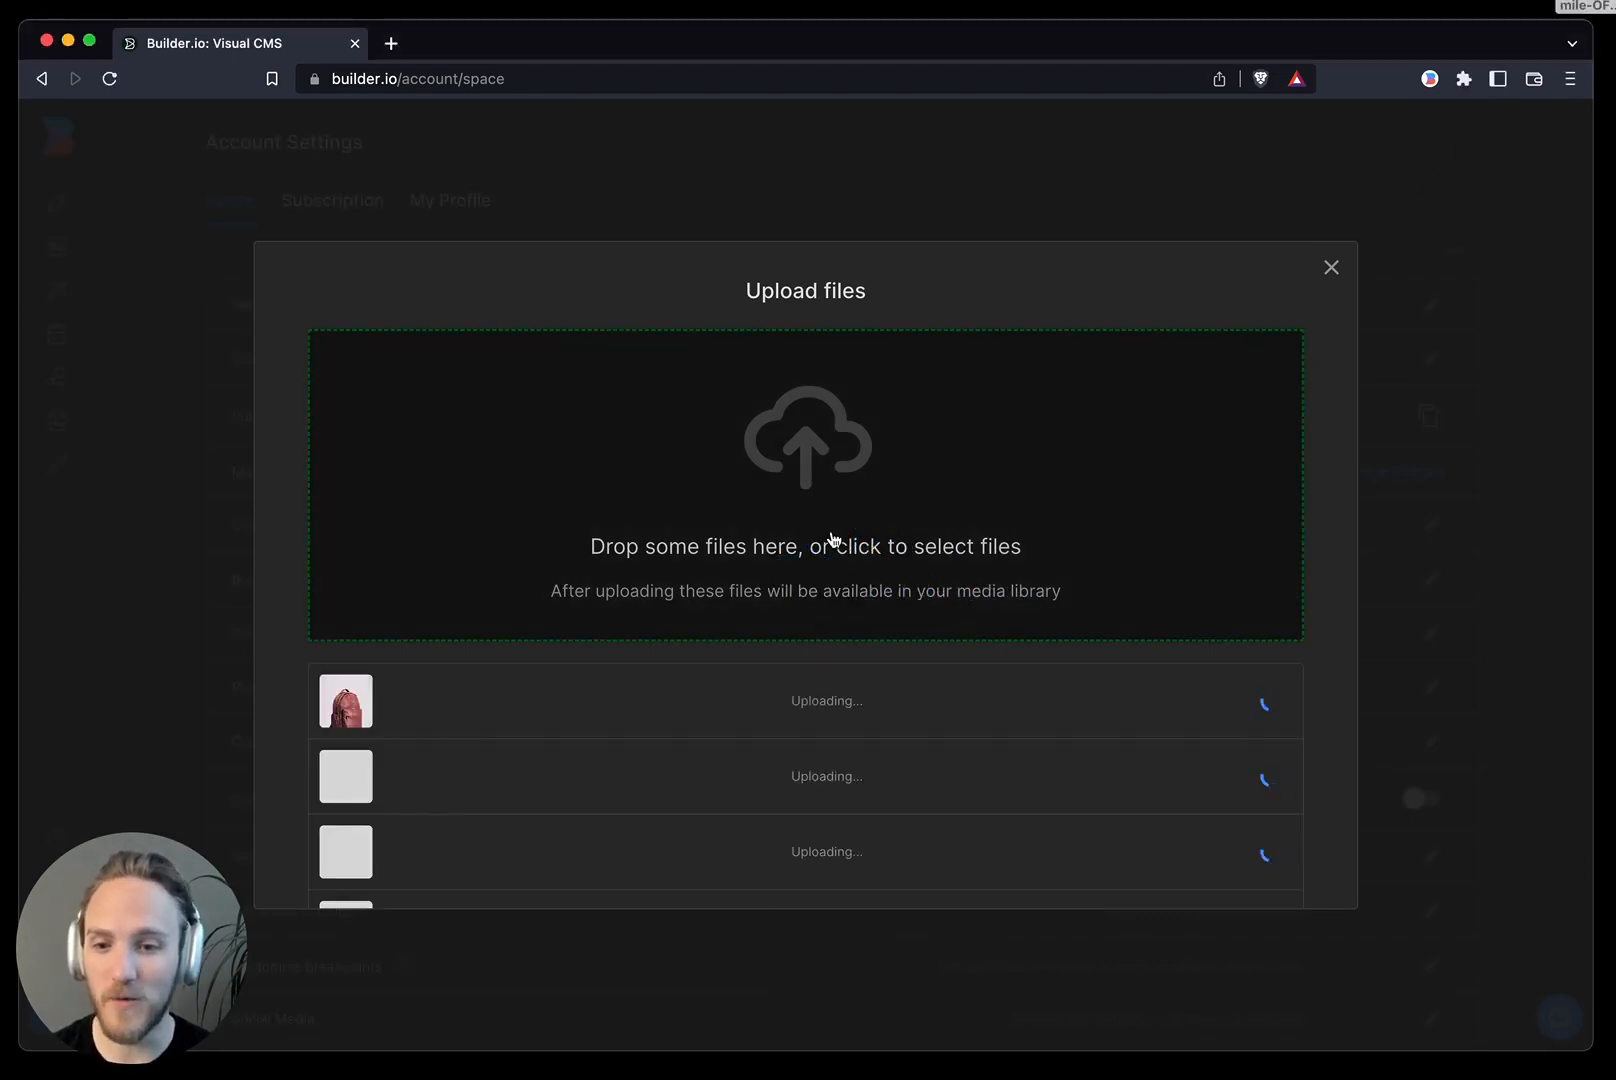
click(1331, 267)
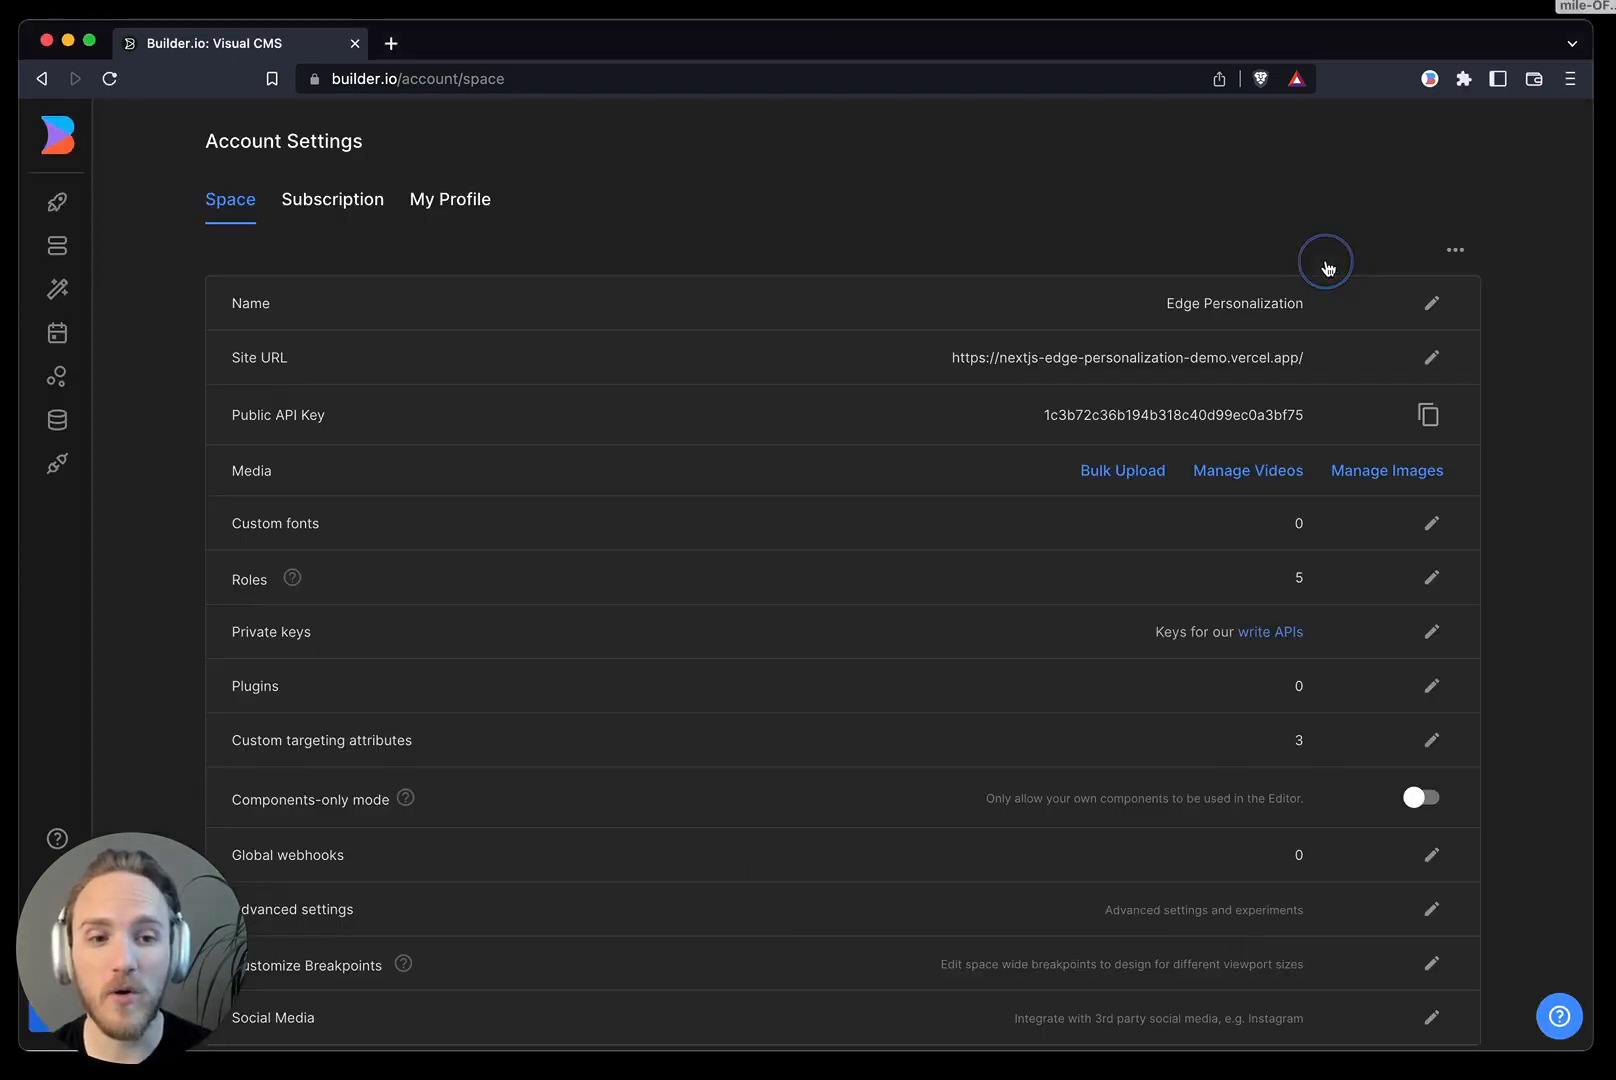
Step: Create a 'Backpack' folder in the image library and add the backpack photos
click(1386, 470)
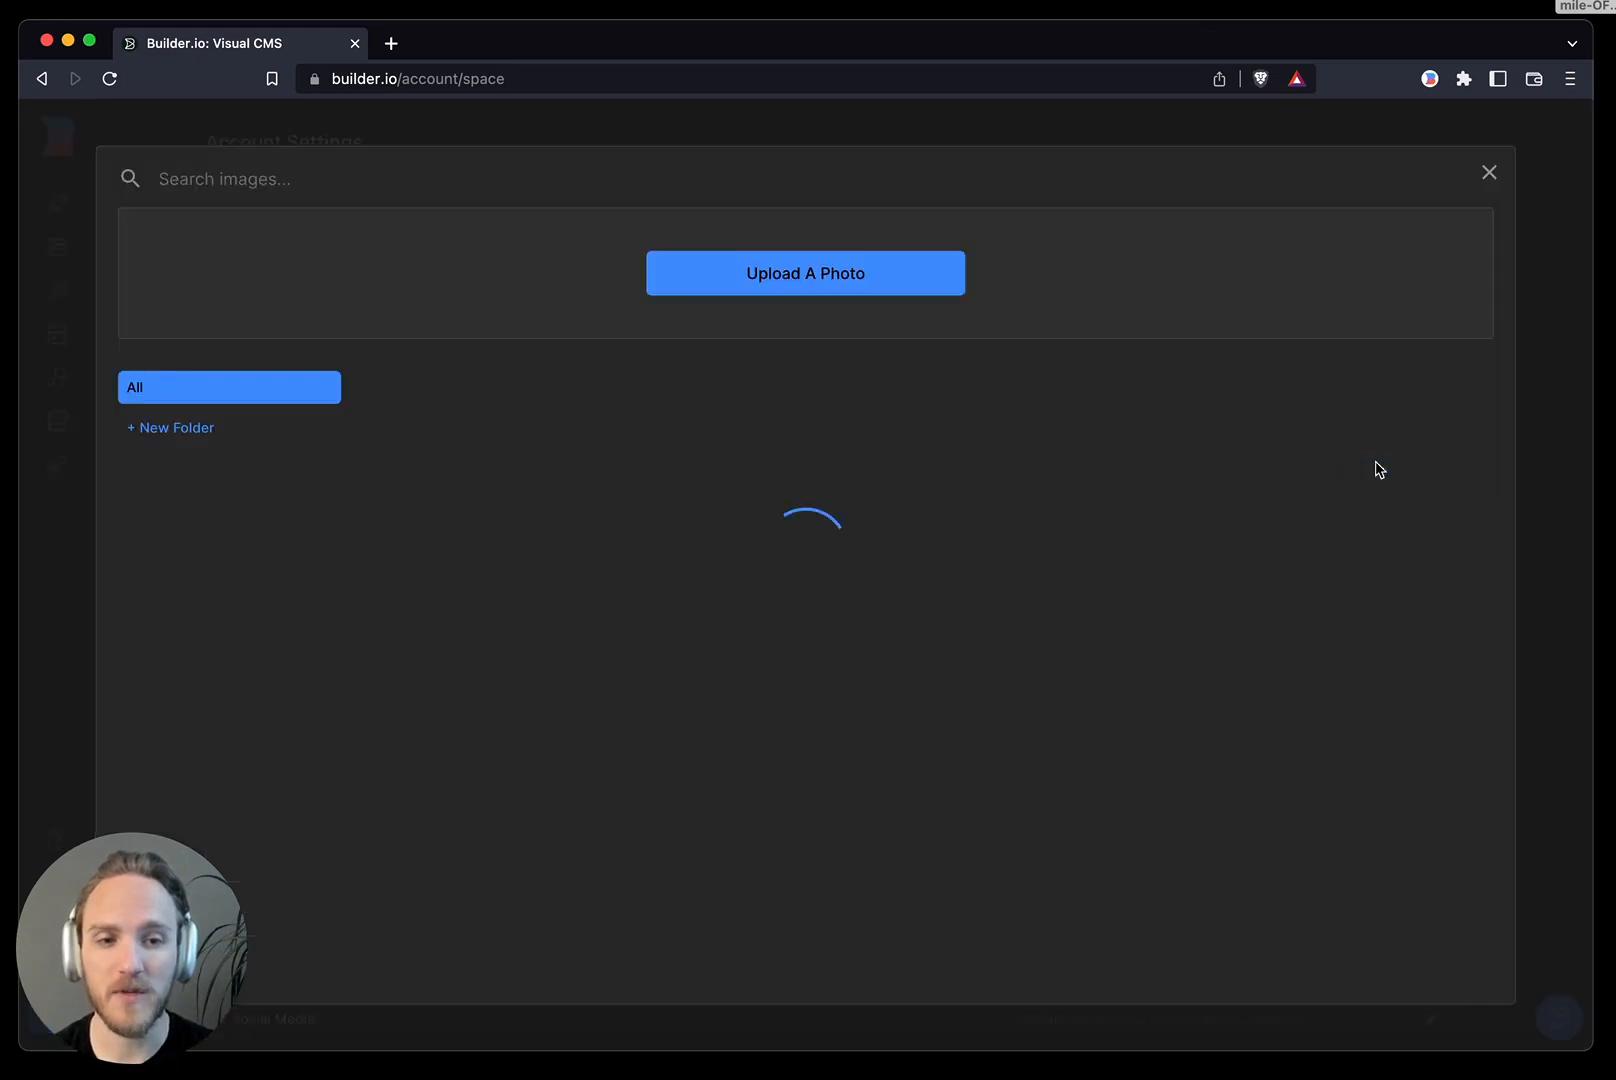
click(170, 428)
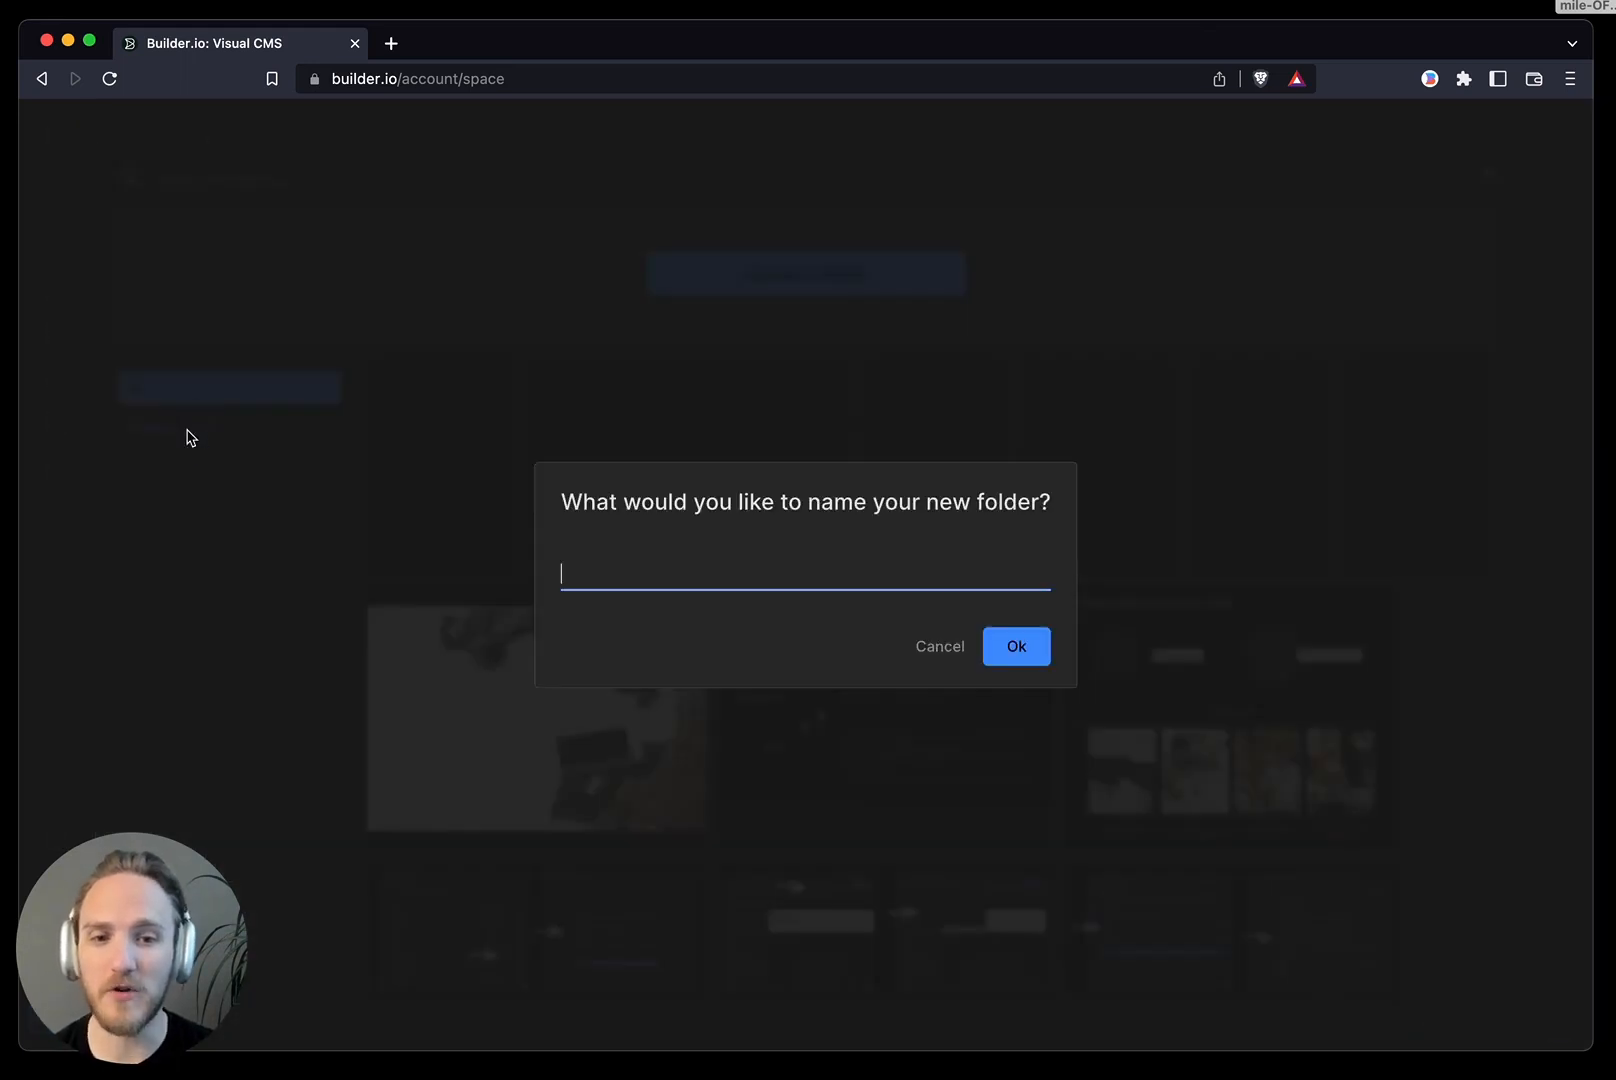
text(Backpack)
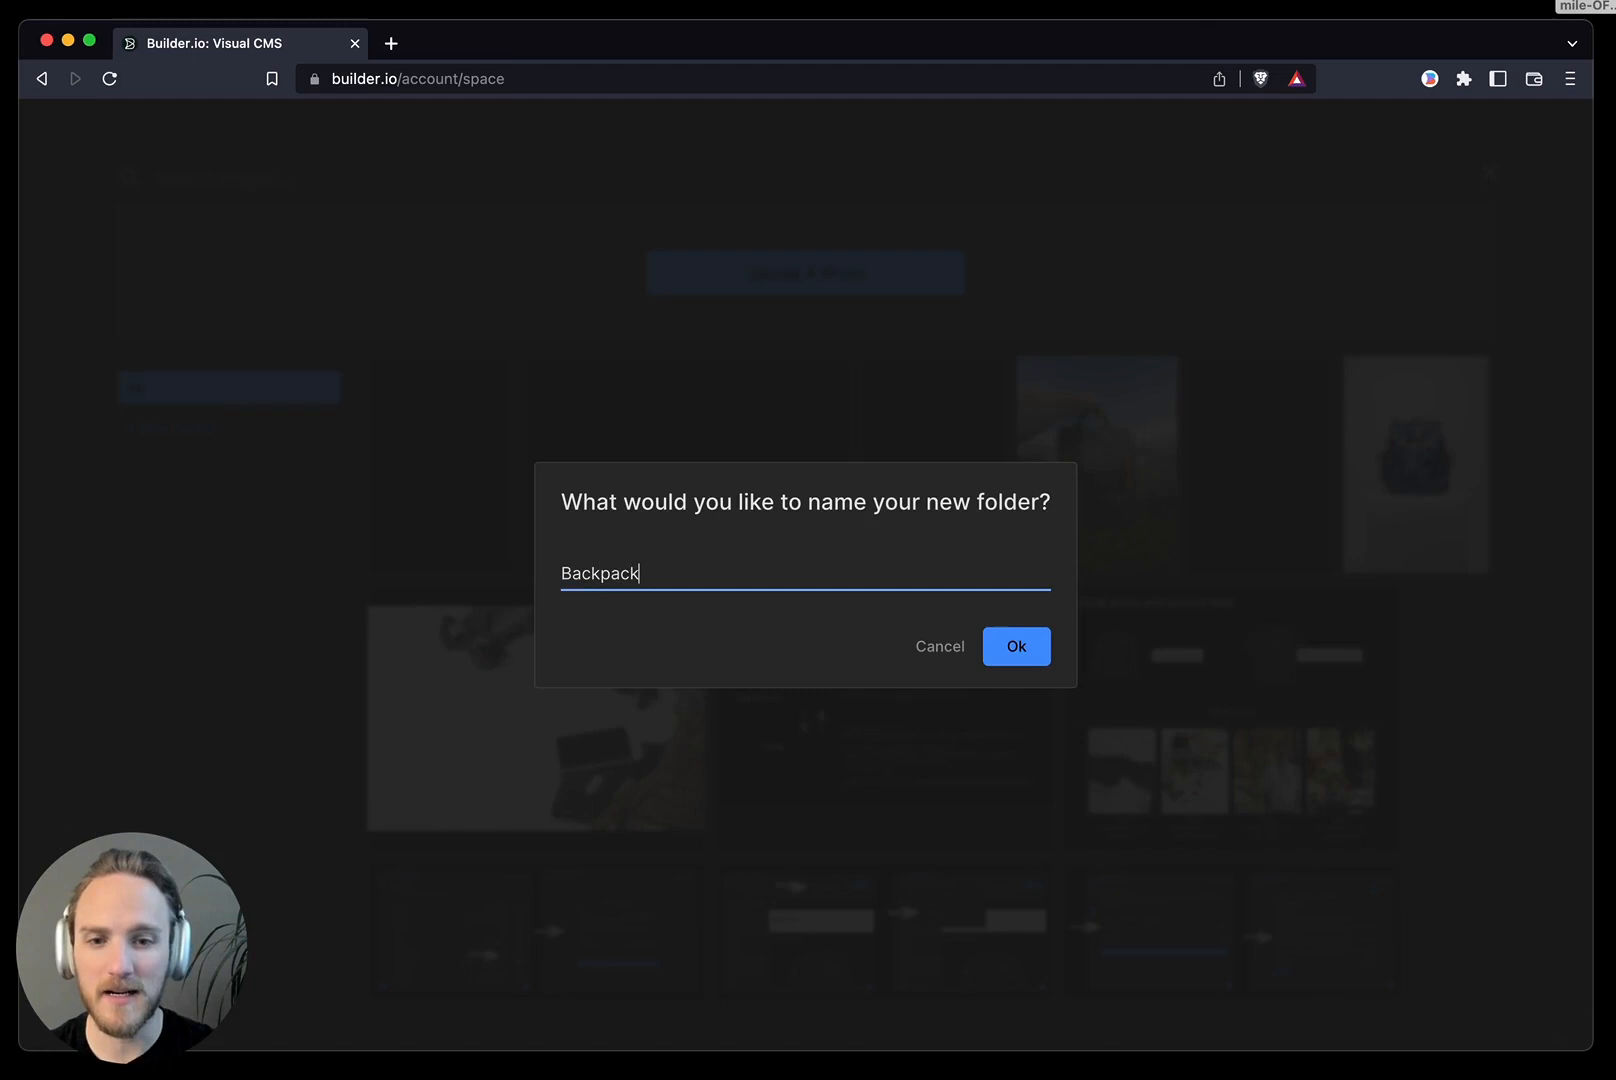
click(1016, 646)
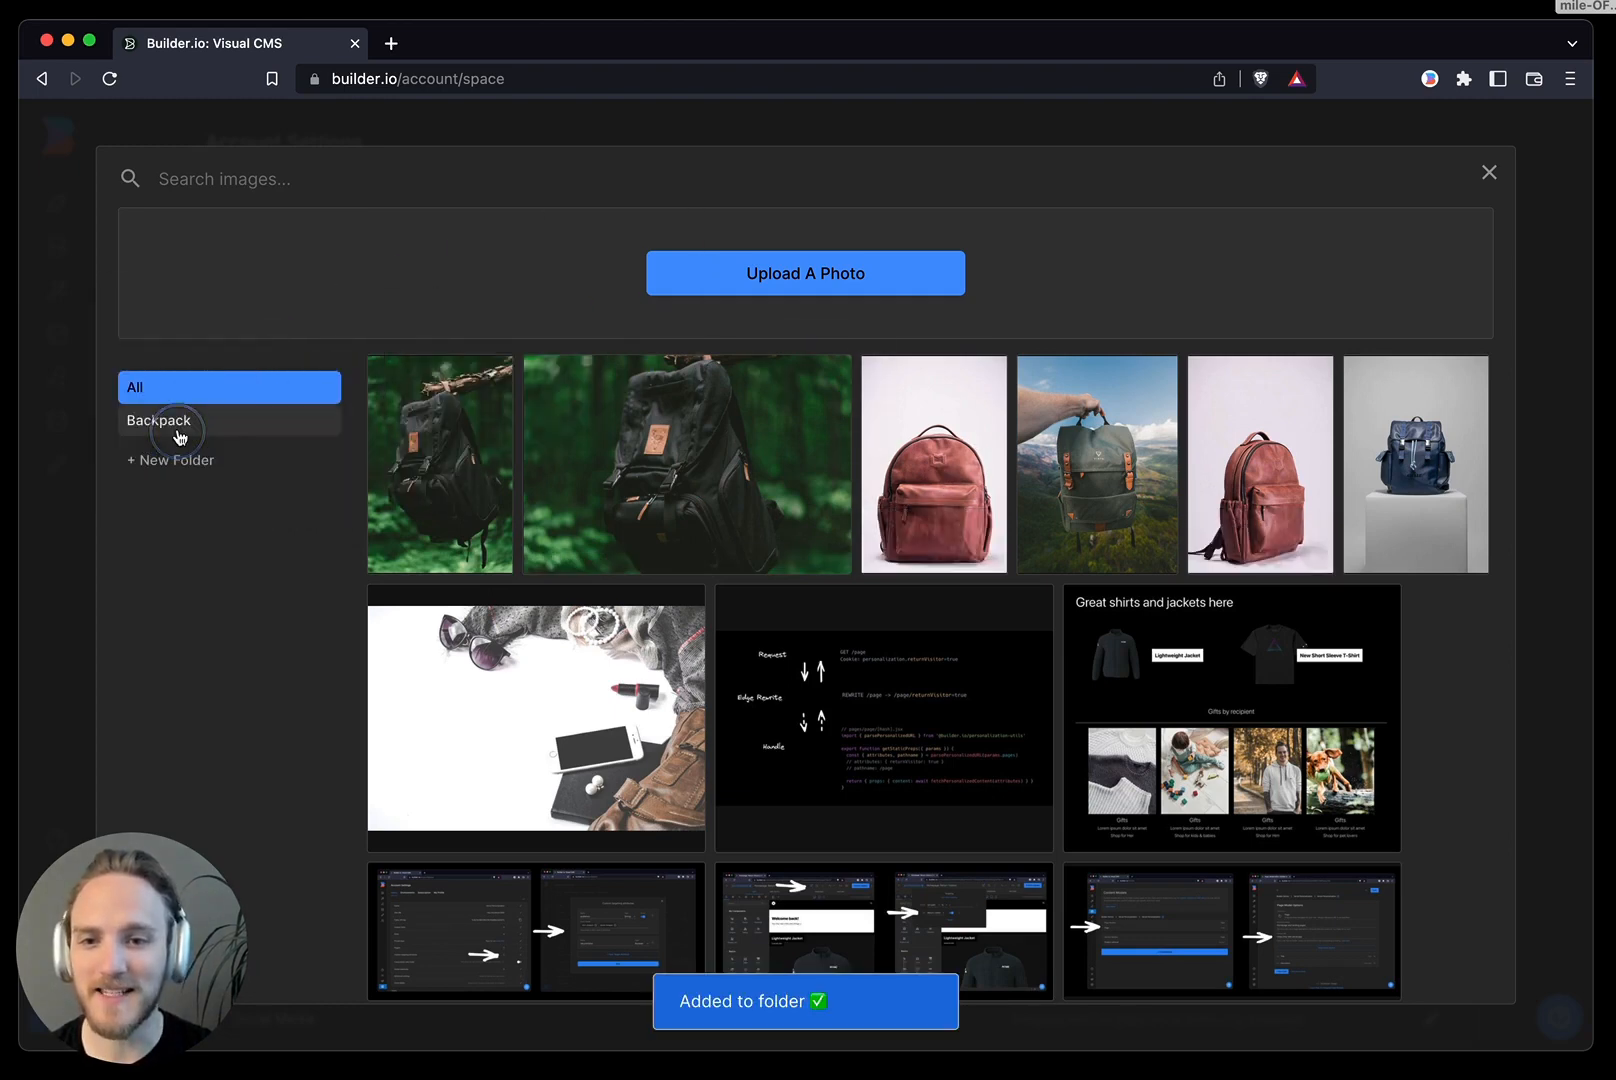
click(159, 420)
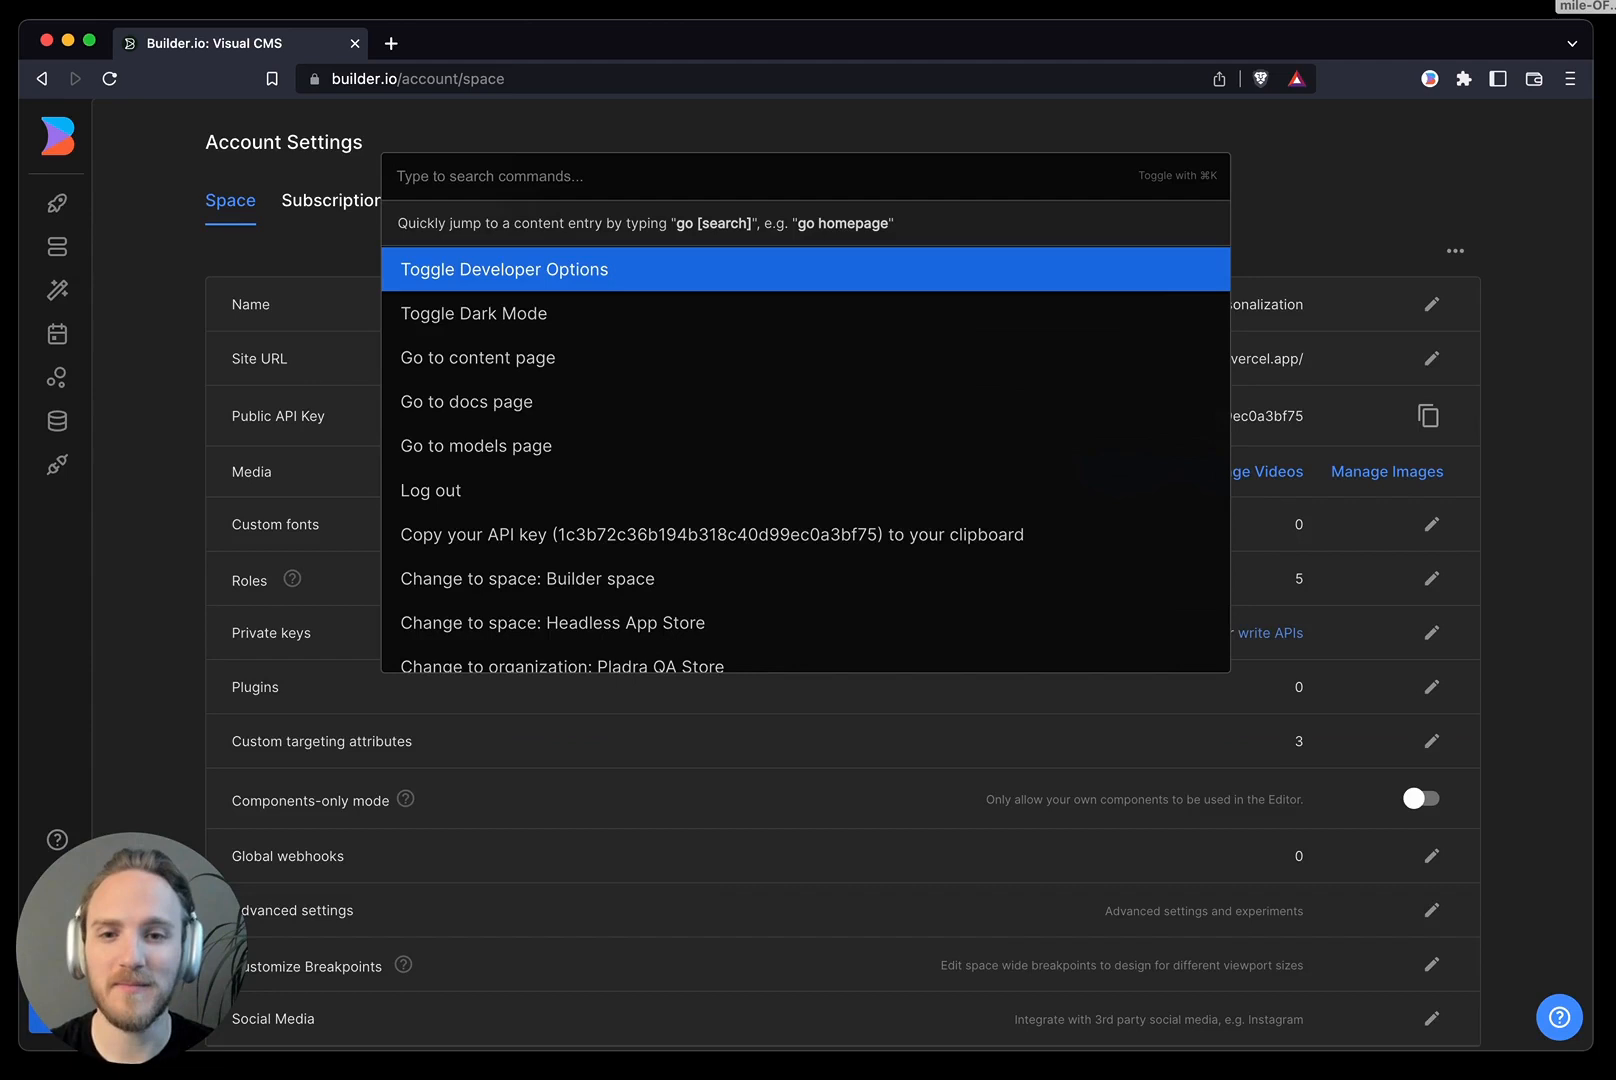
Step: Open Homepage for Backpacks with 'go backpack' and pick the backpack hero photo
text(go backpack)
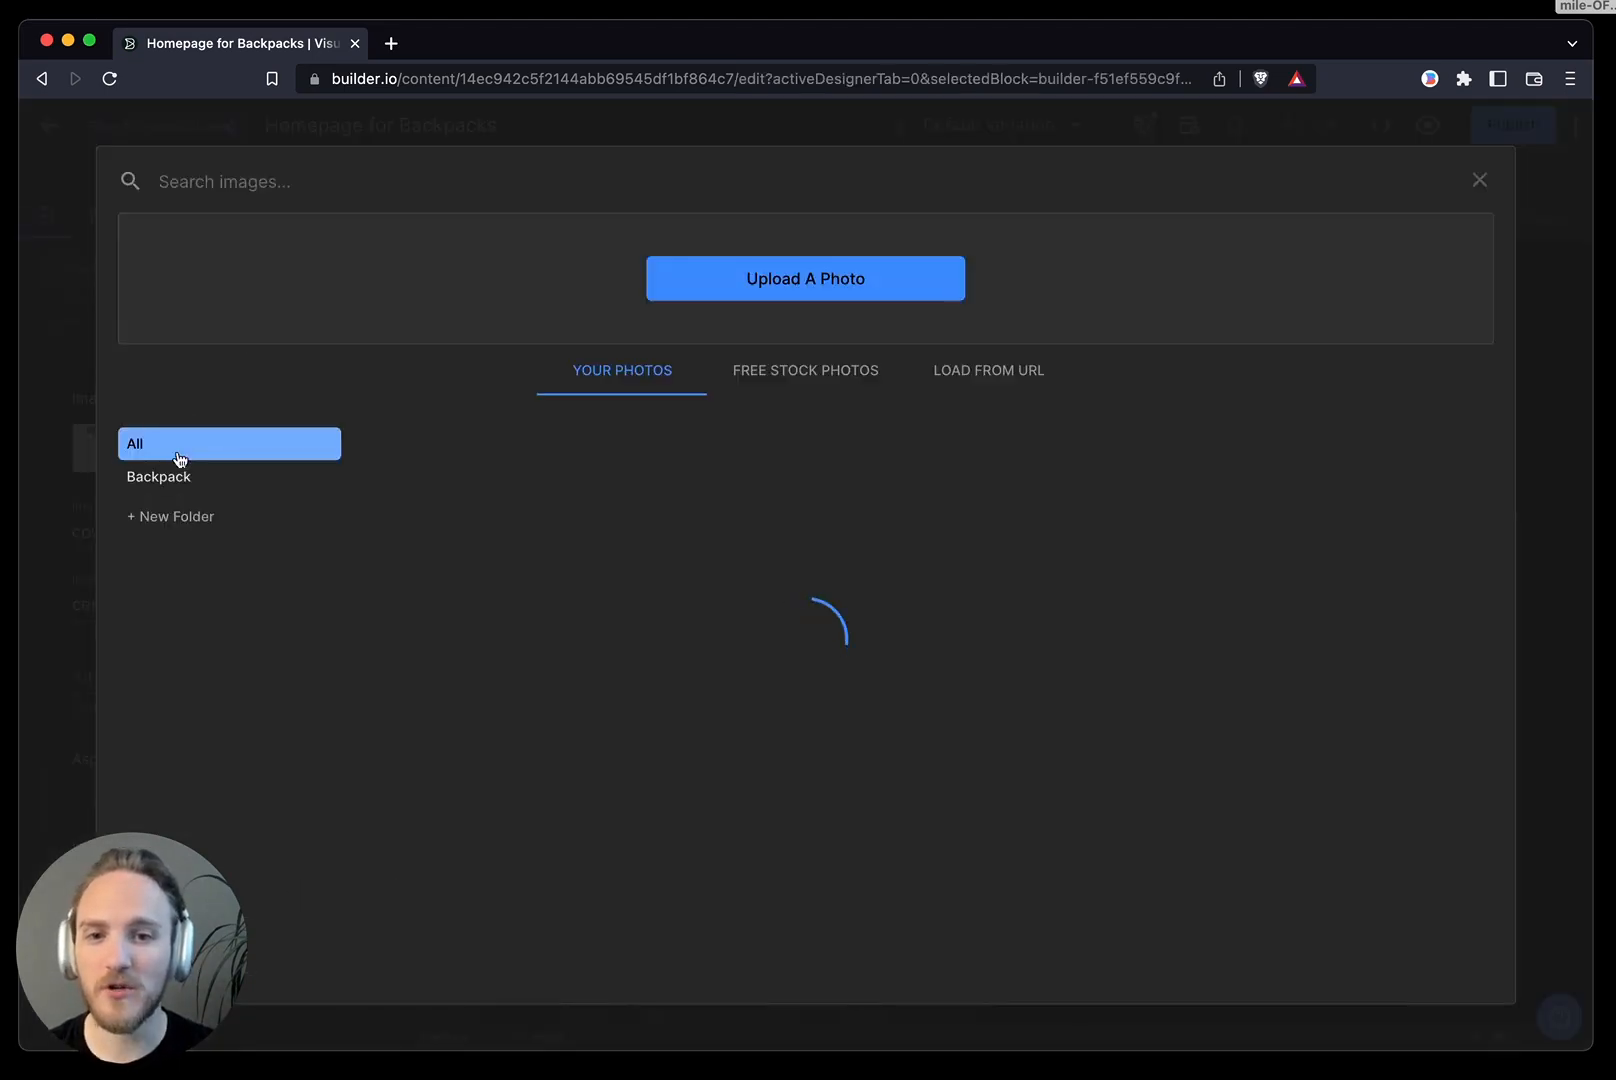
click(192, 477)
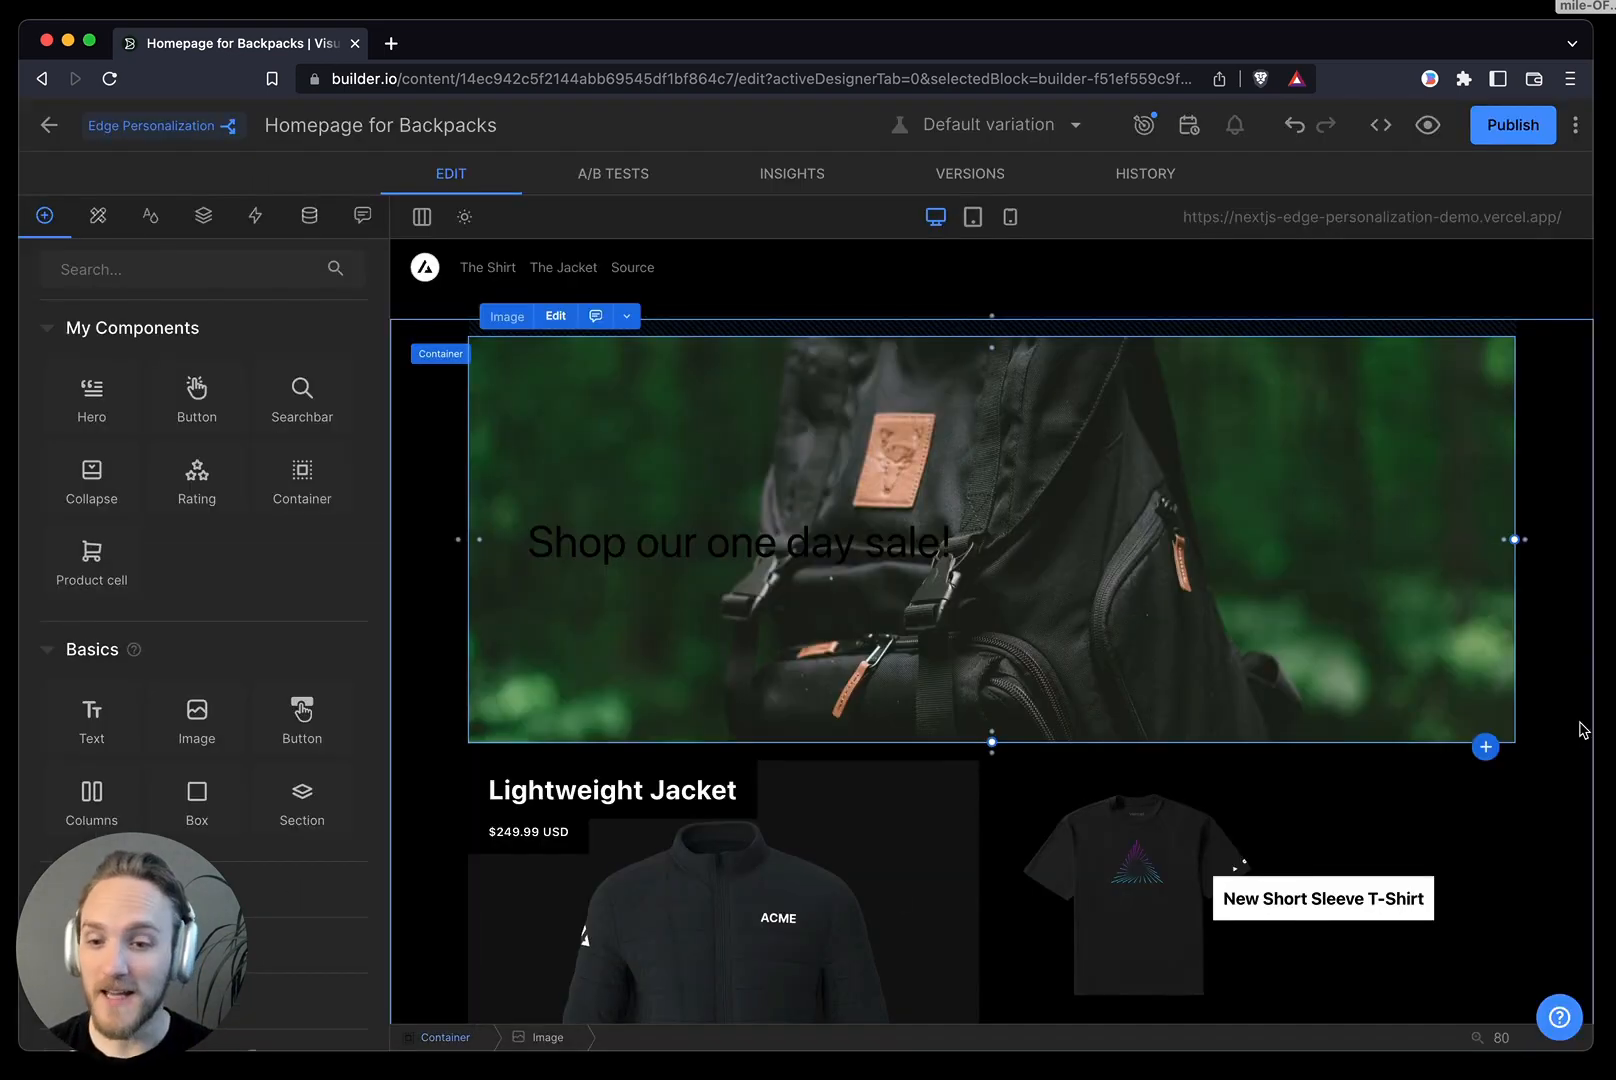
Step: Set the 'Shop our one day sale!' heading's text color to white (FFFFFF)
click(736, 542)
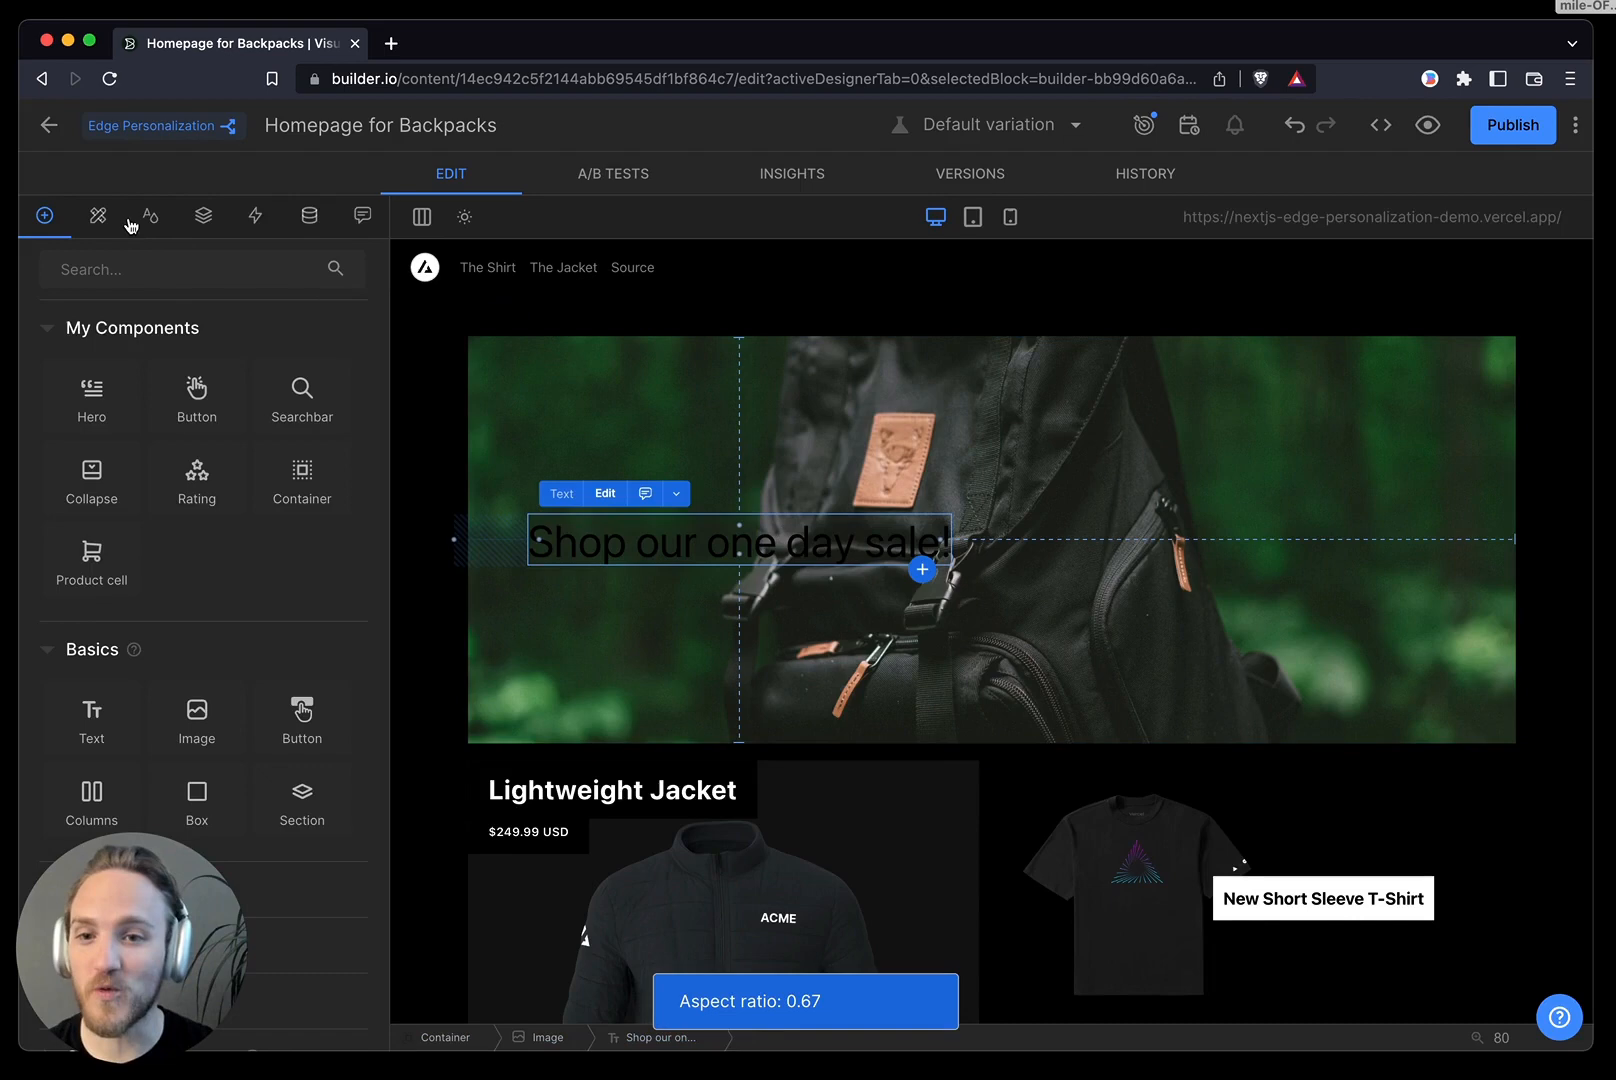
click(150, 216)
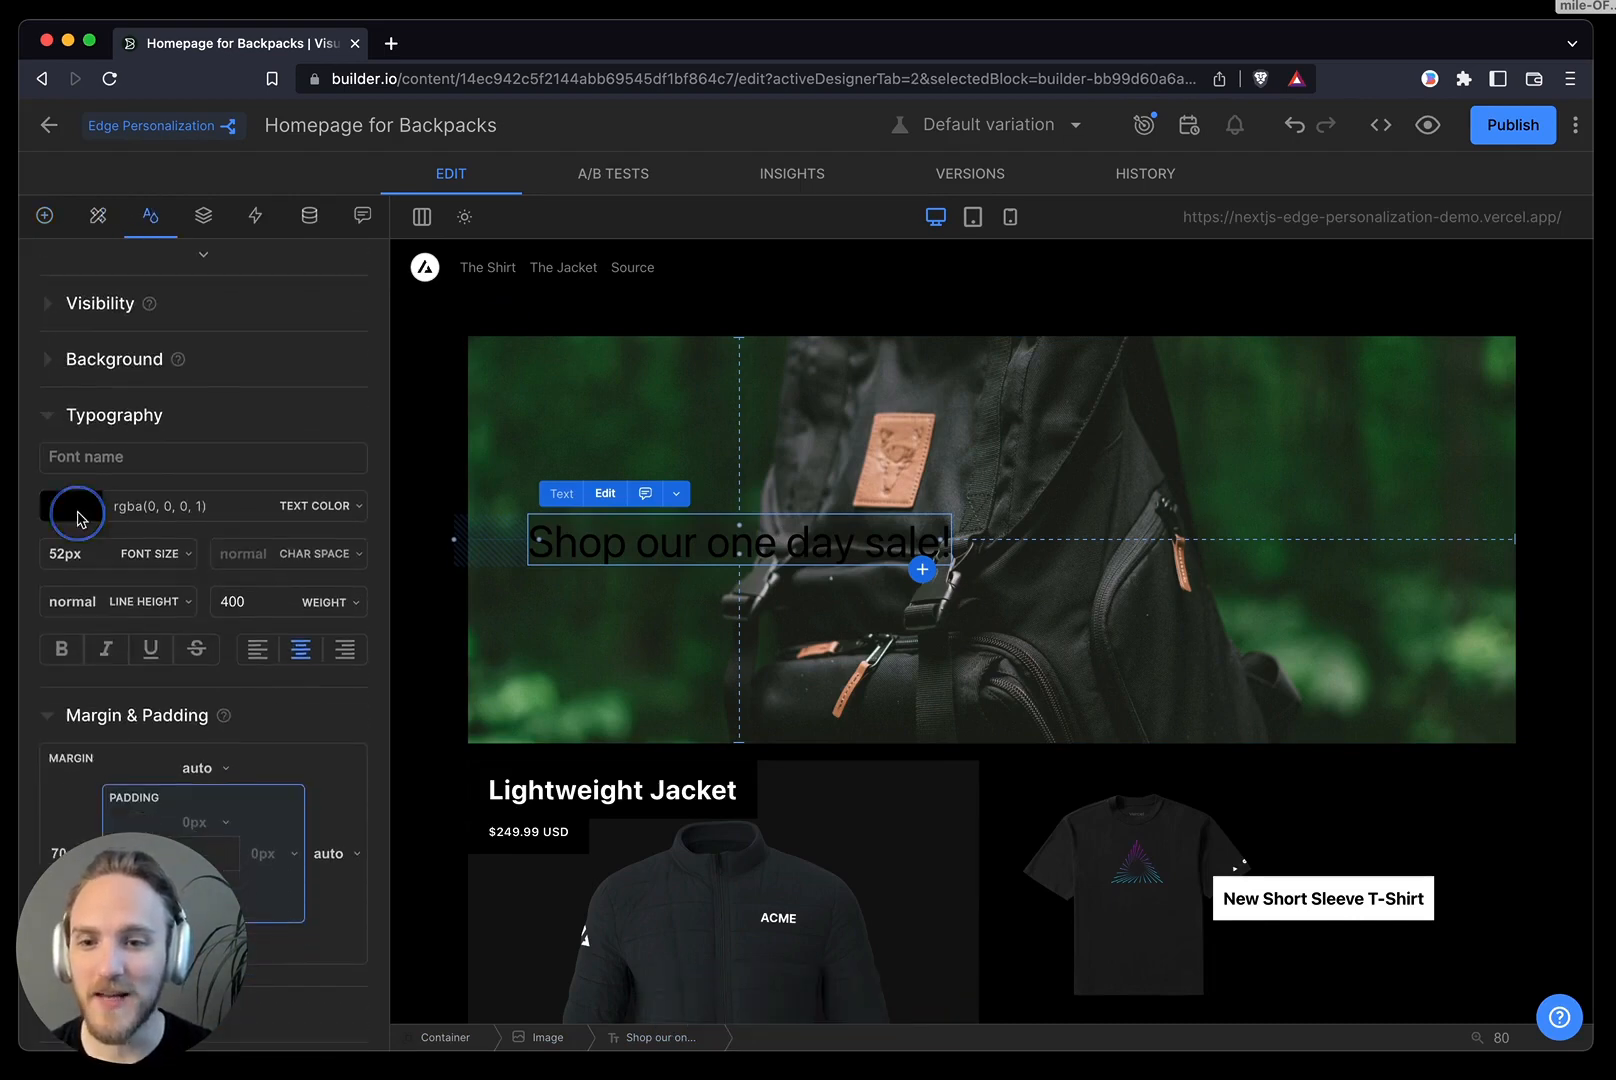
click(65, 507)
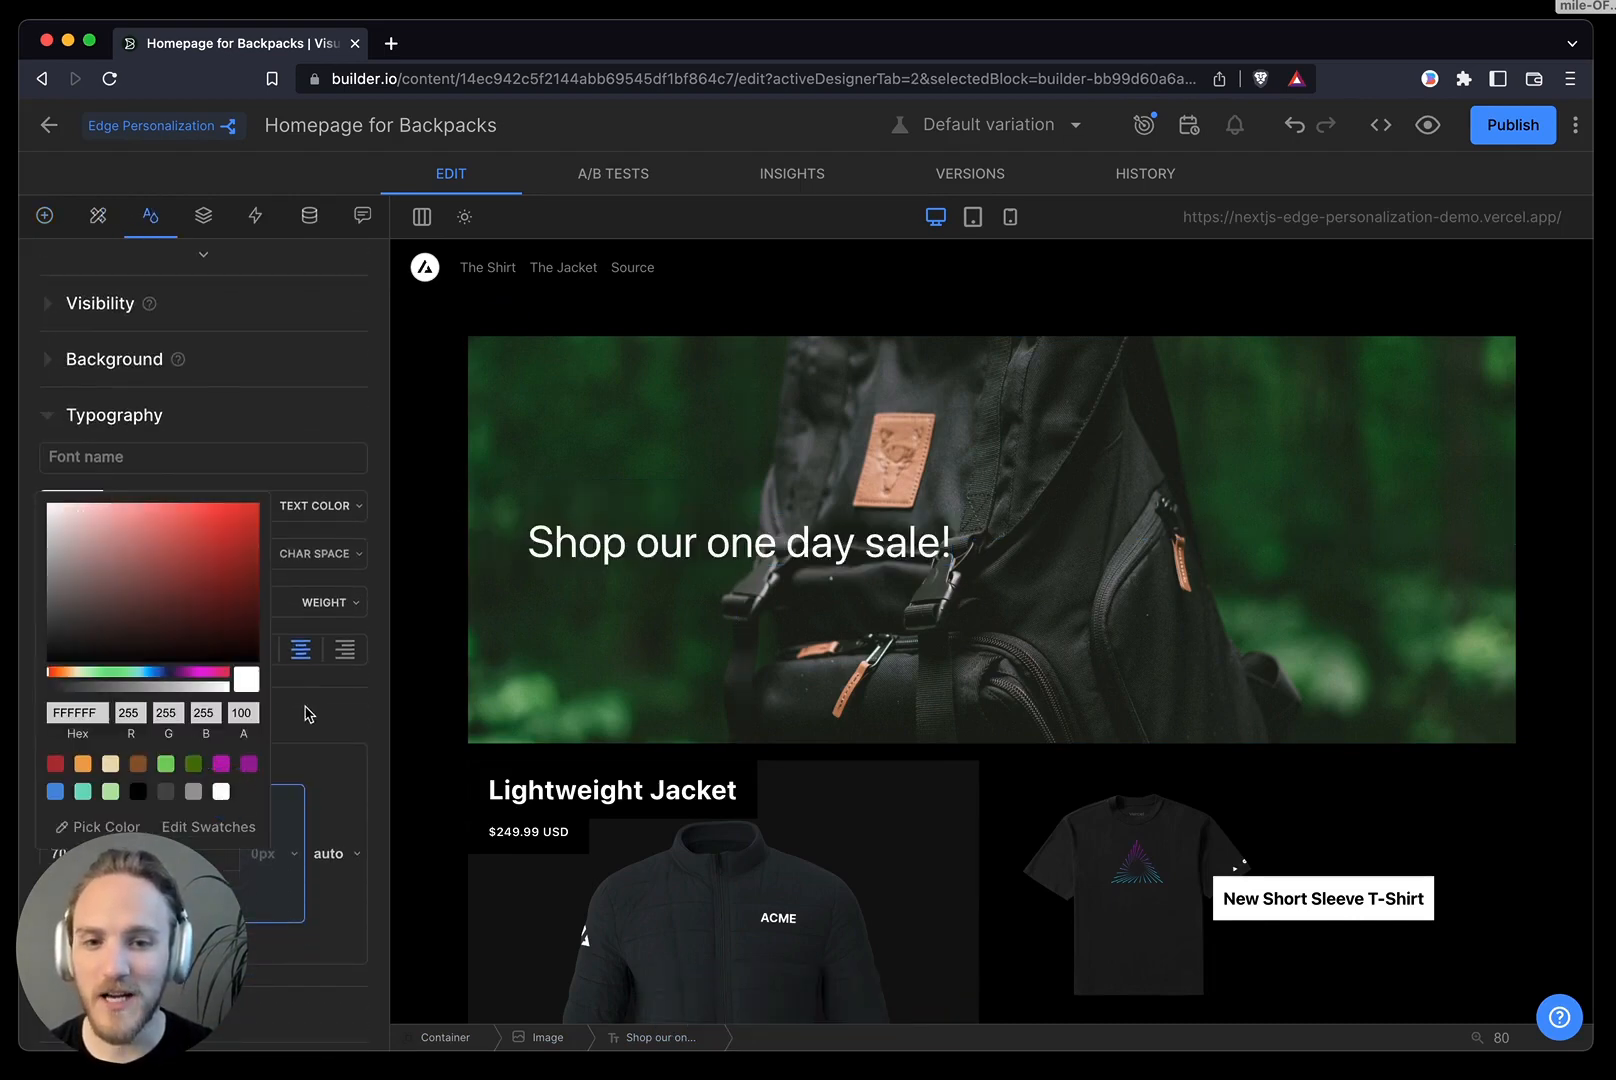